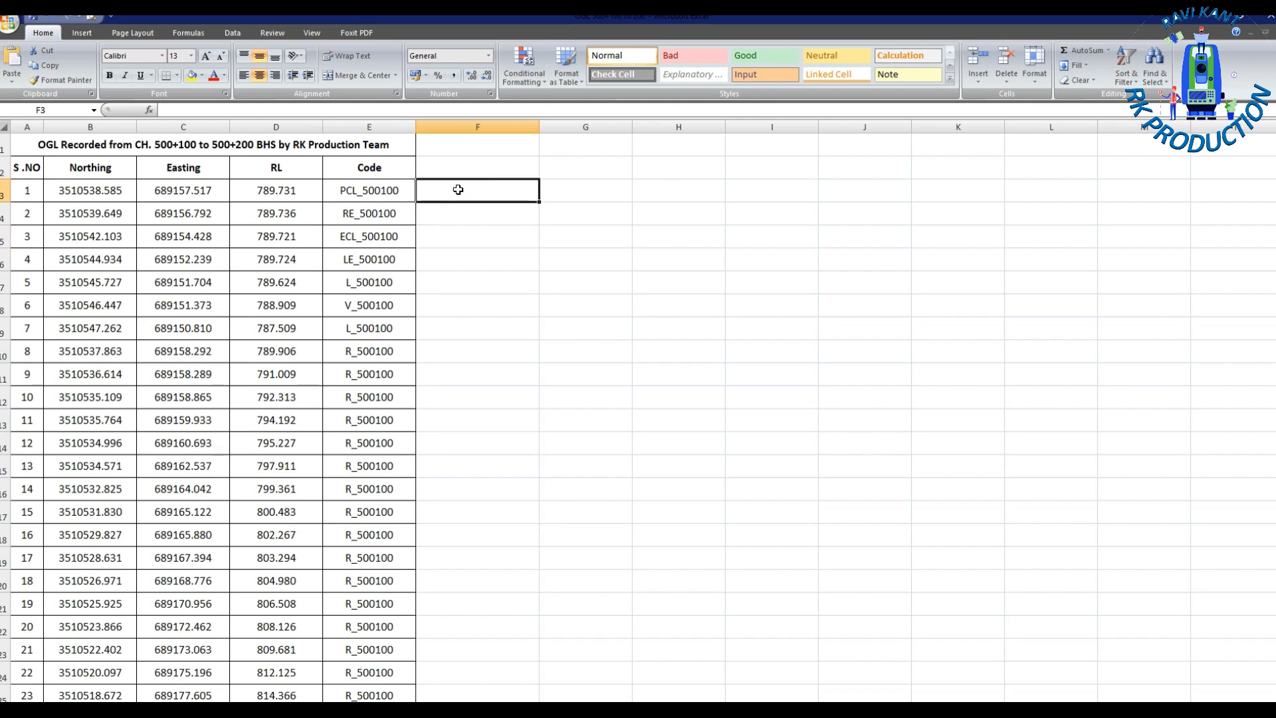
Step: Begin =CONCATENATE(C3,",",E3 in F3, joining the first point's easting with its other coordinate
text(=co)
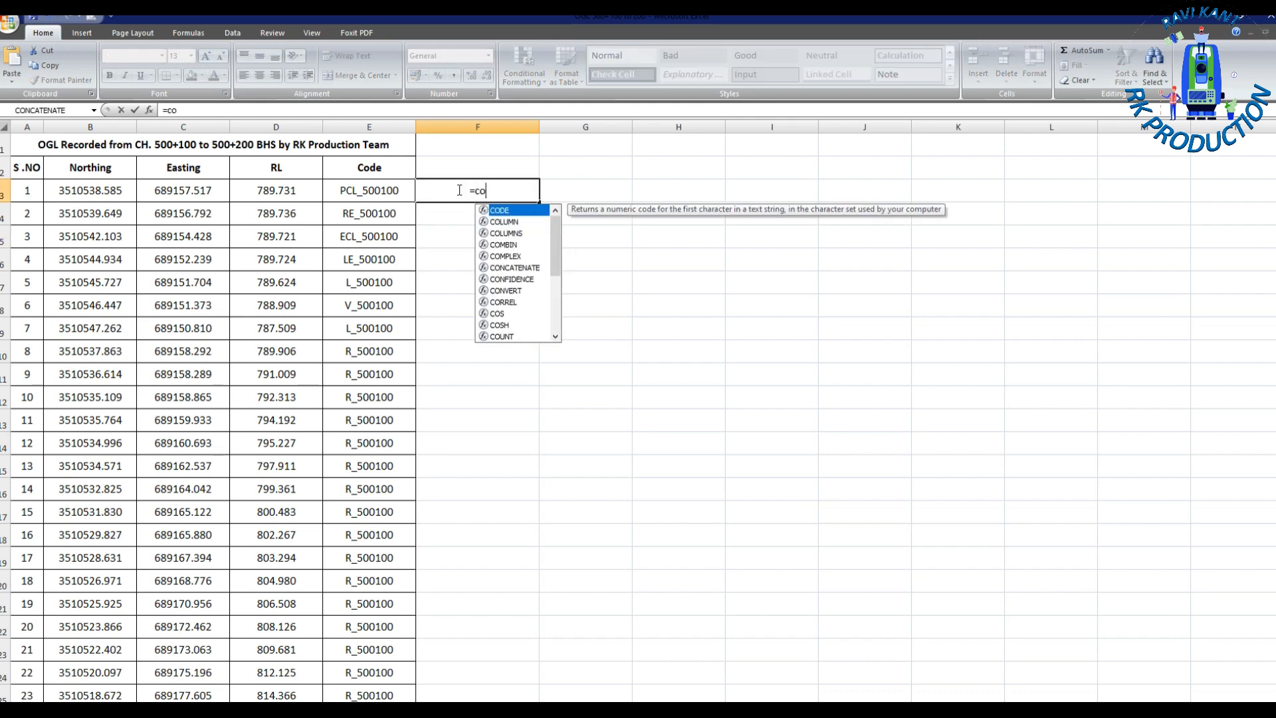
text(ncatenate()
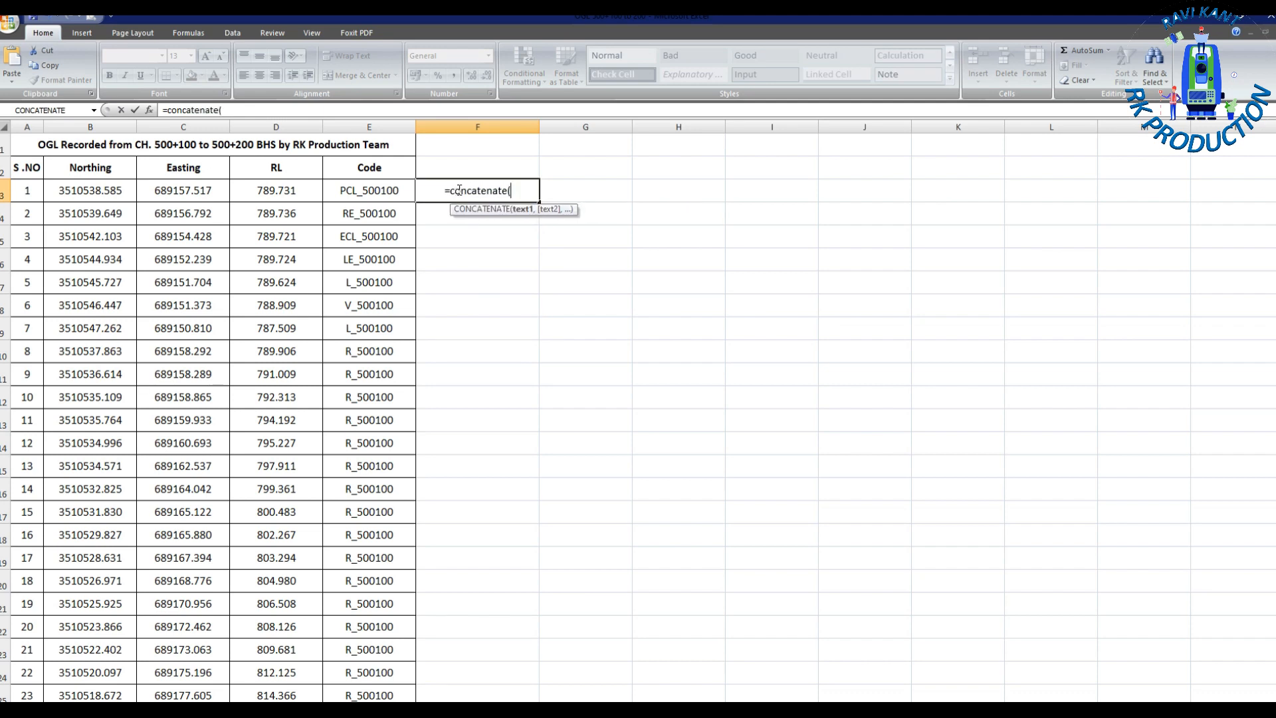
click(182, 190)
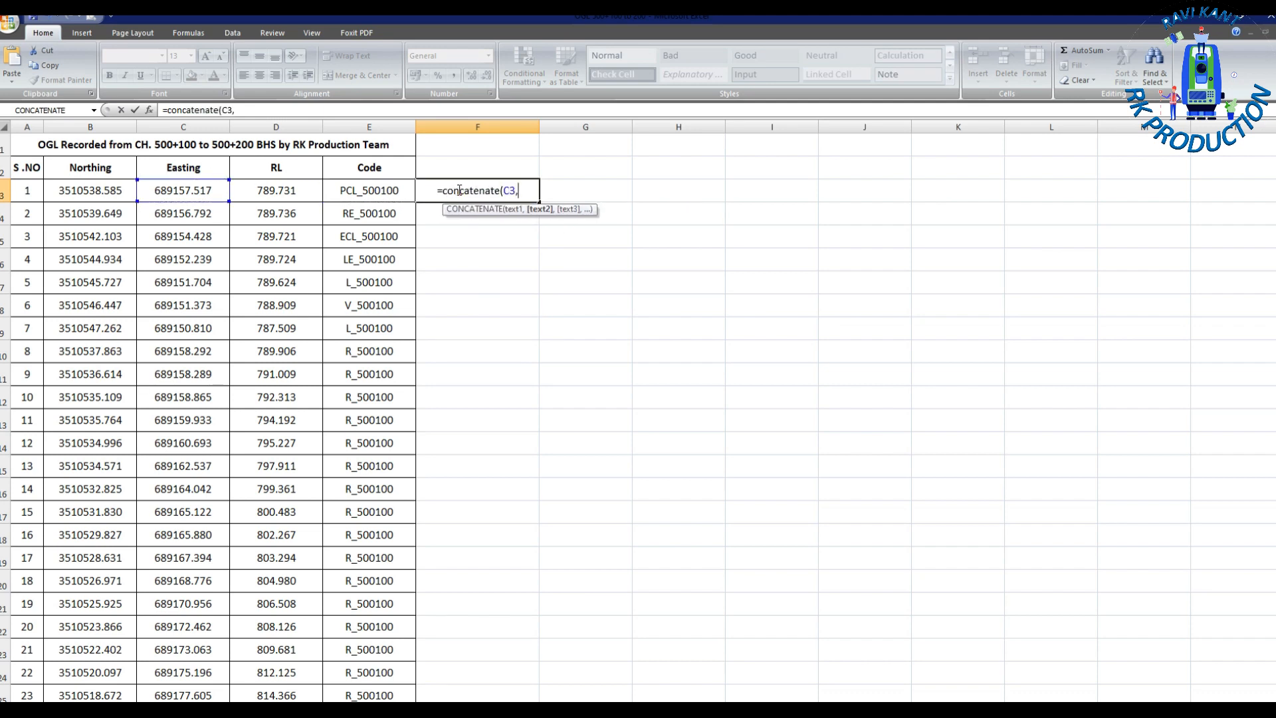
text(",",E3)
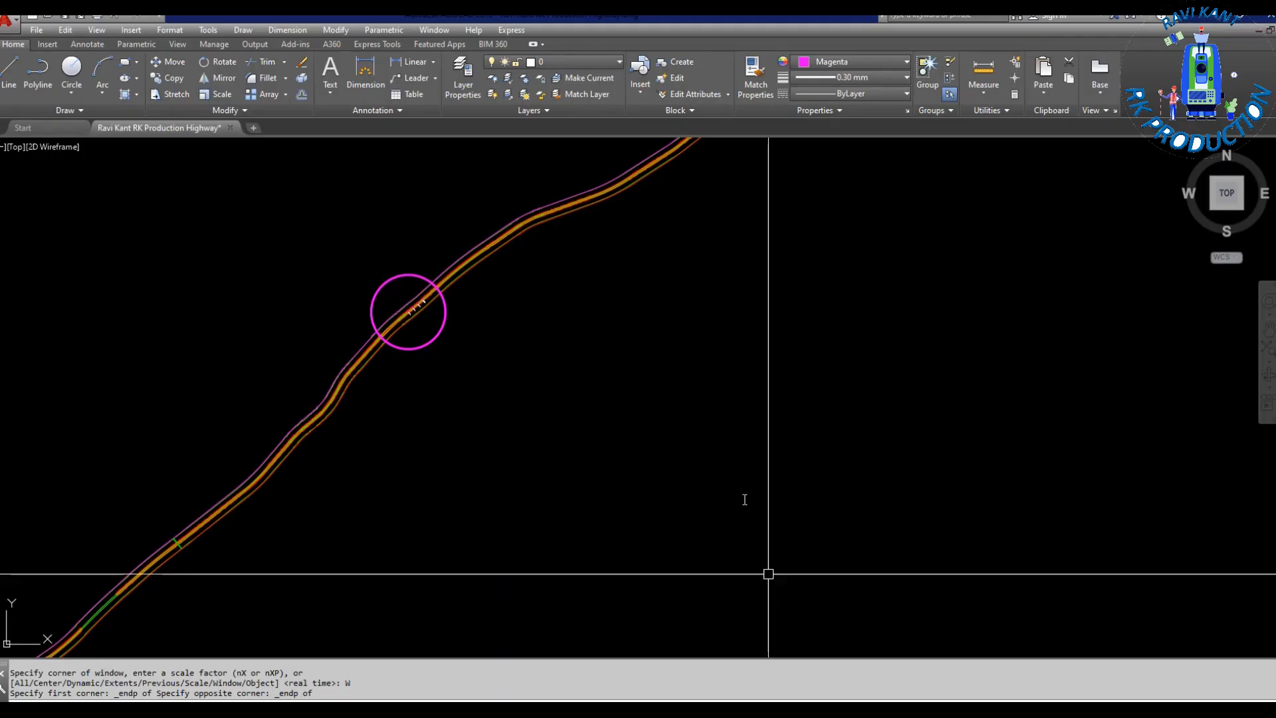
Step: Start the PL polyline command to draw the magenta OGL cross-section lines
text(PL)
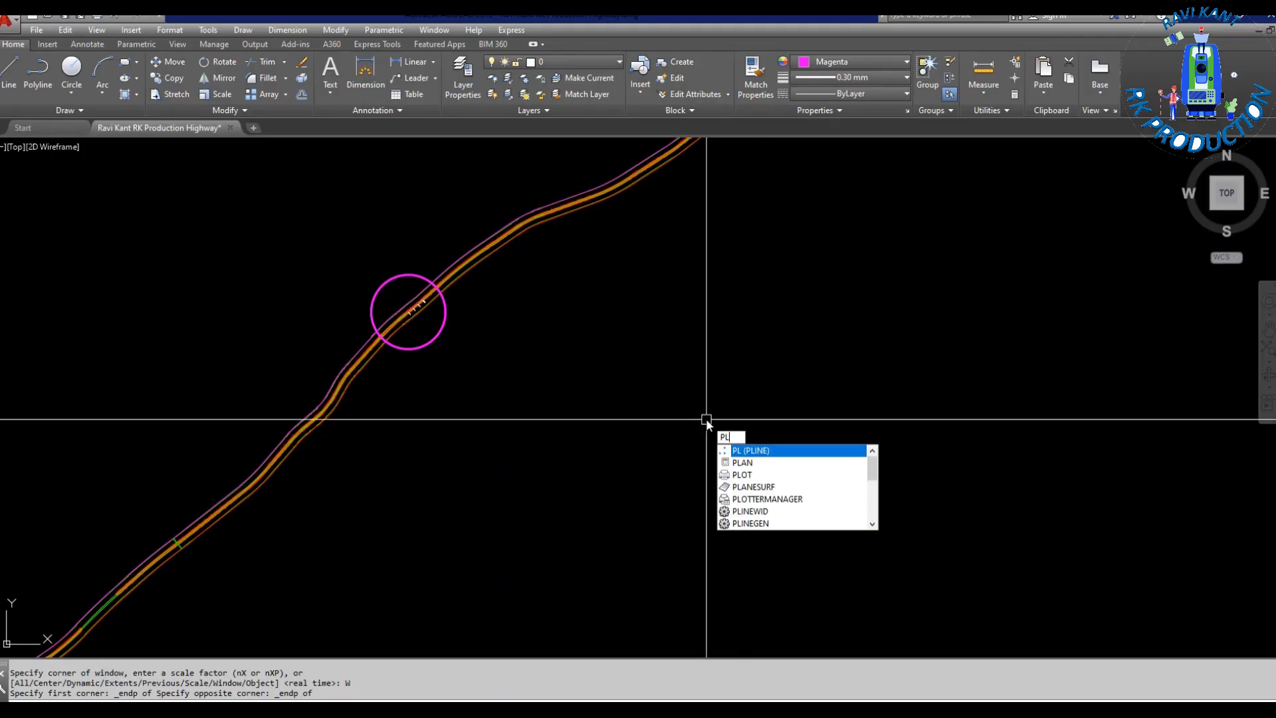
key(enter)
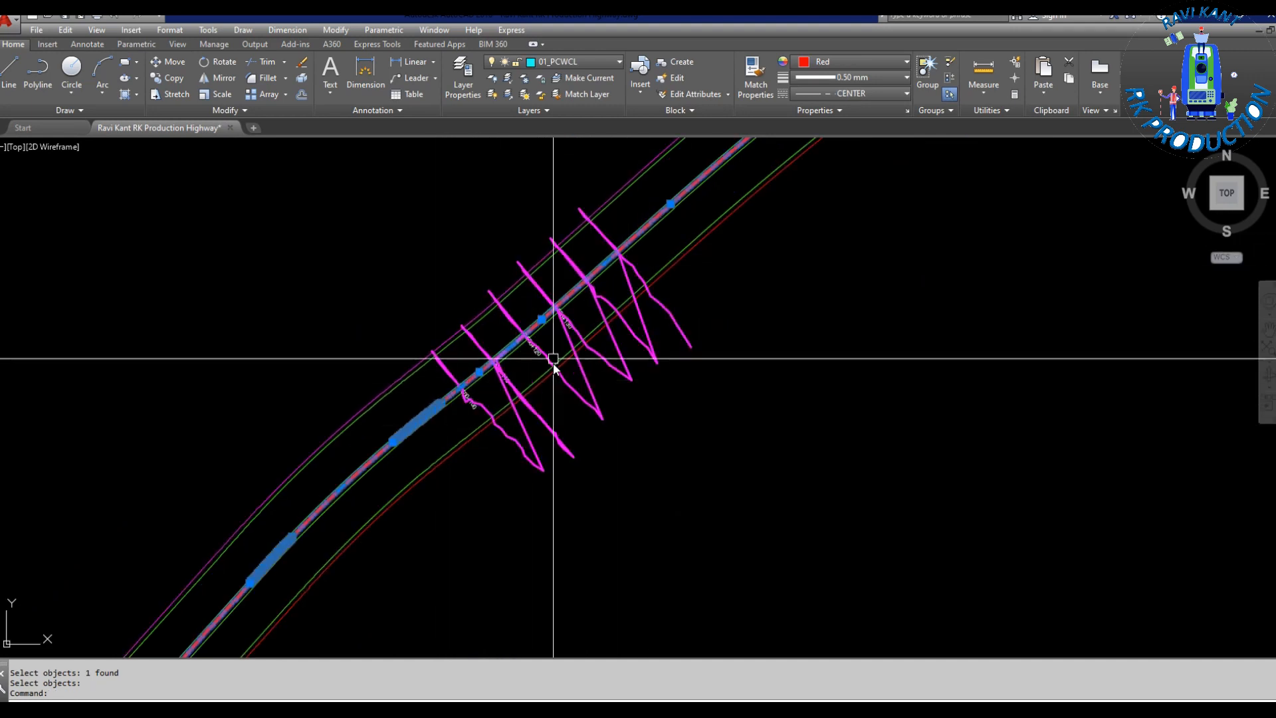
mouse_move(636, 381)
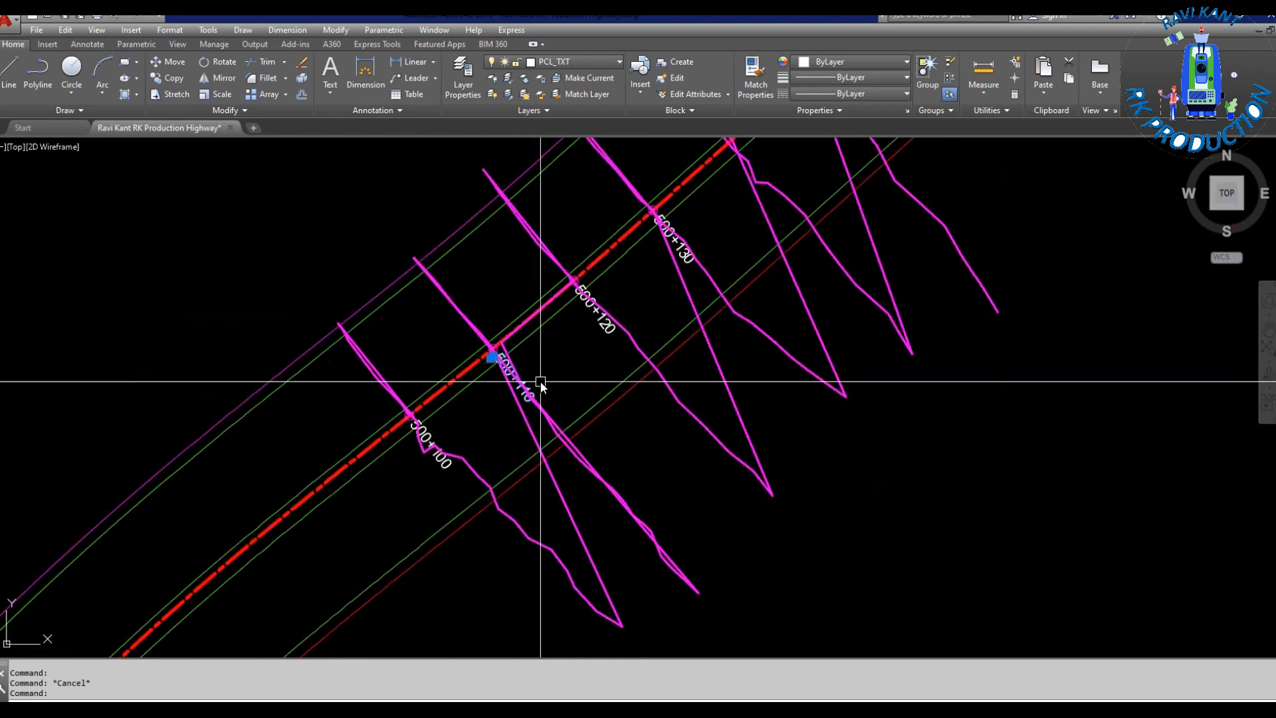
mouse_move(529, 380)
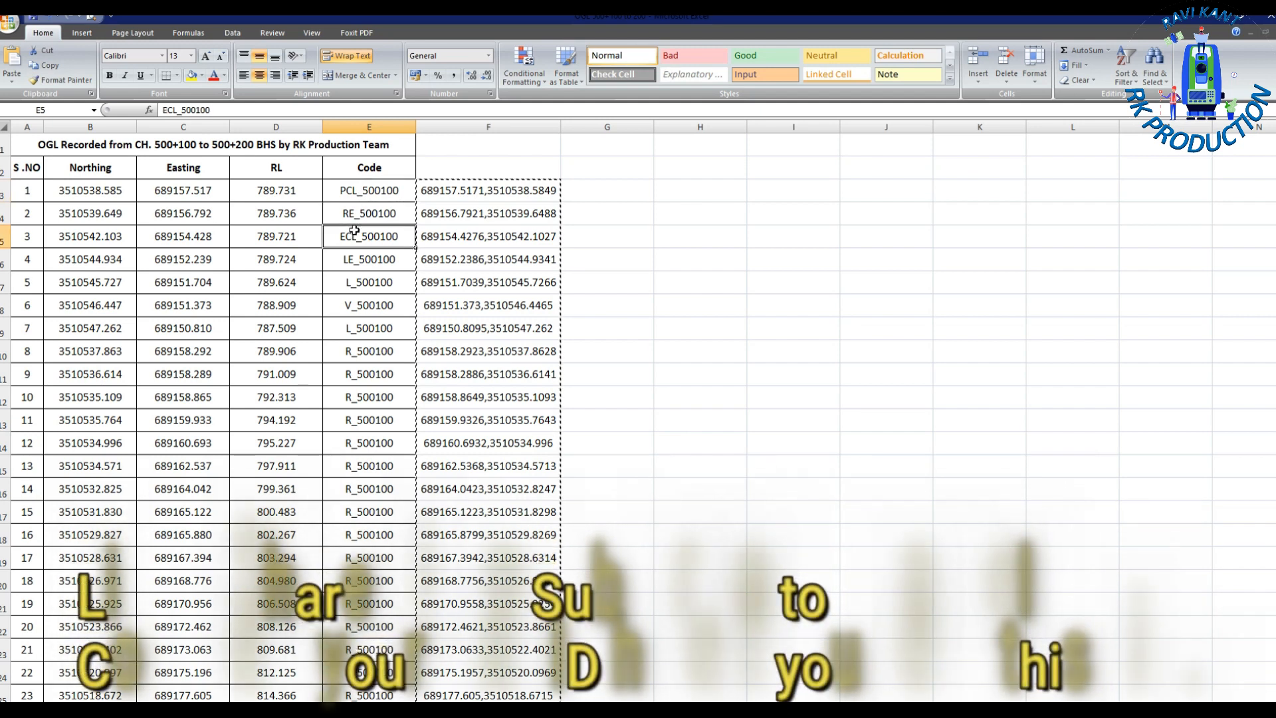
Step: Review the joined coordinate blocks, then show the sheet with Chainage and Offset columns
click(368, 212)
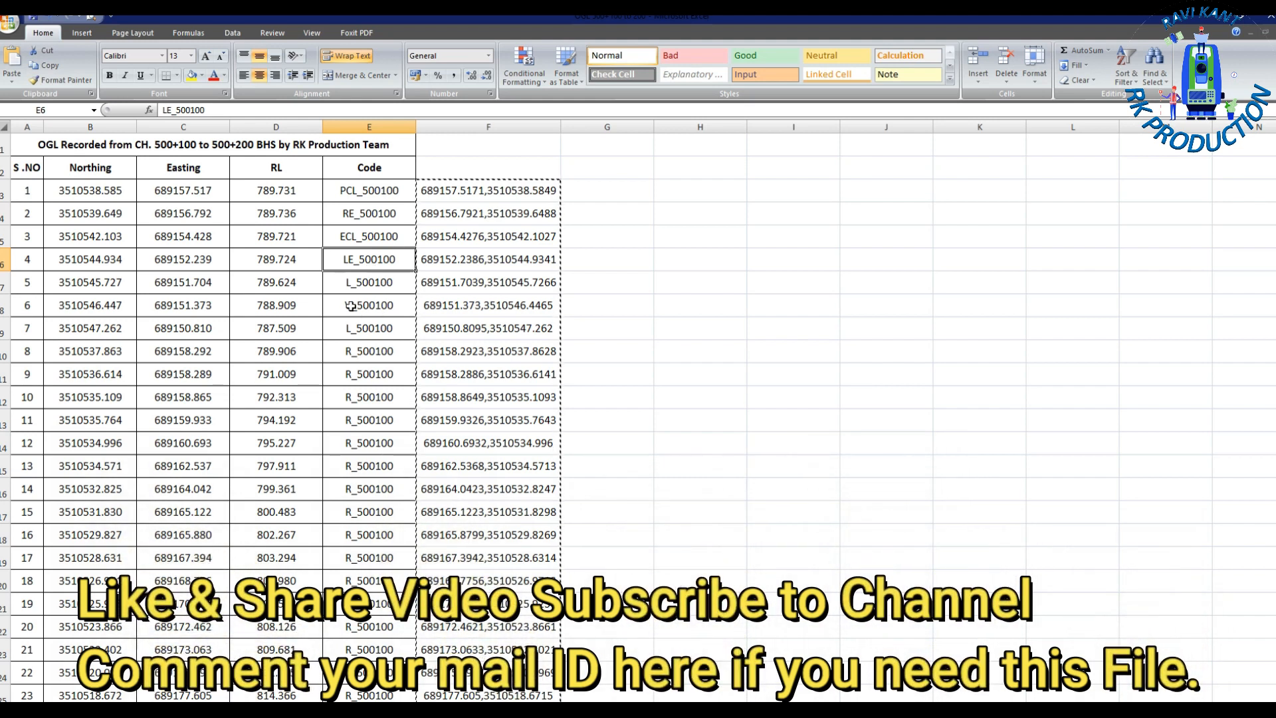
click(368, 305)
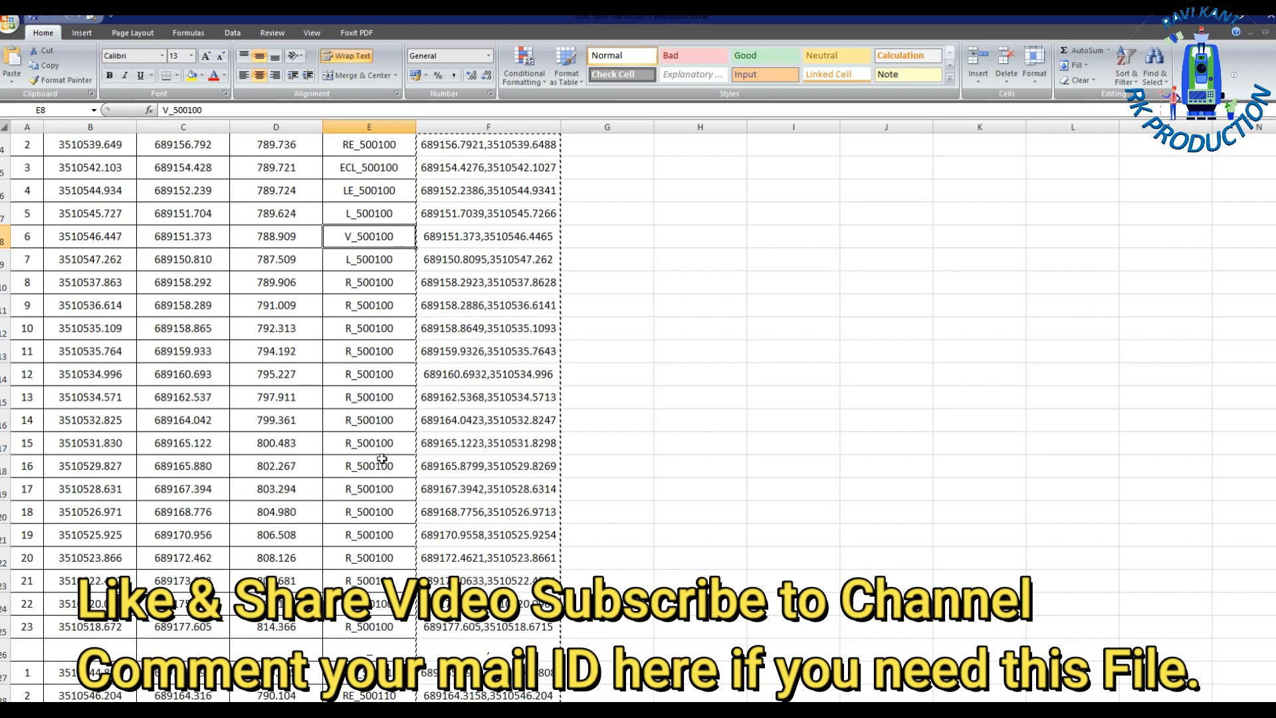
scroll(down, 3)
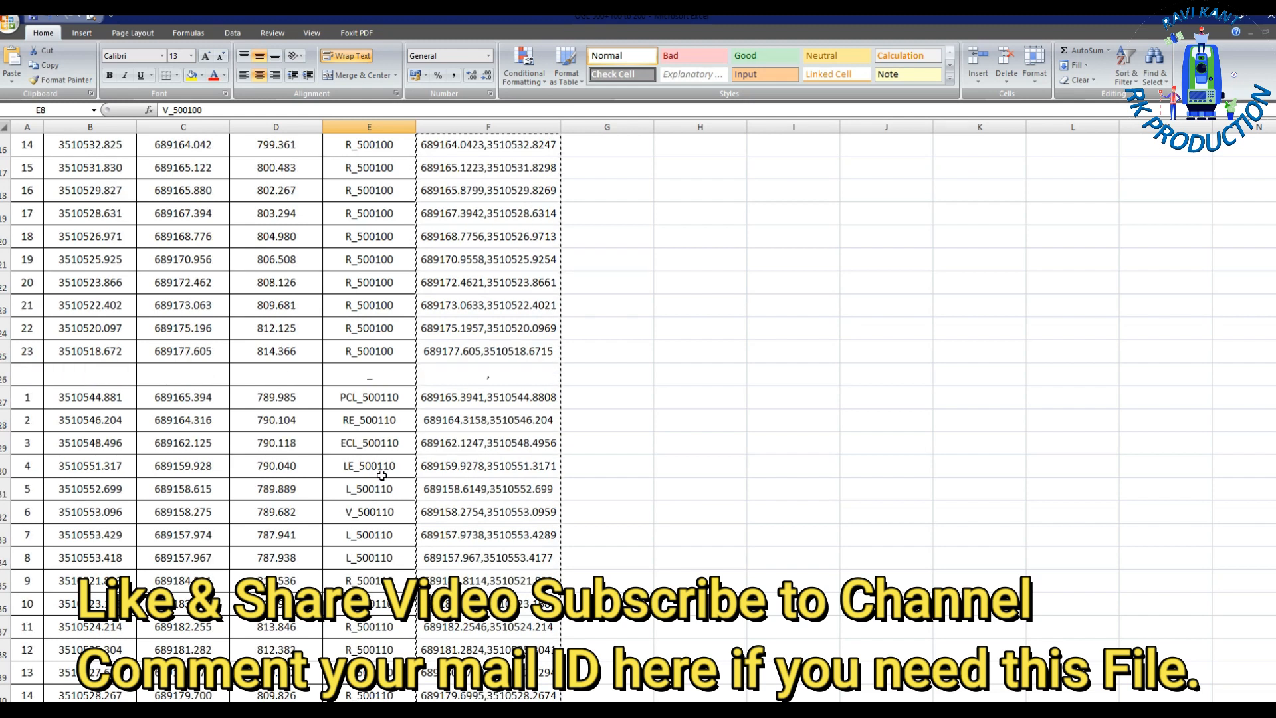
scroll(down, 3)
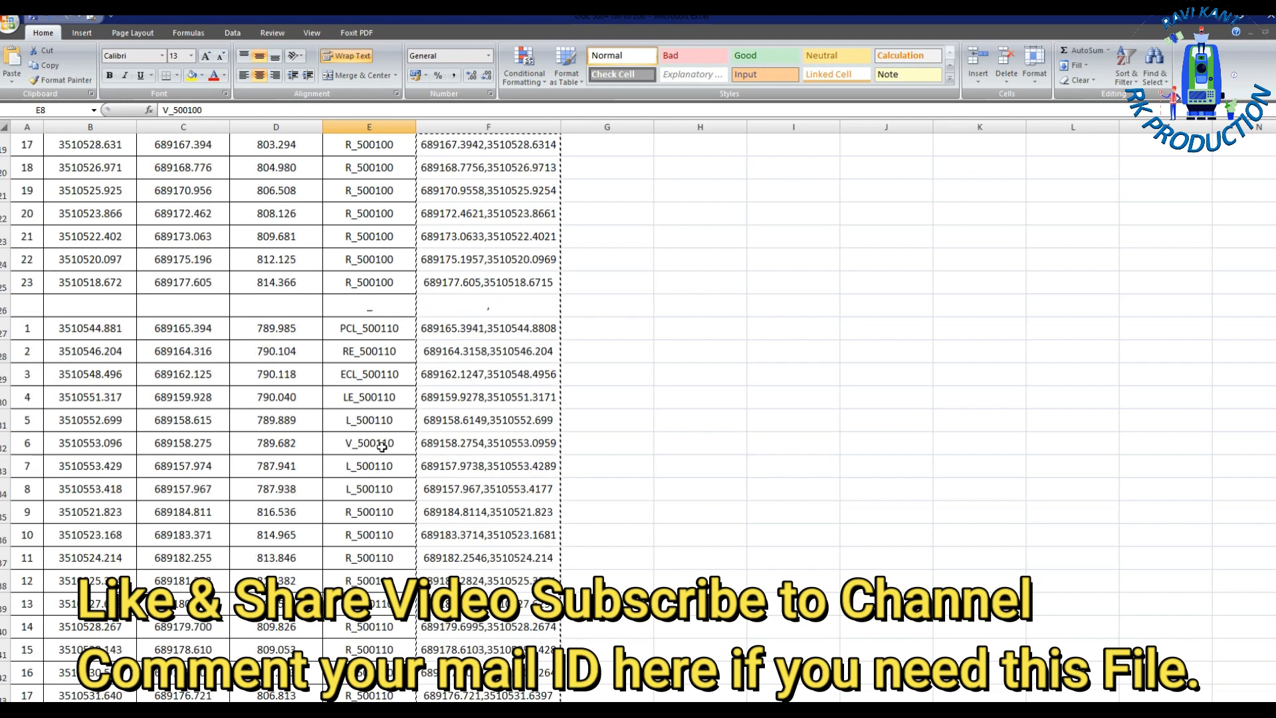
scroll(down, 3)
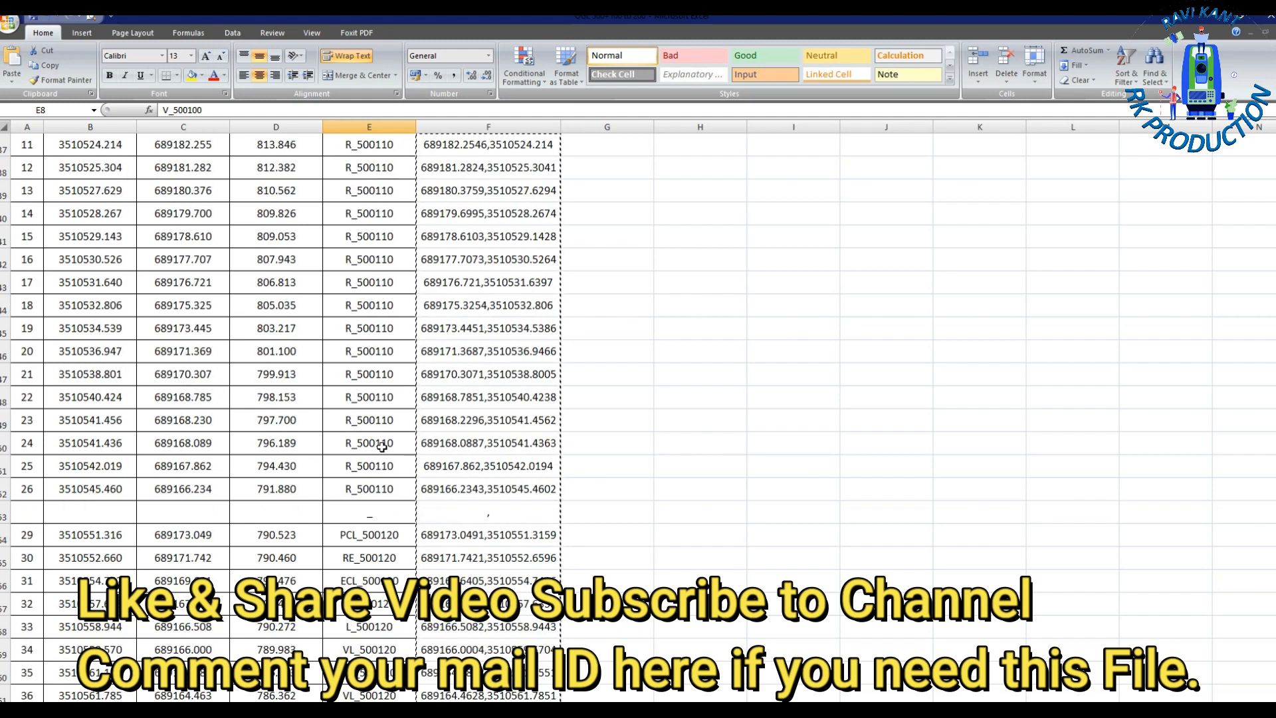
scroll(down, 3)
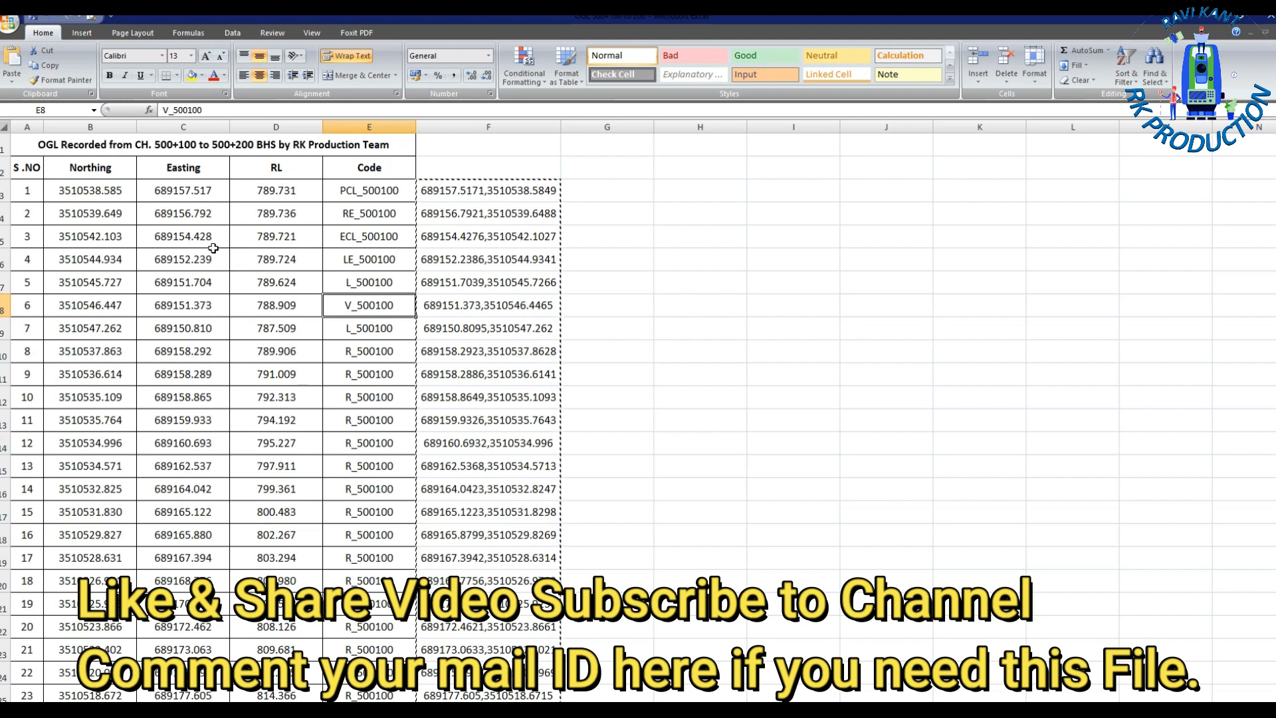
click(182, 236)
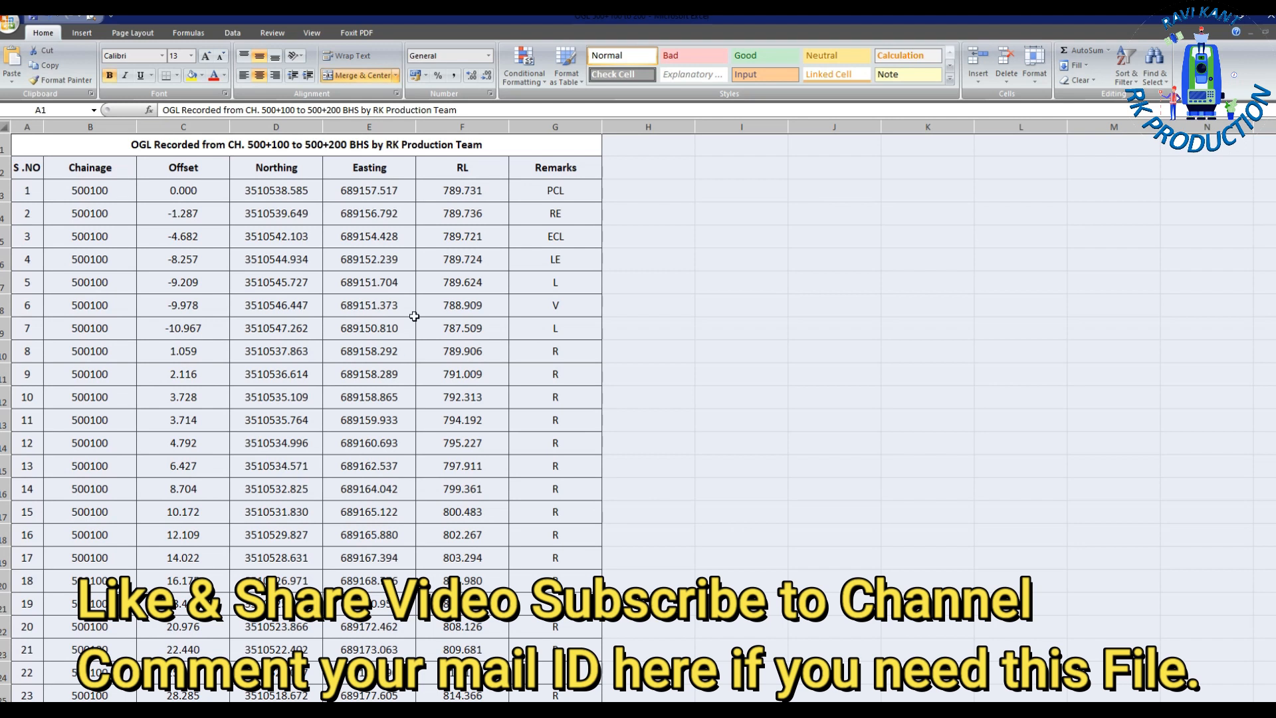
Step: Point out the Offset, Easting and Remarks columns and rename the RL header to OGL
click(461, 259)
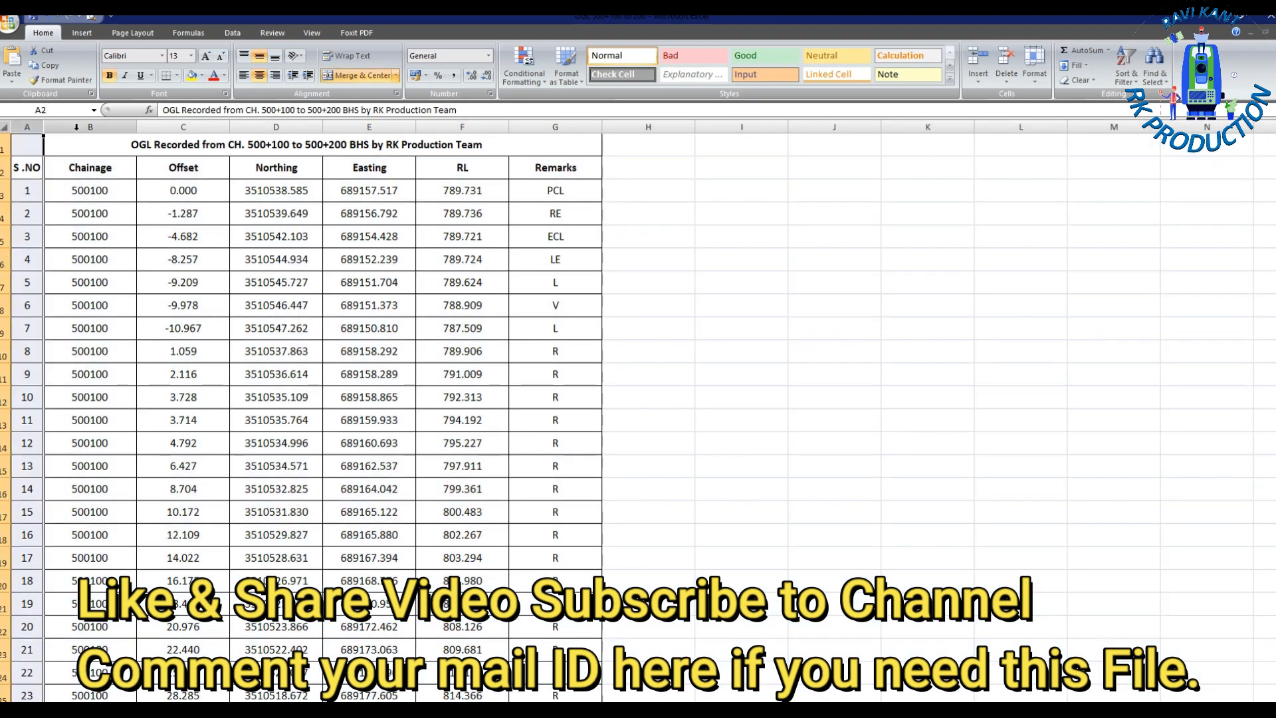
click(183, 127)
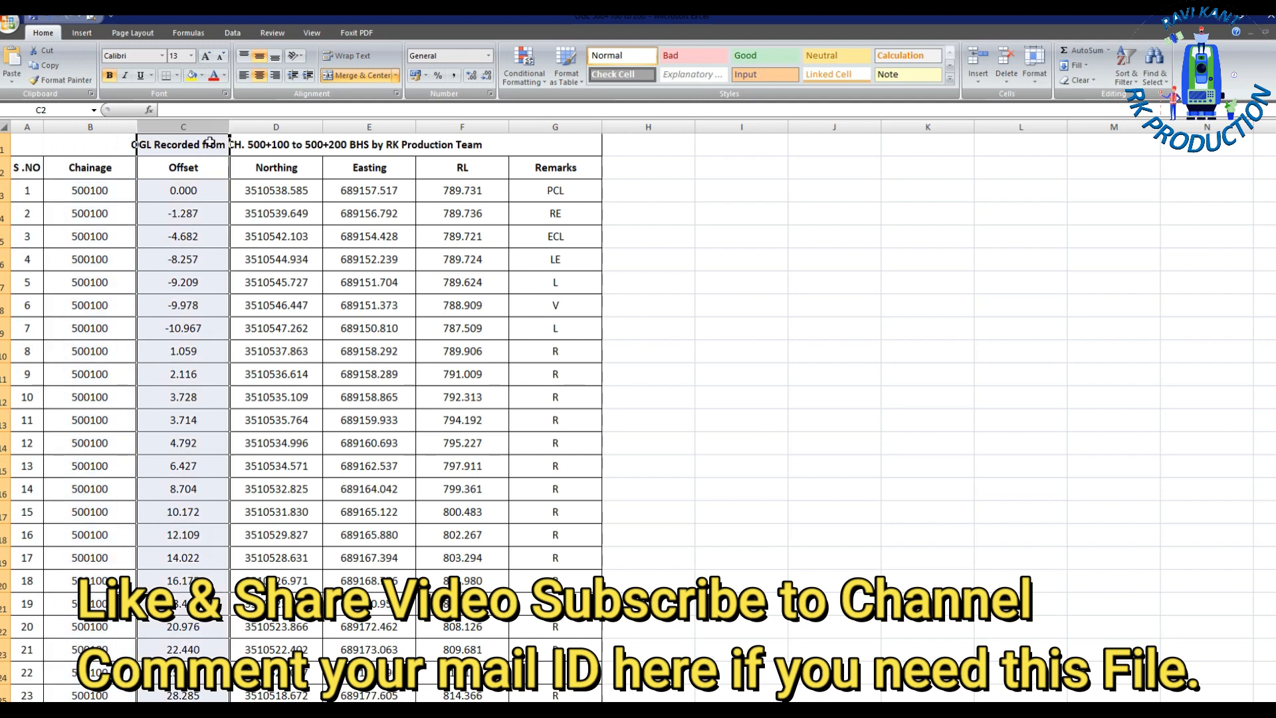
click(368, 167)
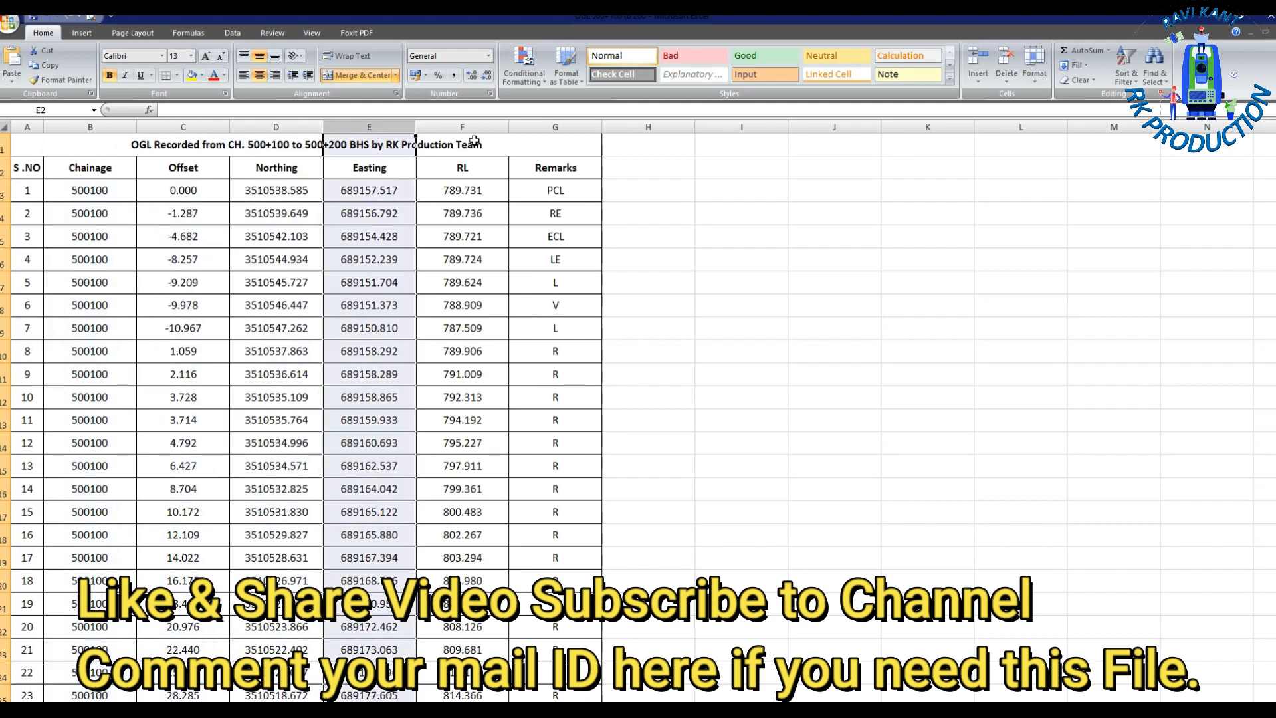
click(463, 167)
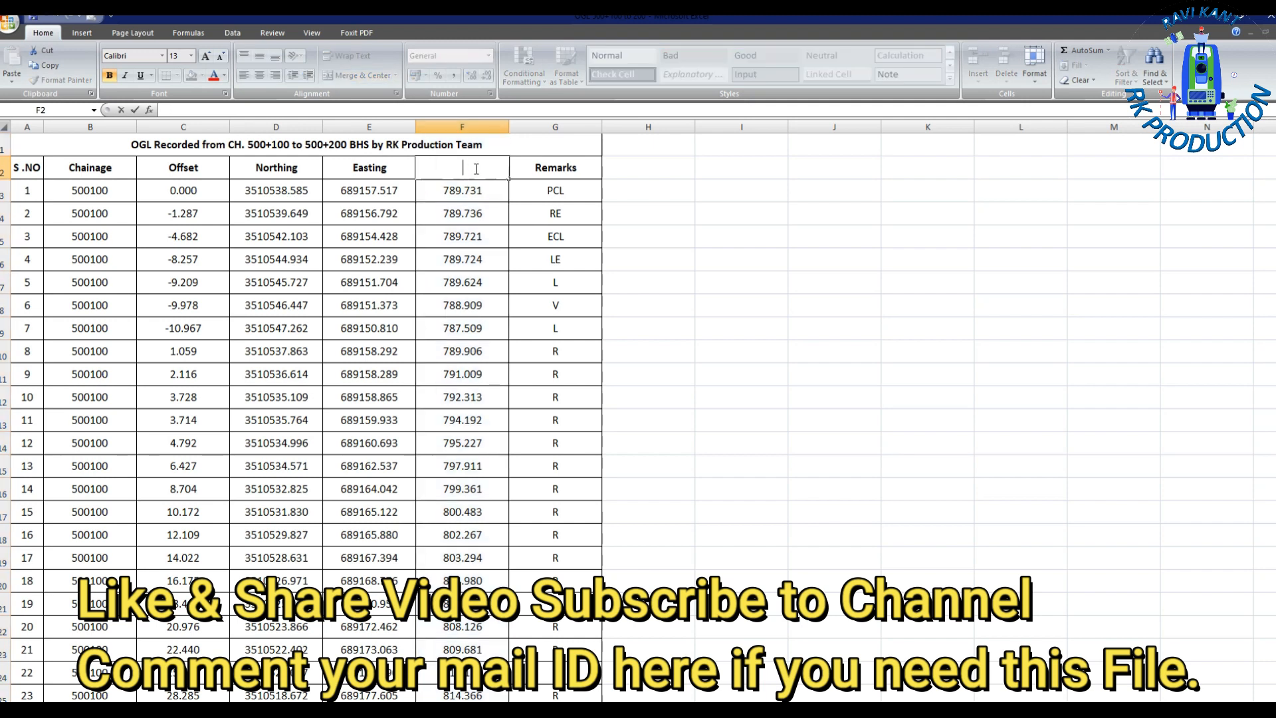
text(OGL)
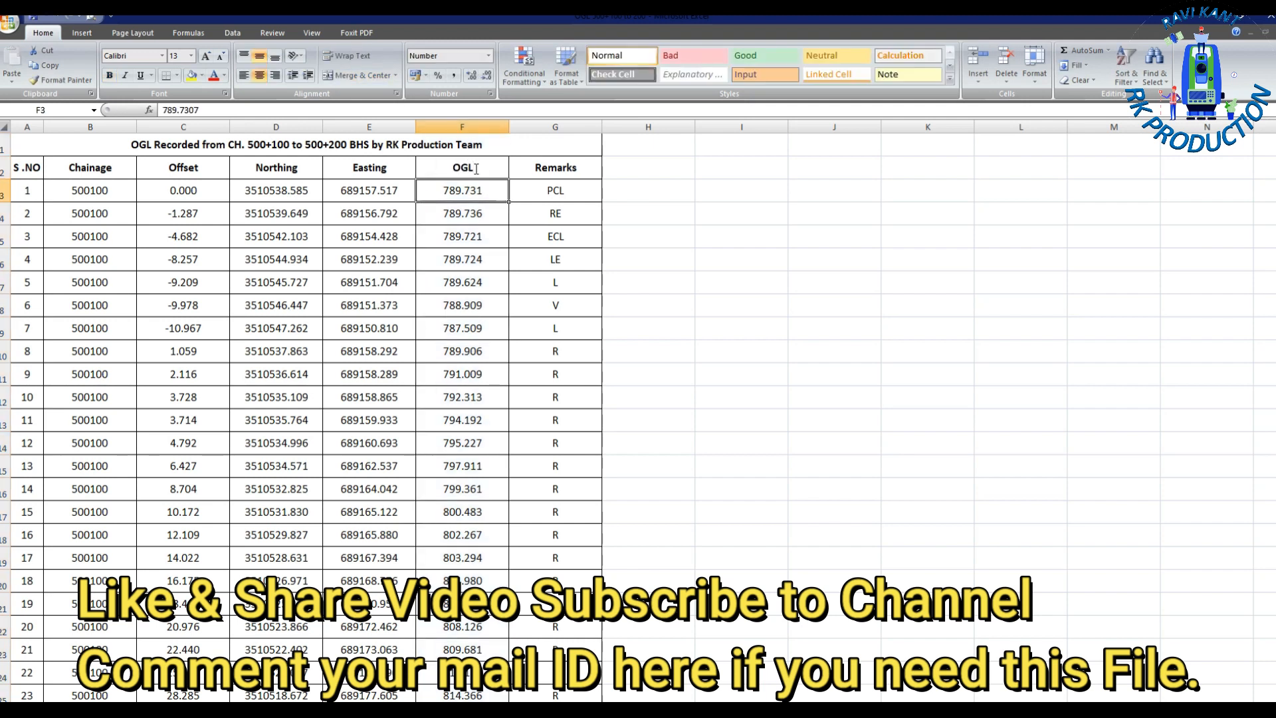
click(556, 127)
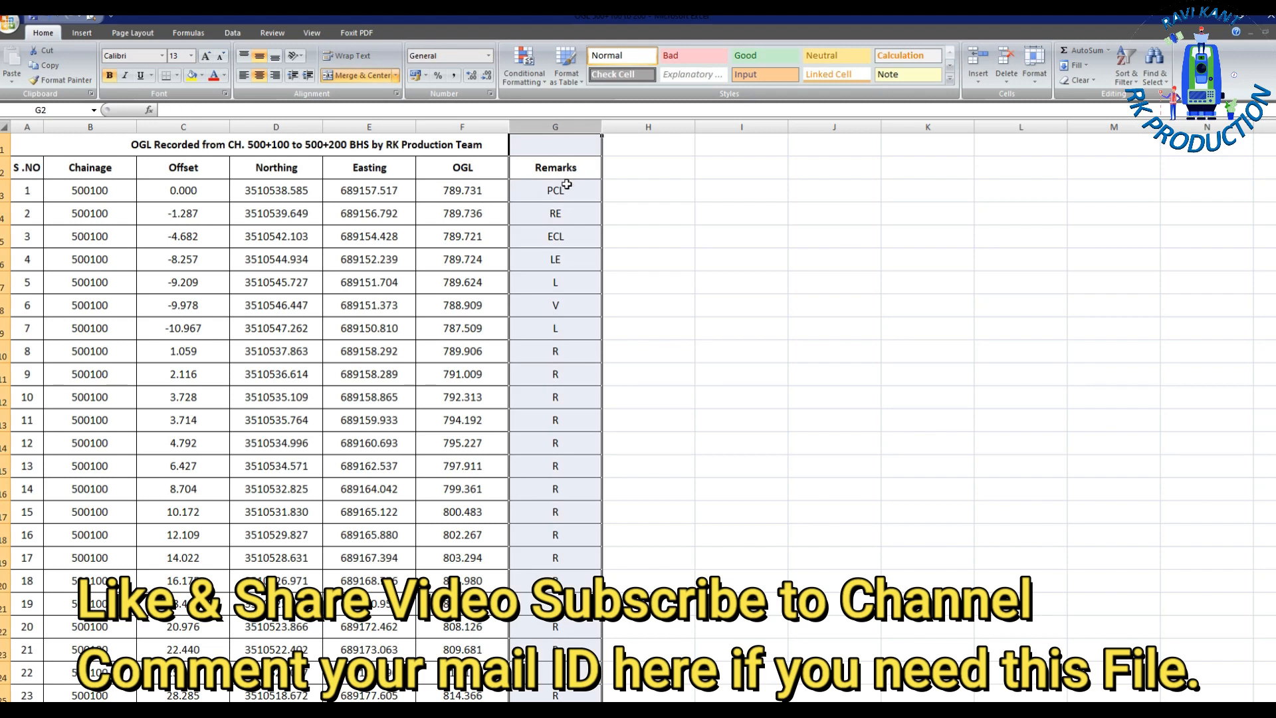
mouse_move(575, 328)
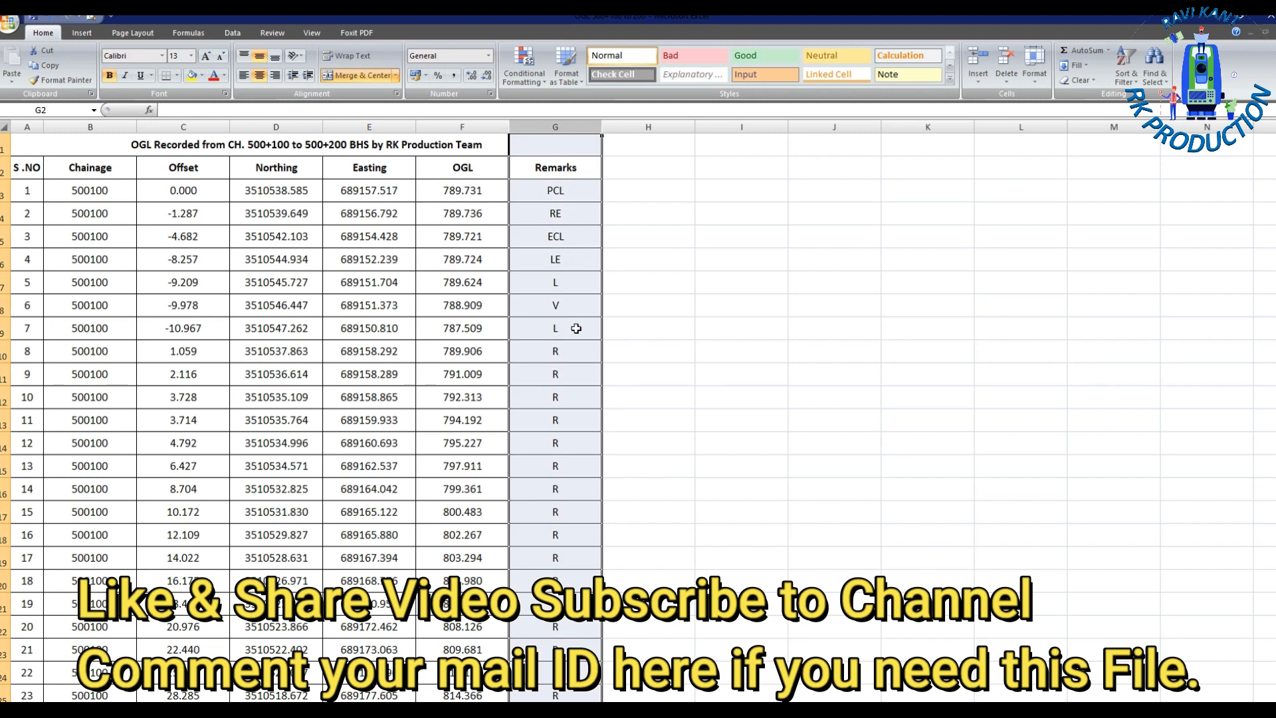
mouse_move(191, 190)
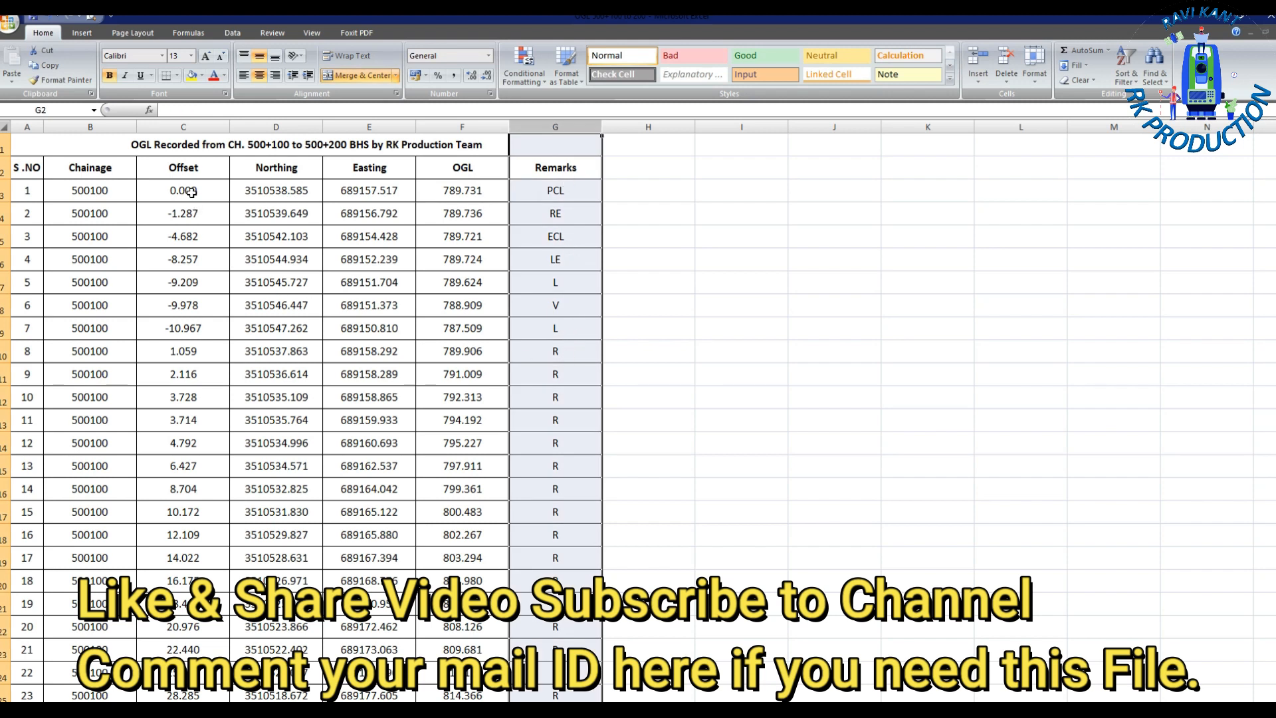
Step: Expose the offset formula =SQRT((E$3-E4)^2+(D$3-D4)^2)*-1 measuring each point from the centreline
click(182, 190)
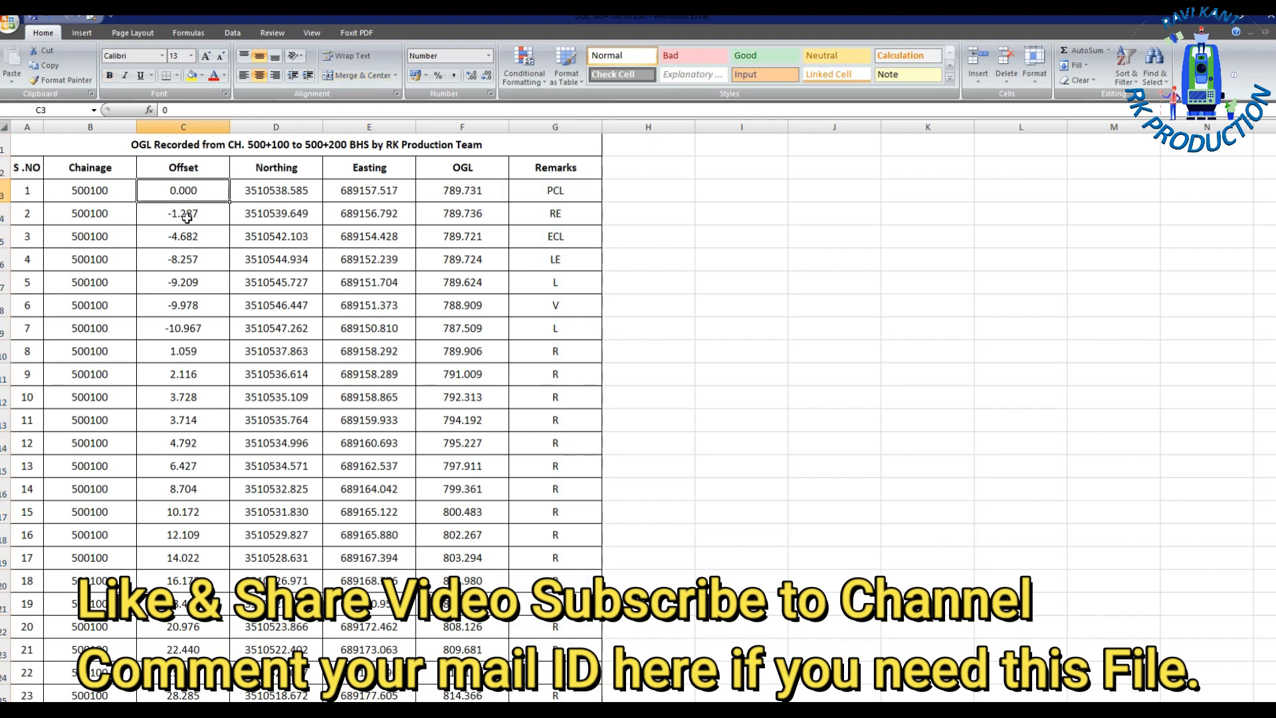
click(182, 212)
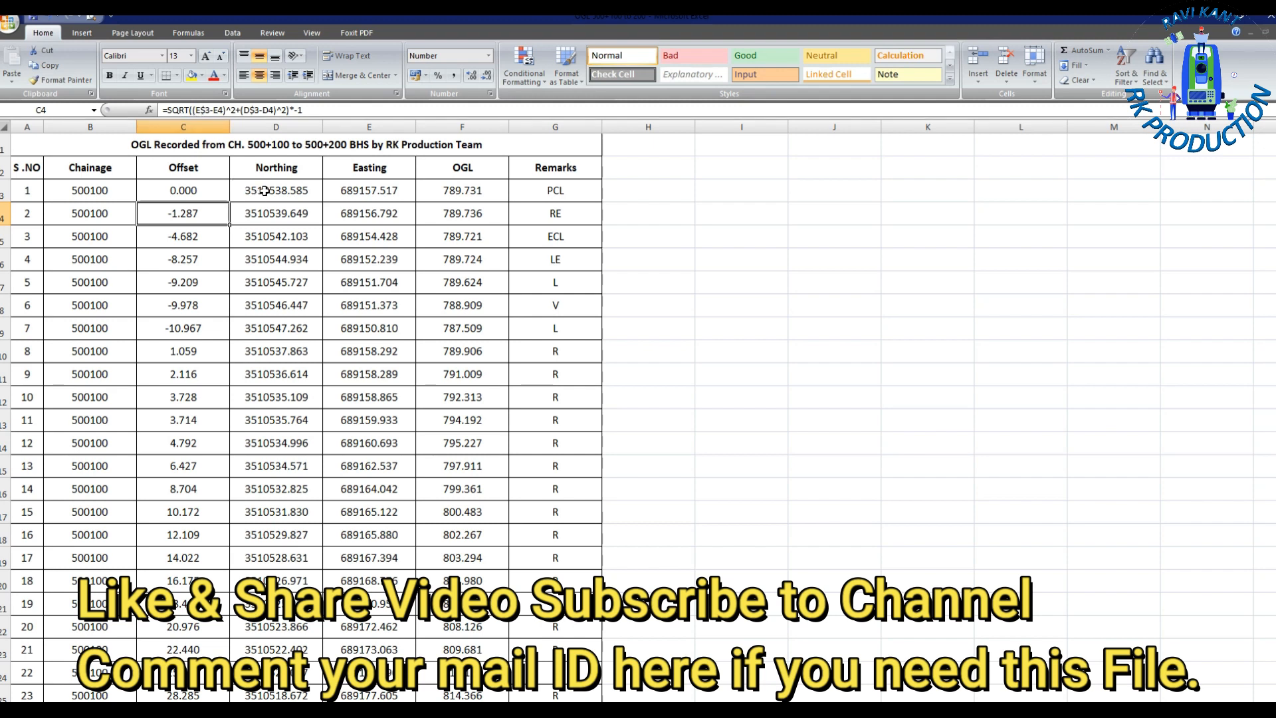
click(368, 190)
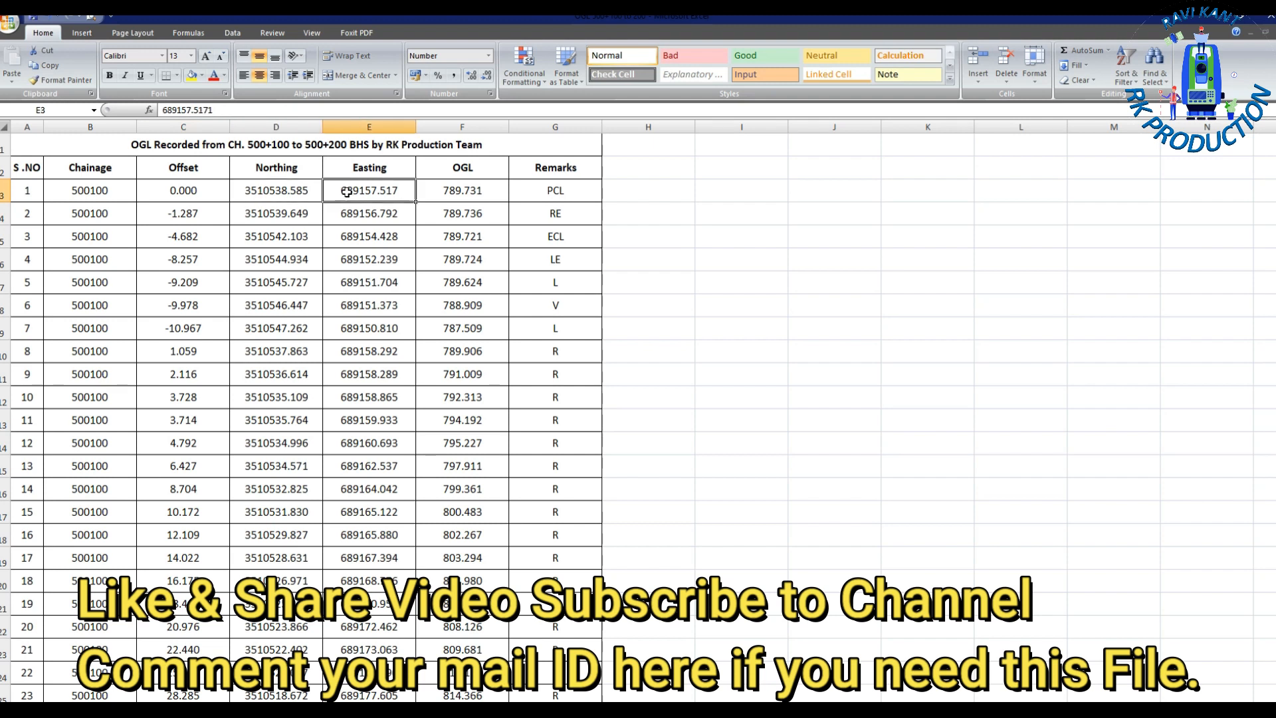
text(=SQRT((E$3-E4)^2+(D$3-D4)^2)*-1)
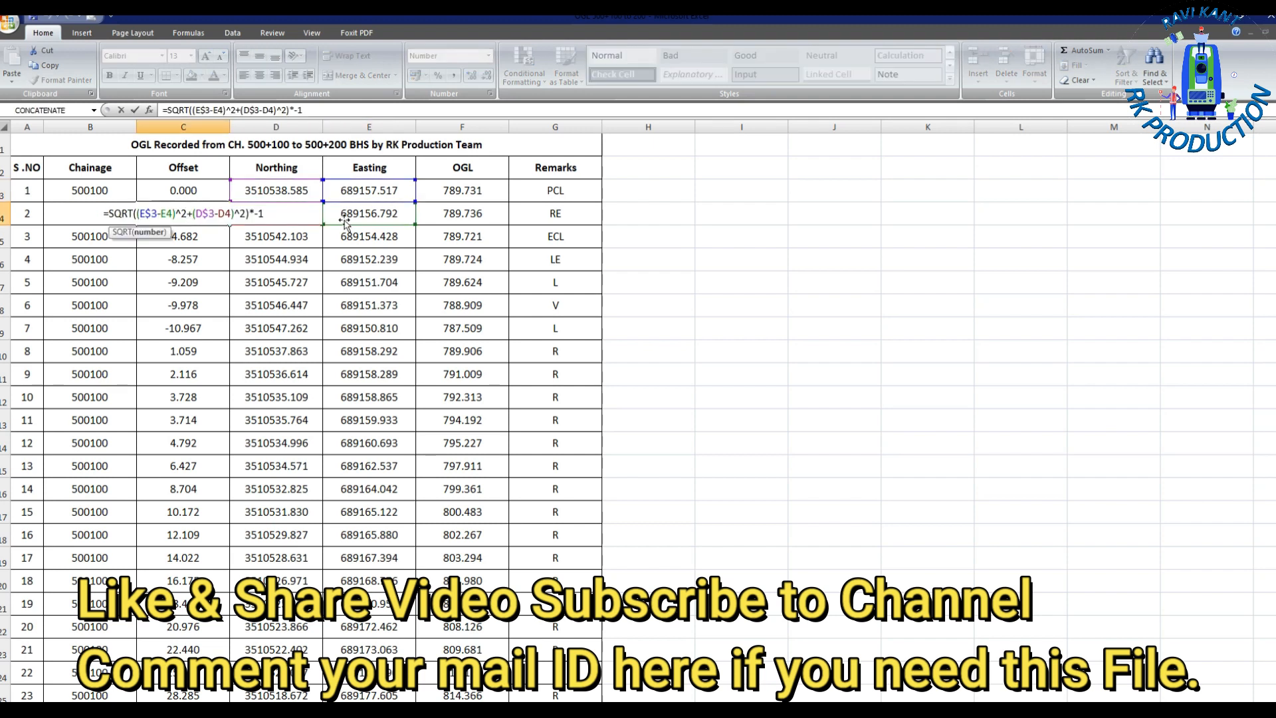
click(368, 212)
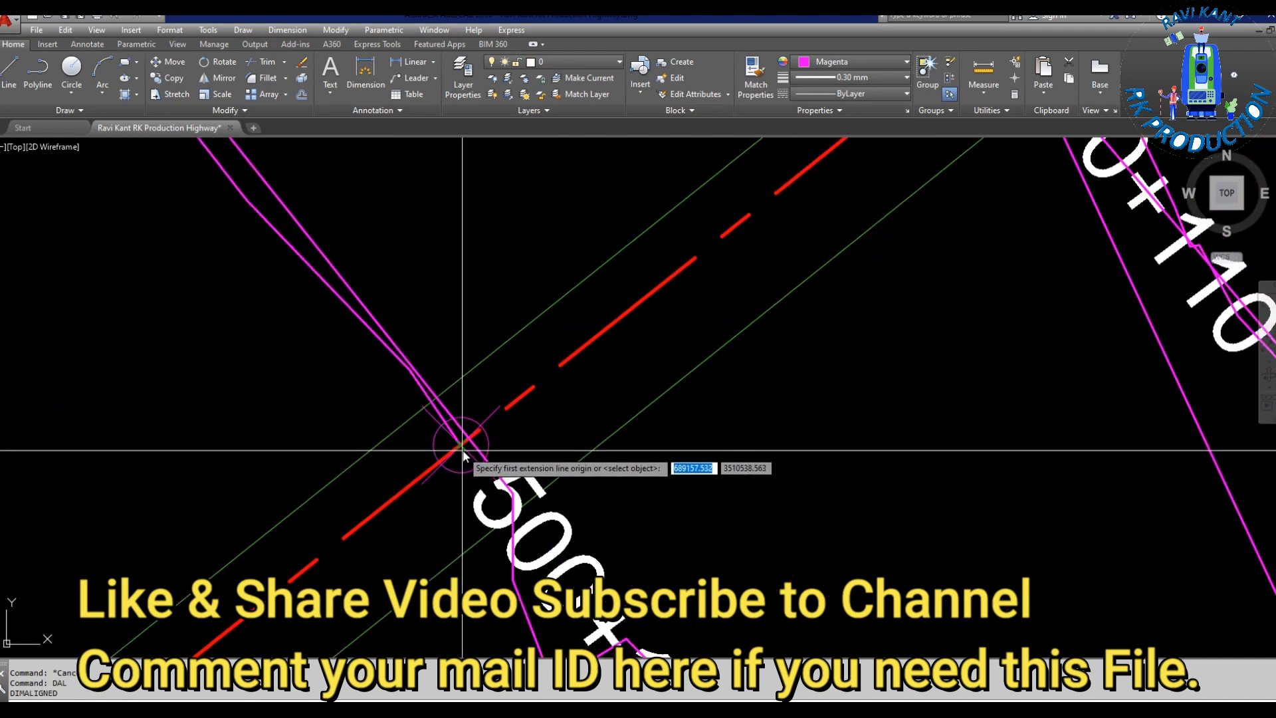
Step: Pick the two points beside the chainage label for the aligned distance measurement
click(460, 448)
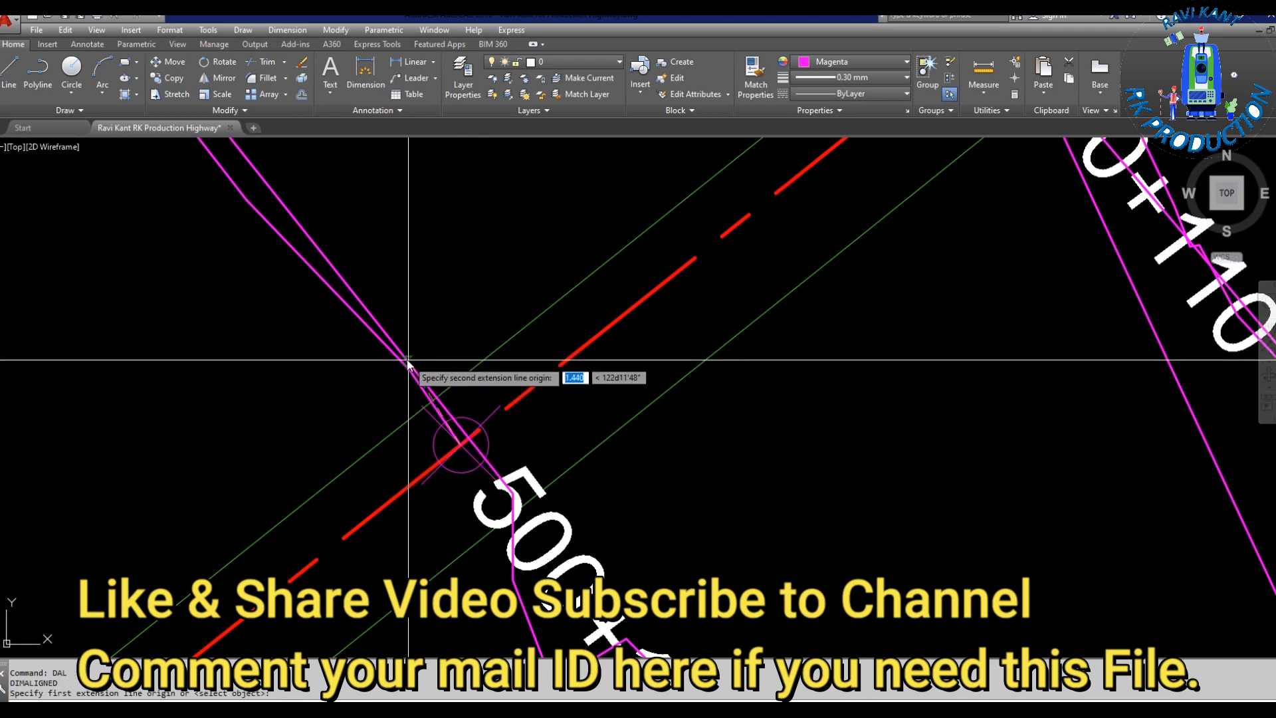
click(464, 440)
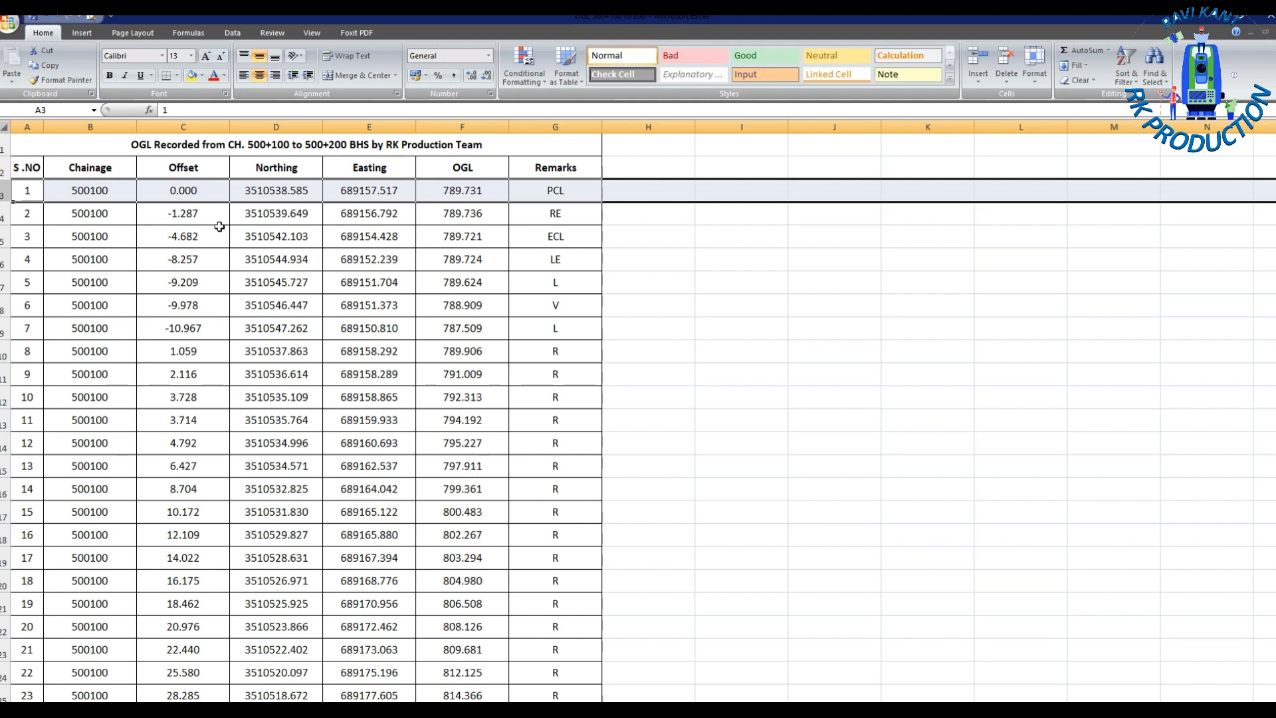
click(182, 213)
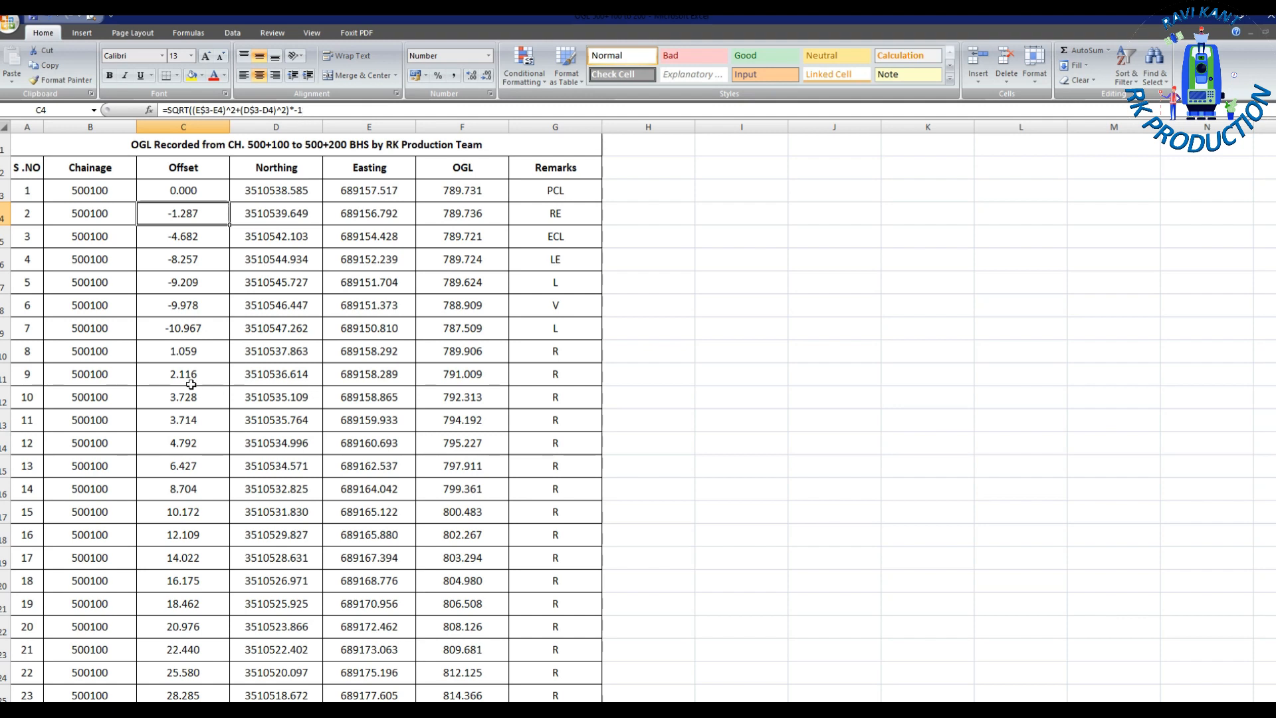
click(182, 374)
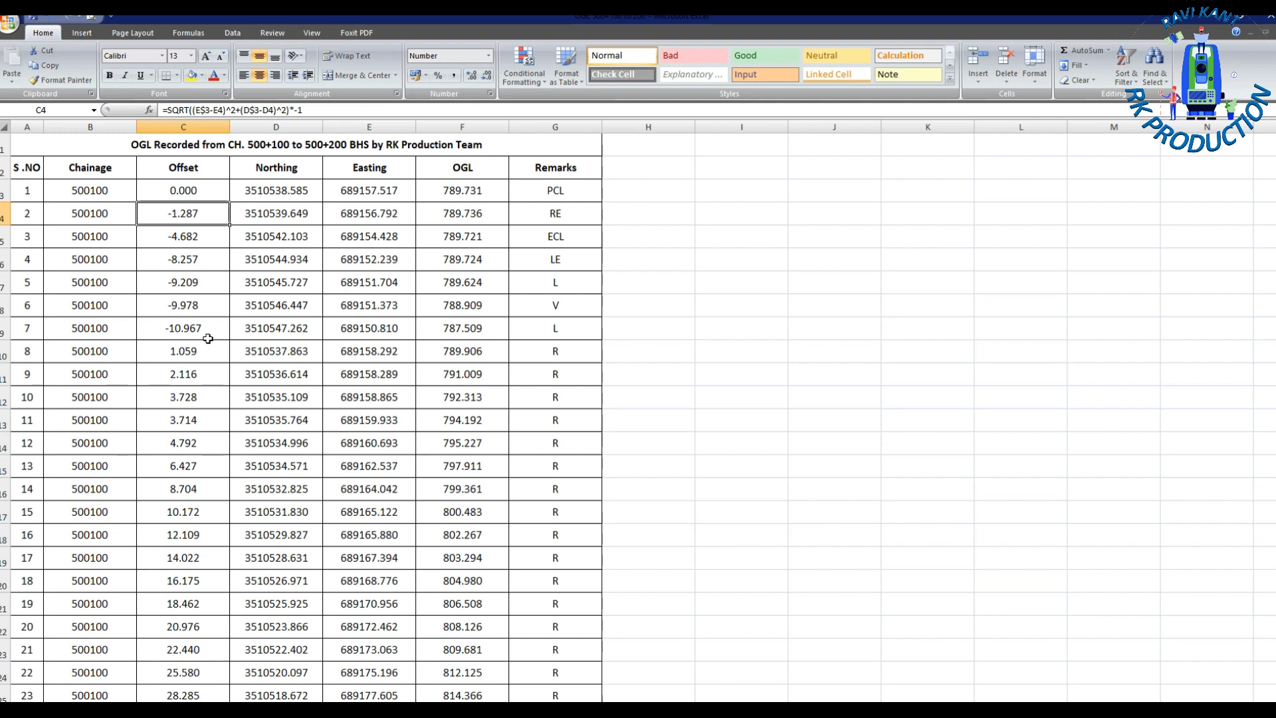
mouse_move(232, 224)
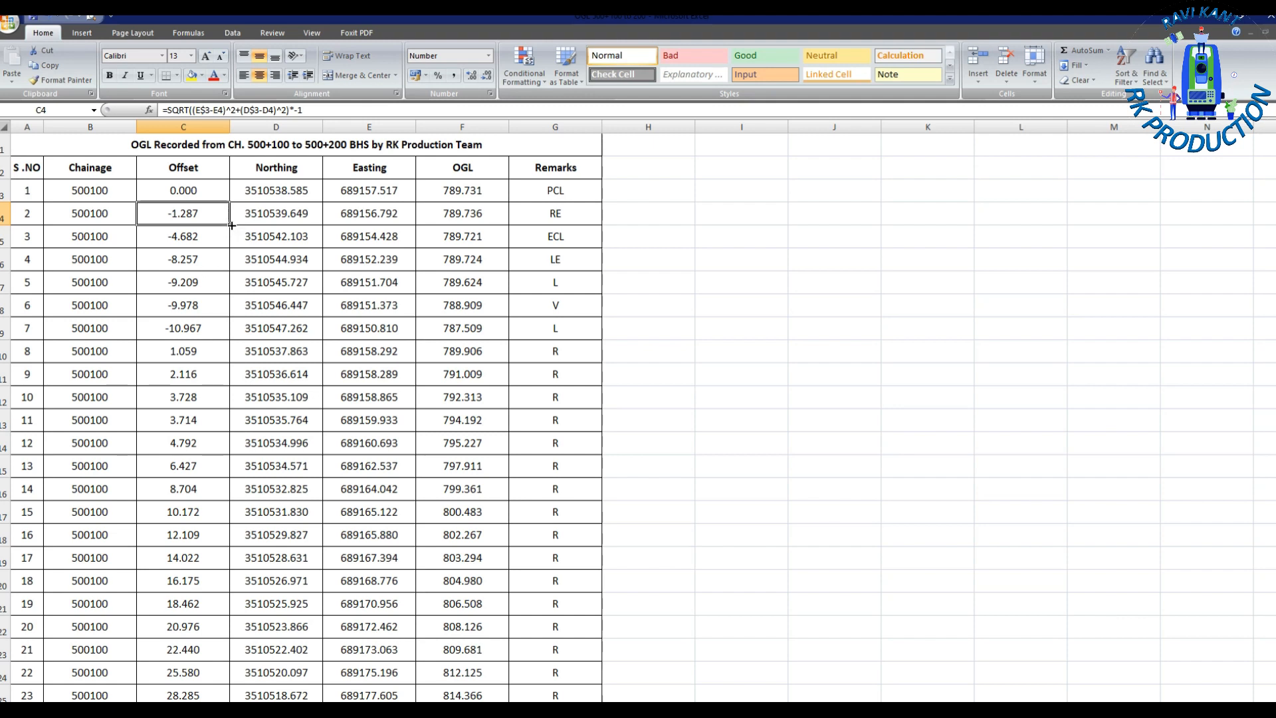
drag(182, 213, 182, 329)
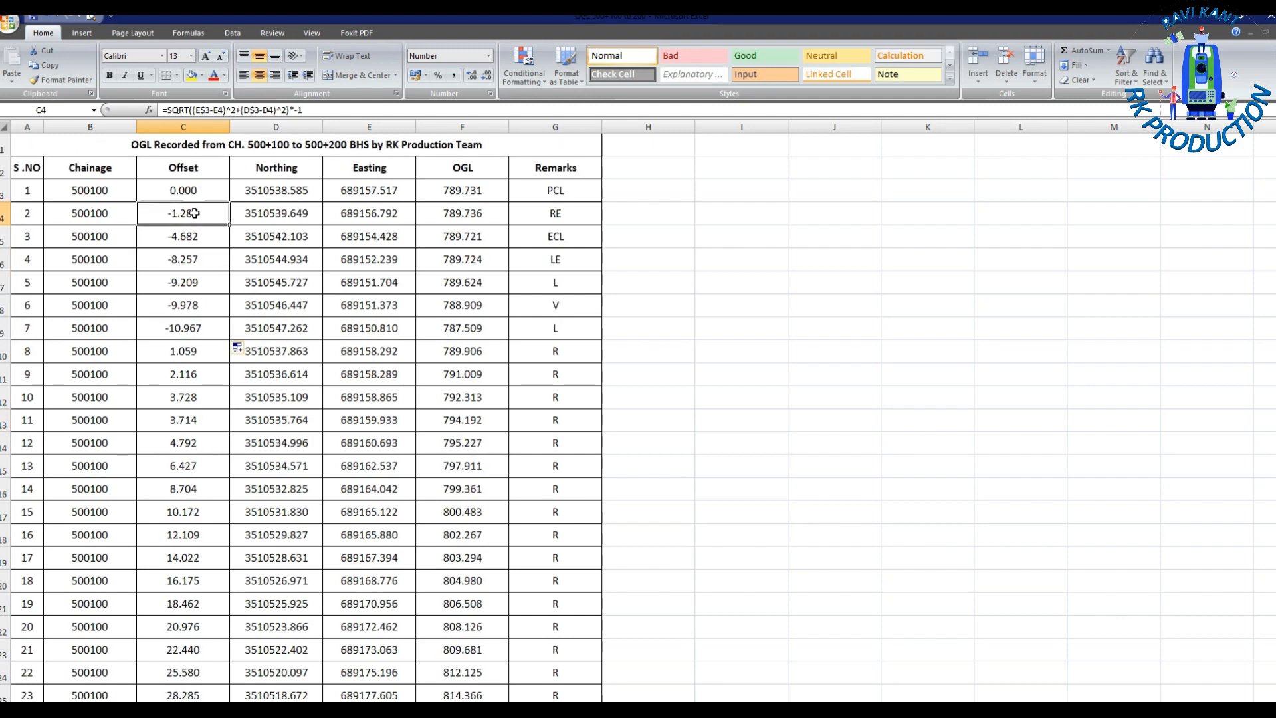
scroll(down, 3)
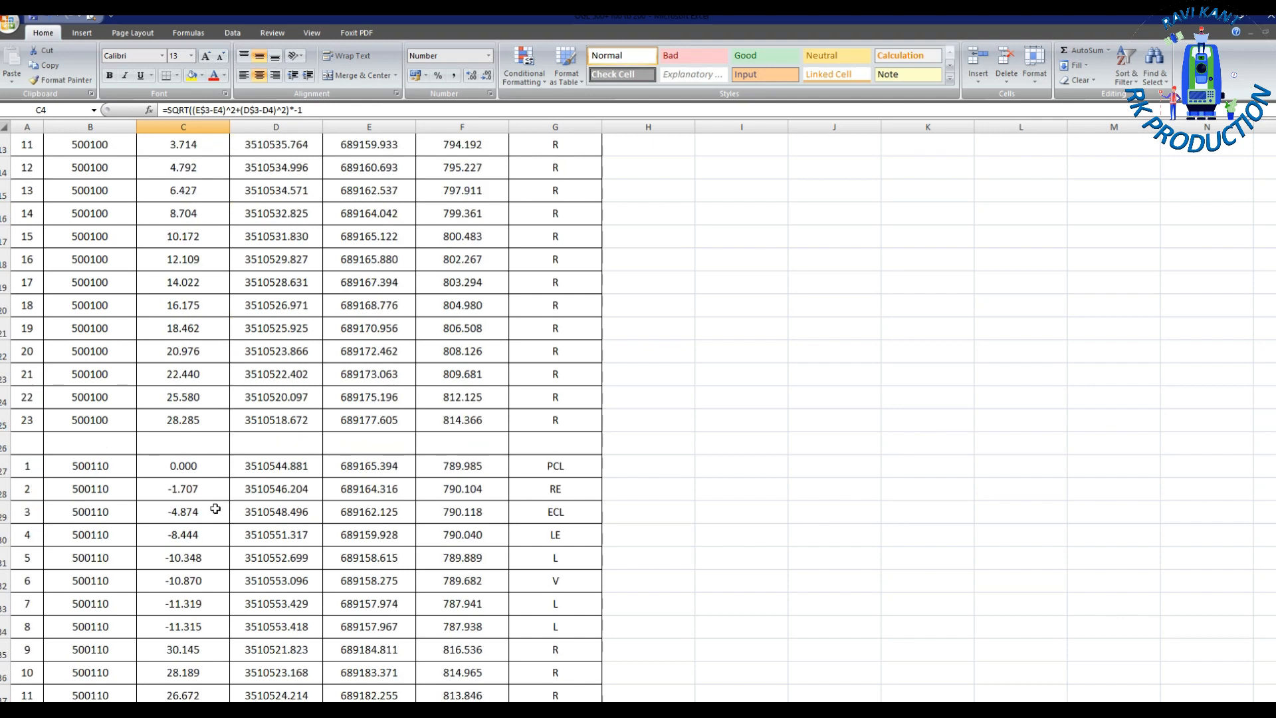
click(182, 489)
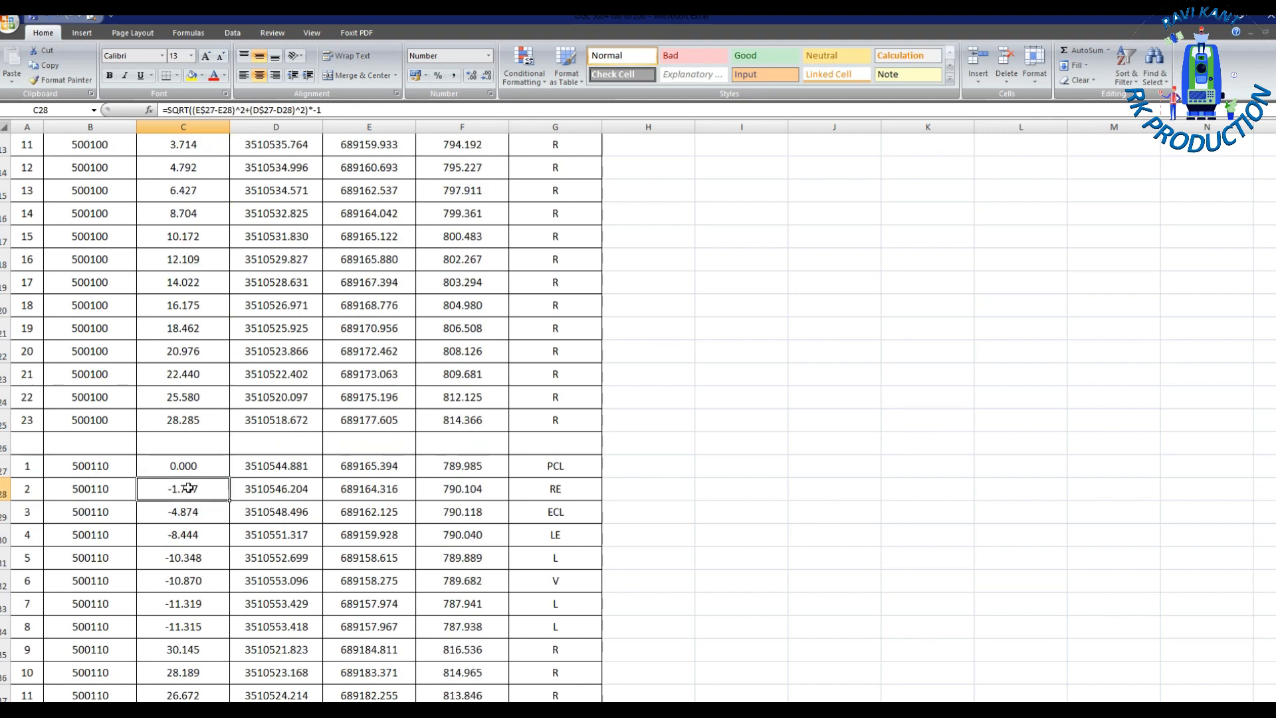
mouse_move(62, 451)
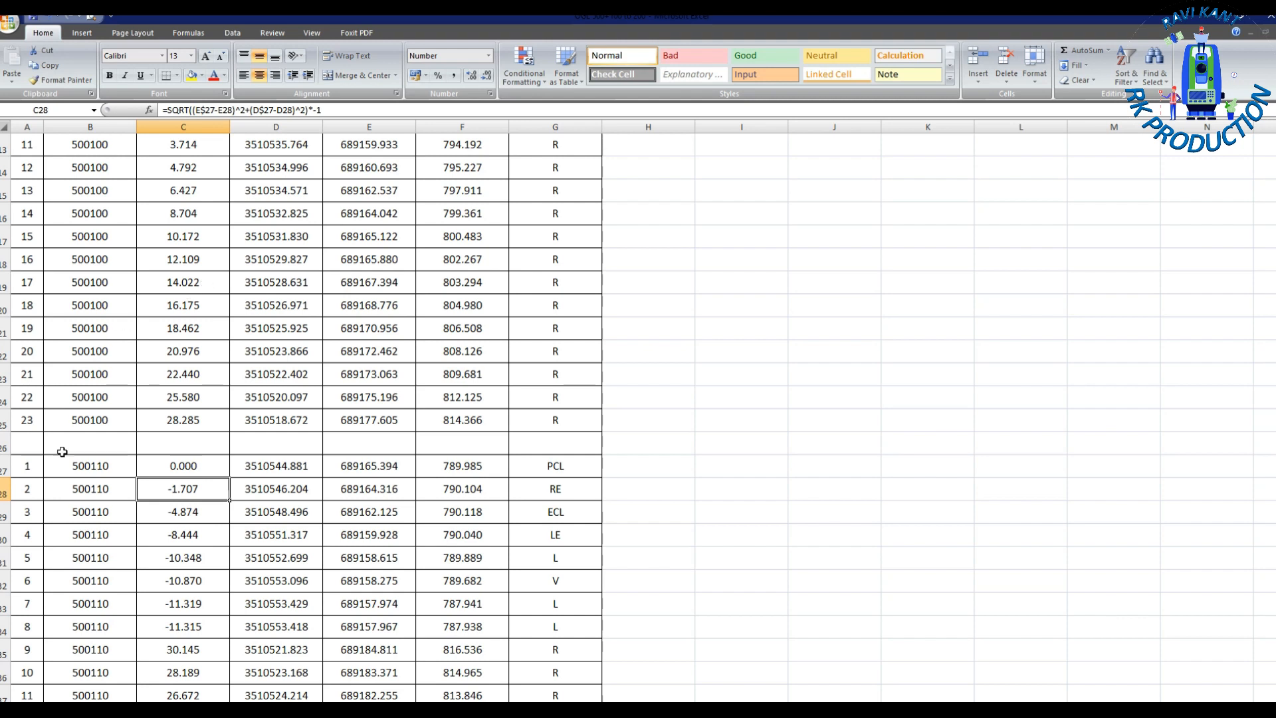
mouse_move(150, 165)
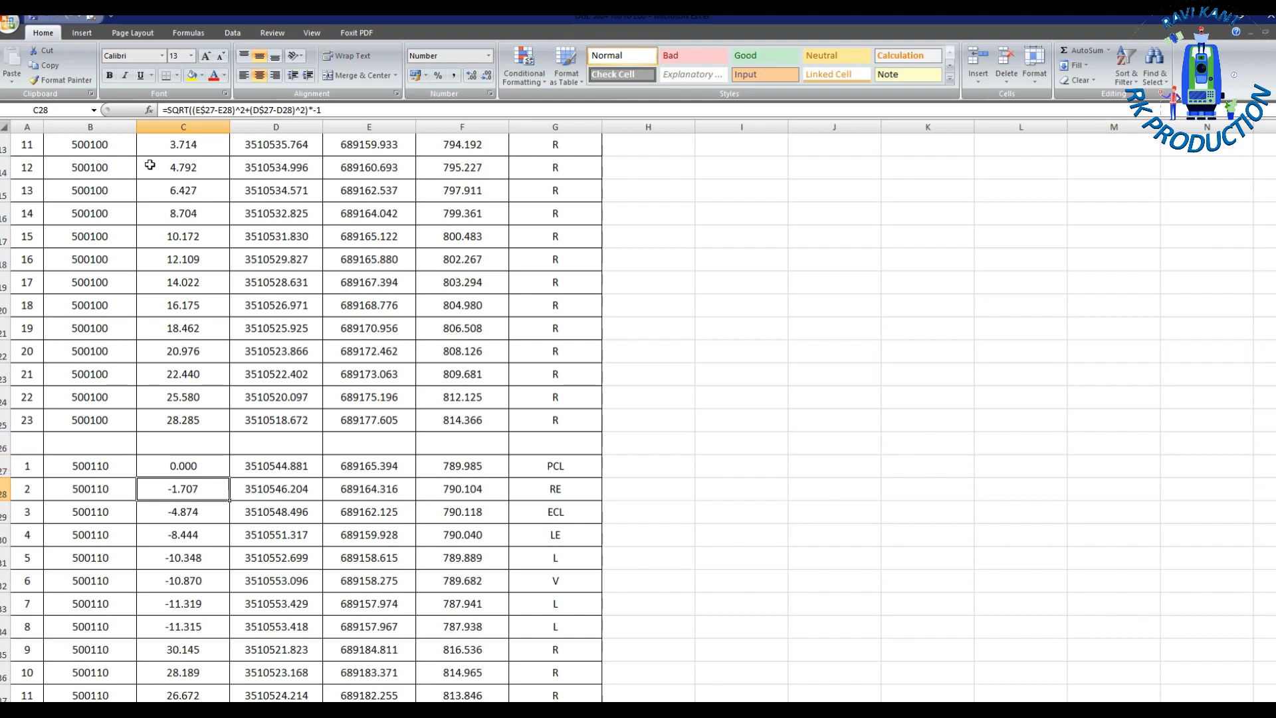
double_click(182, 489)
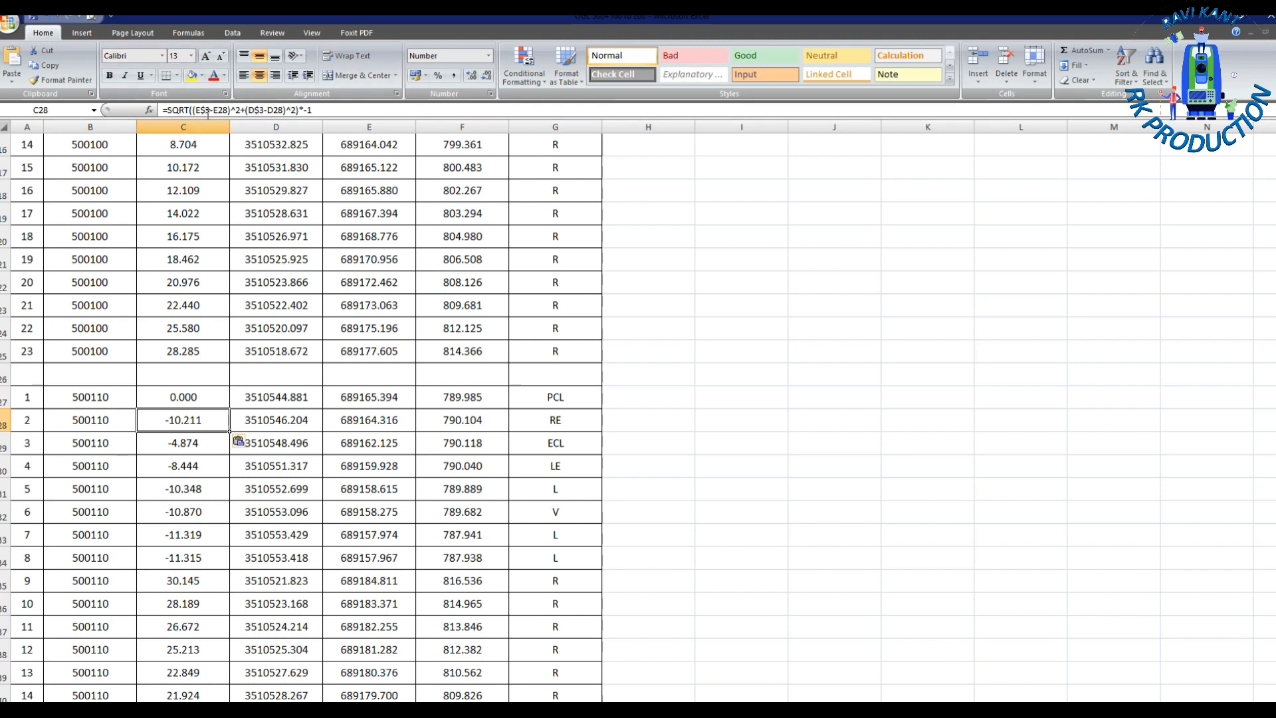
double_click(182, 419)
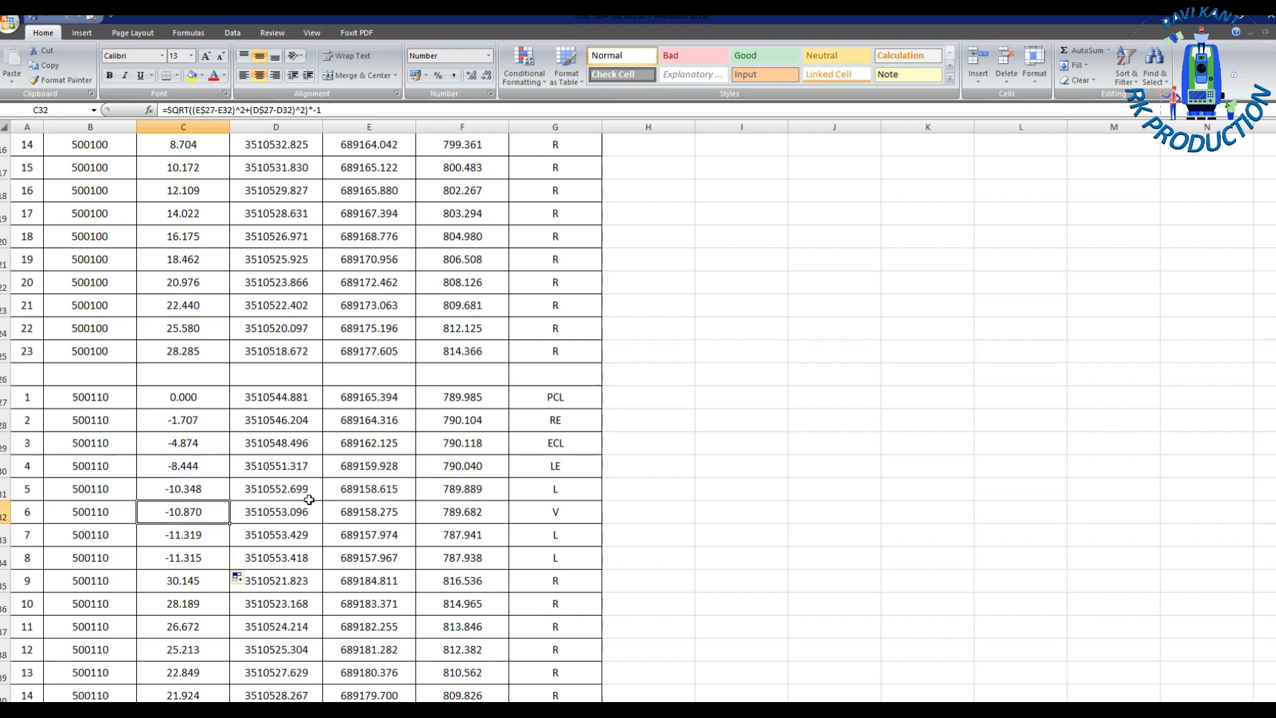
click(182, 418)
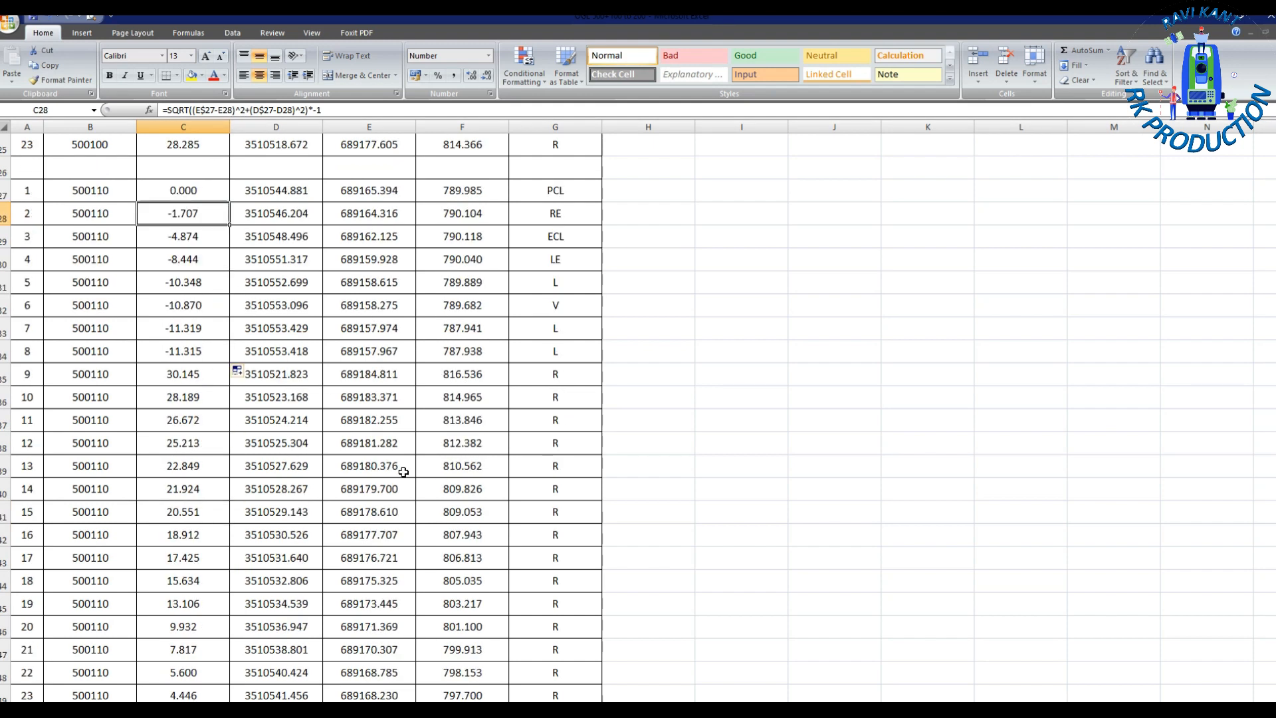
scroll(down, 3)
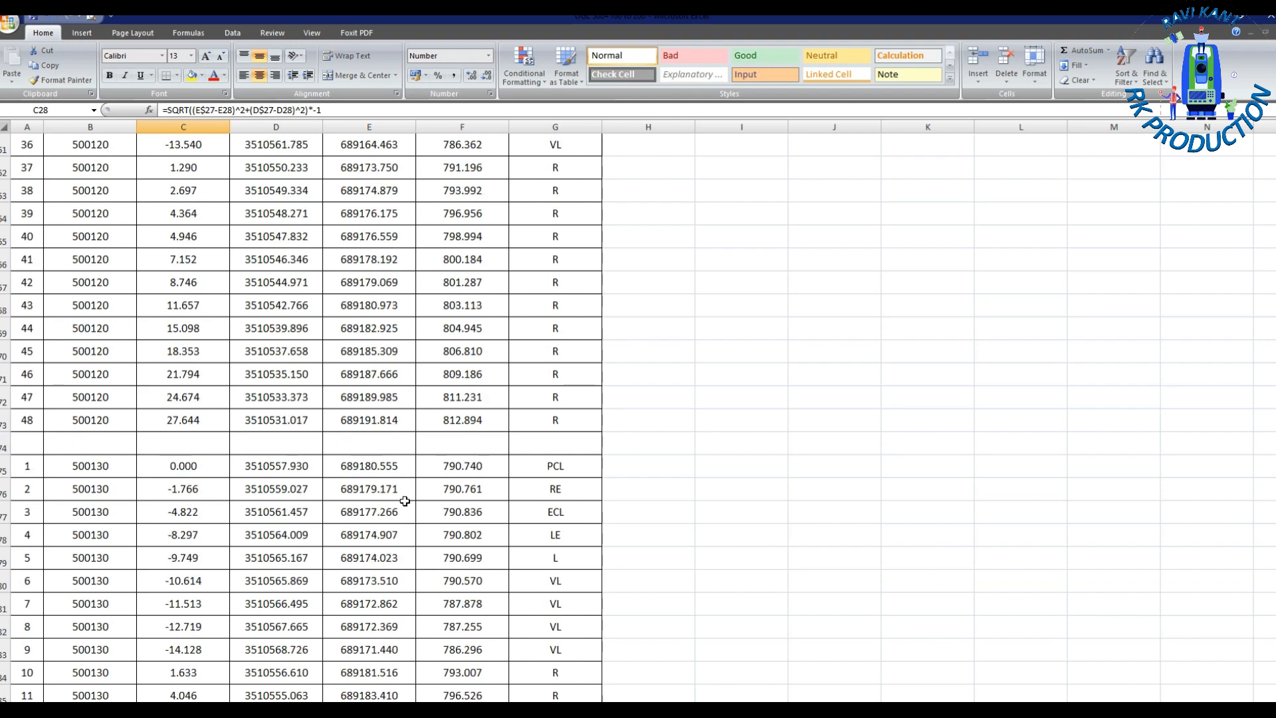
scroll(down, 3)
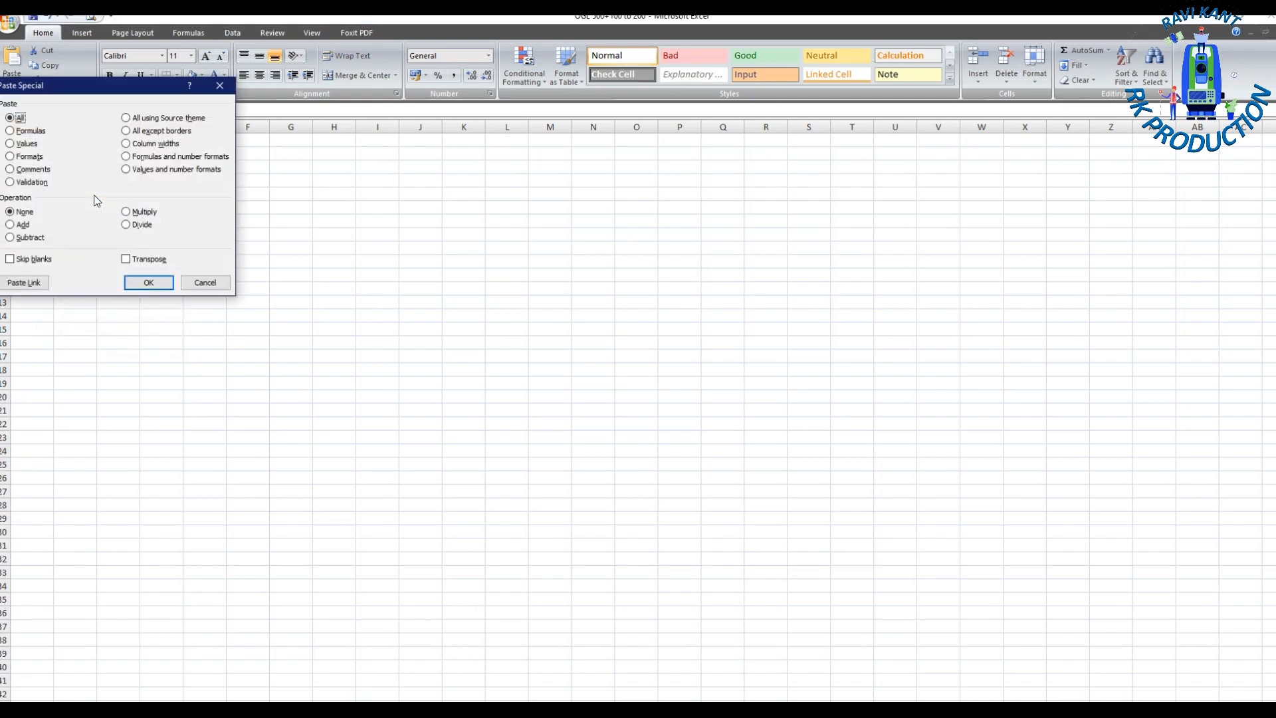
Step: Paste the table as values and delete the title rows and S.NO, Northing, Easting and Remarks columns
click(148, 282)
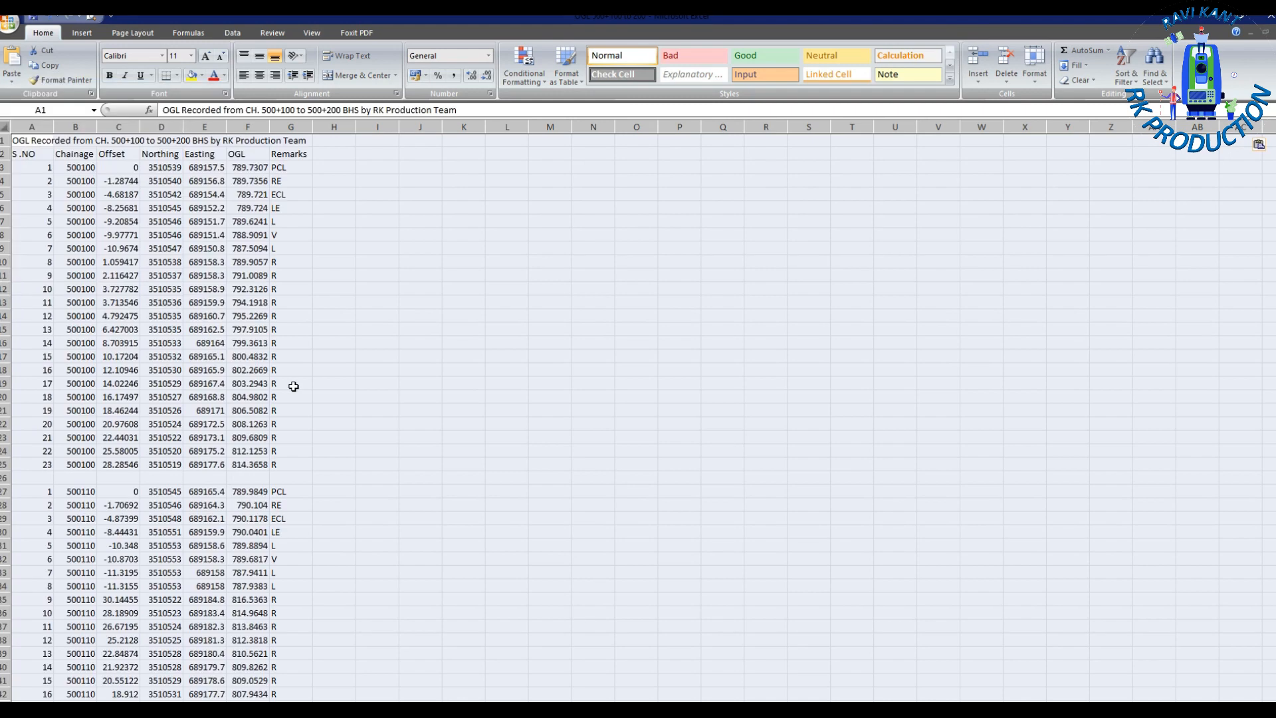
click(118, 194)
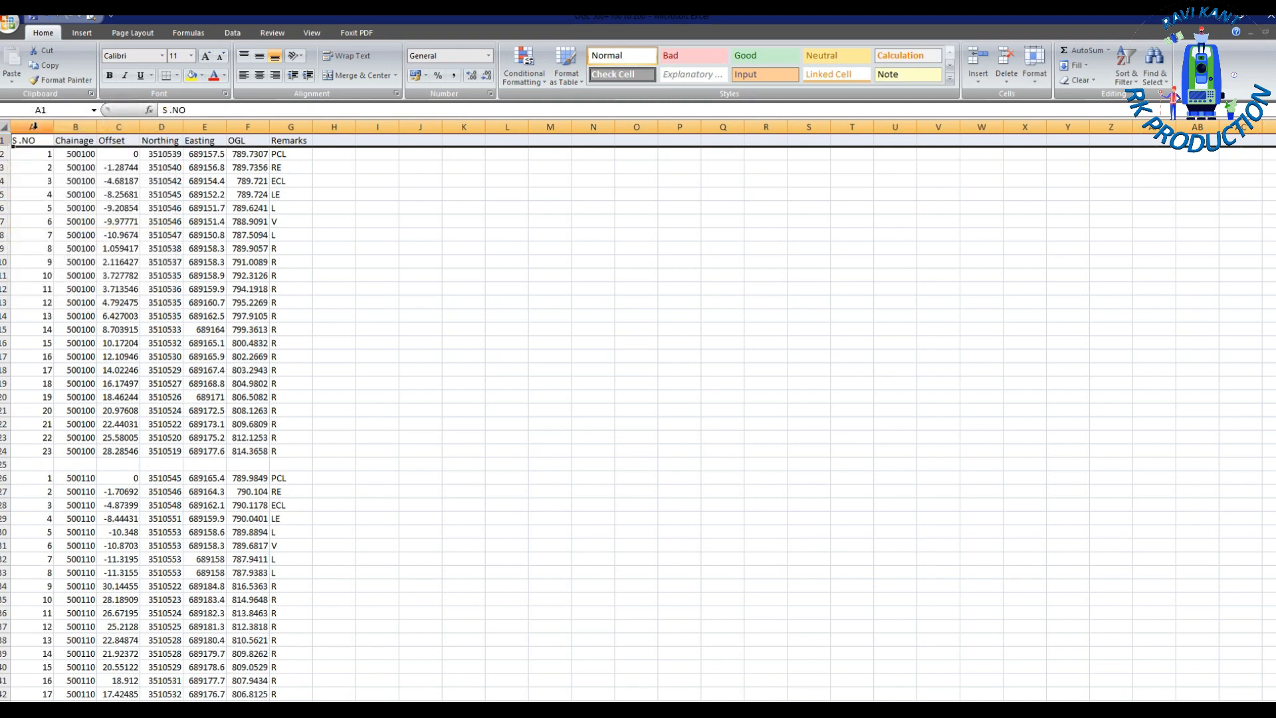
right_click(32, 126)
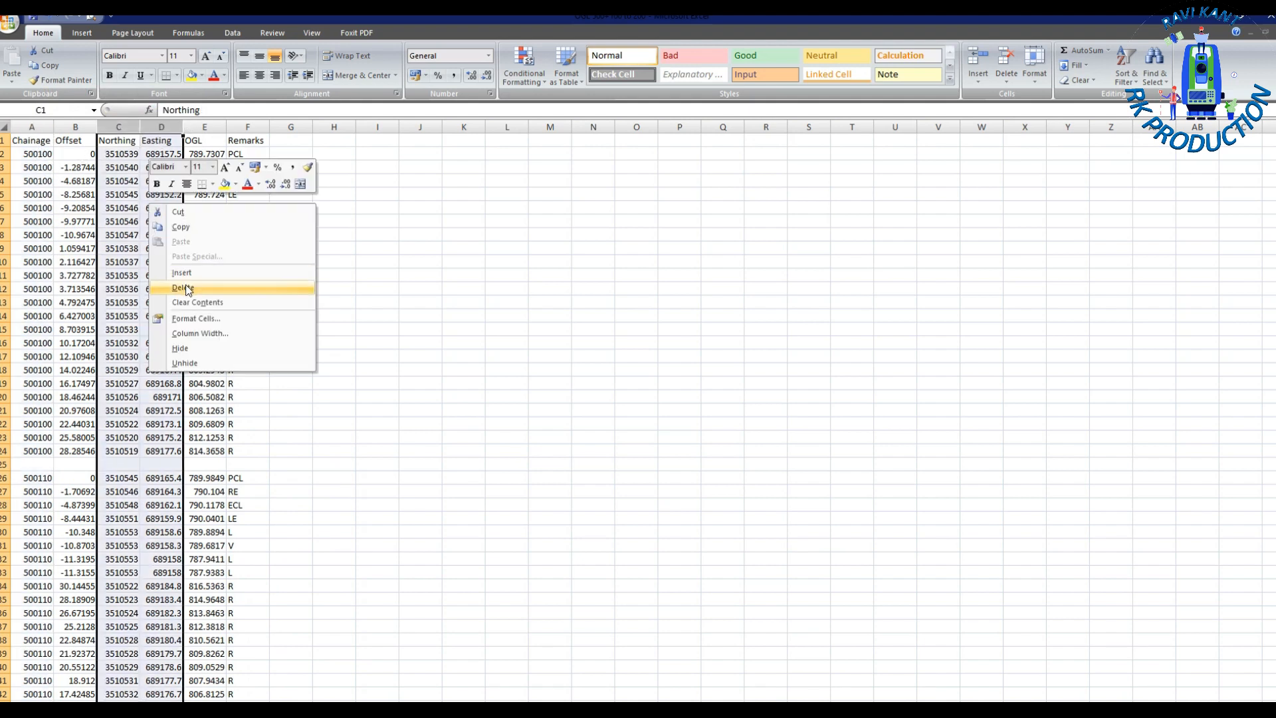
click(181, 287)
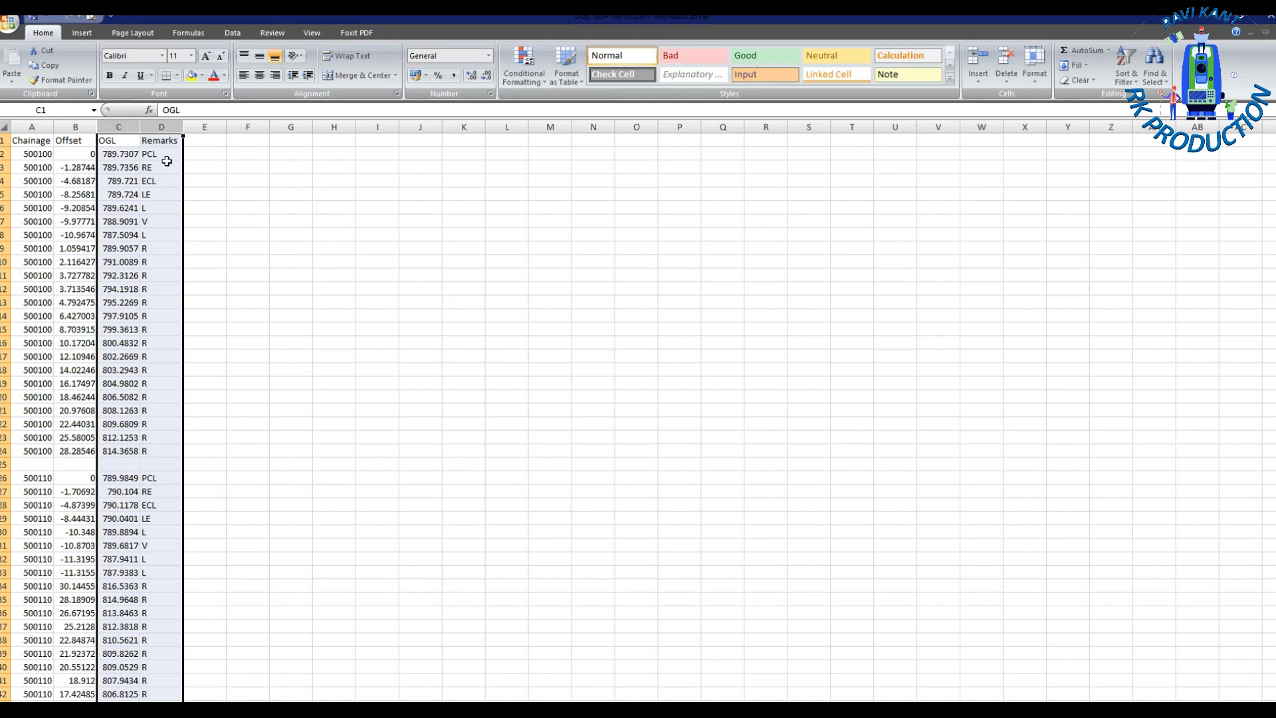
right_click(160, 126)
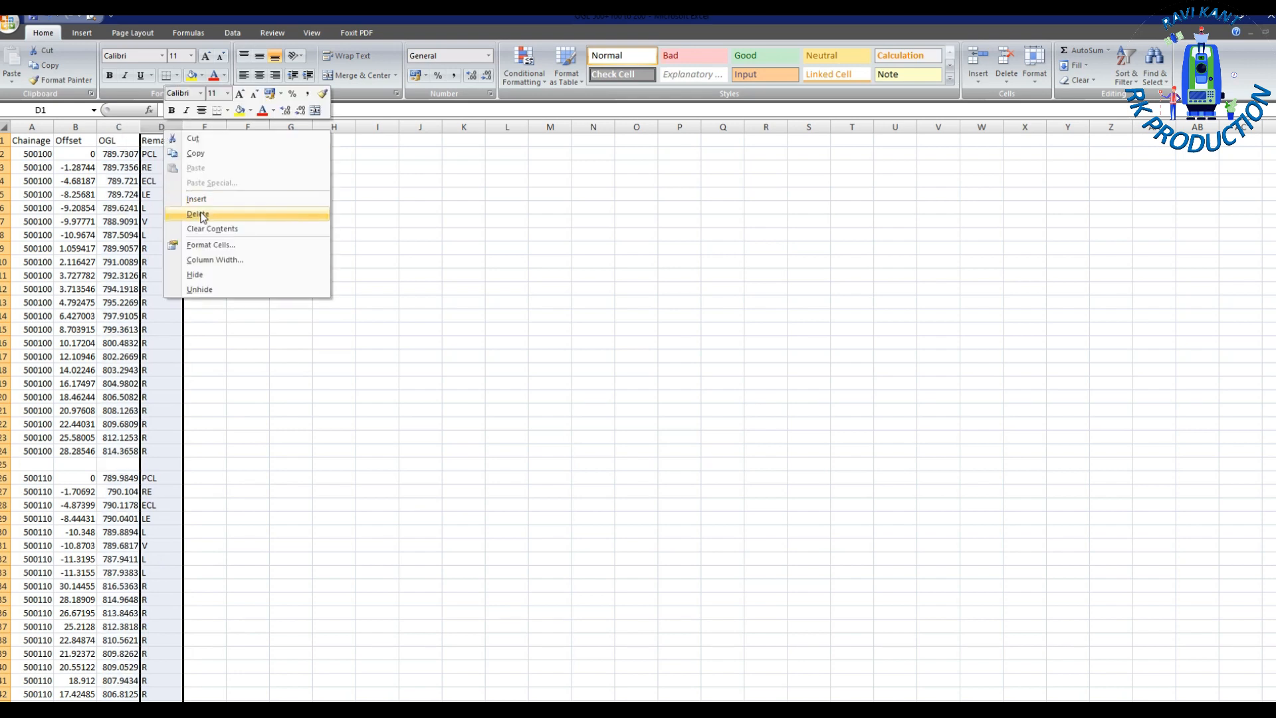
click(198, 214)
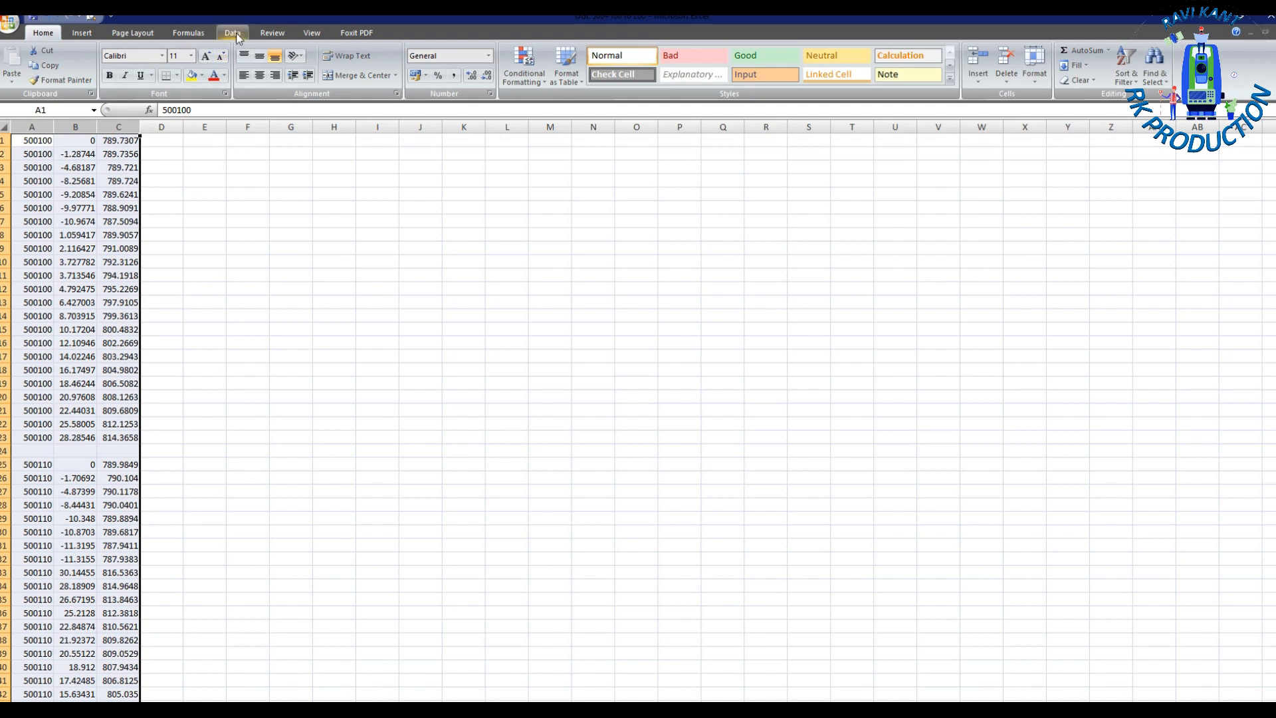
Step: Sort the data by Column A then Column B, smallest to largest, and review the result
click(232, 32)
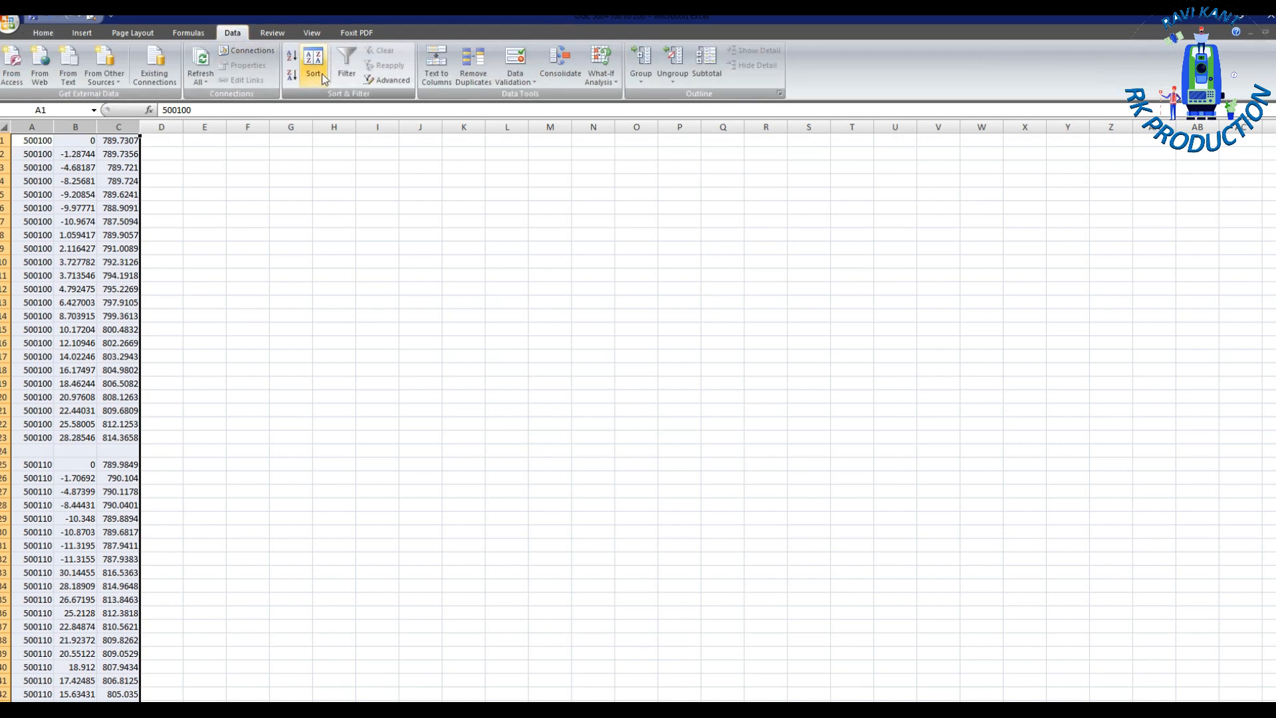
click(312, 65)
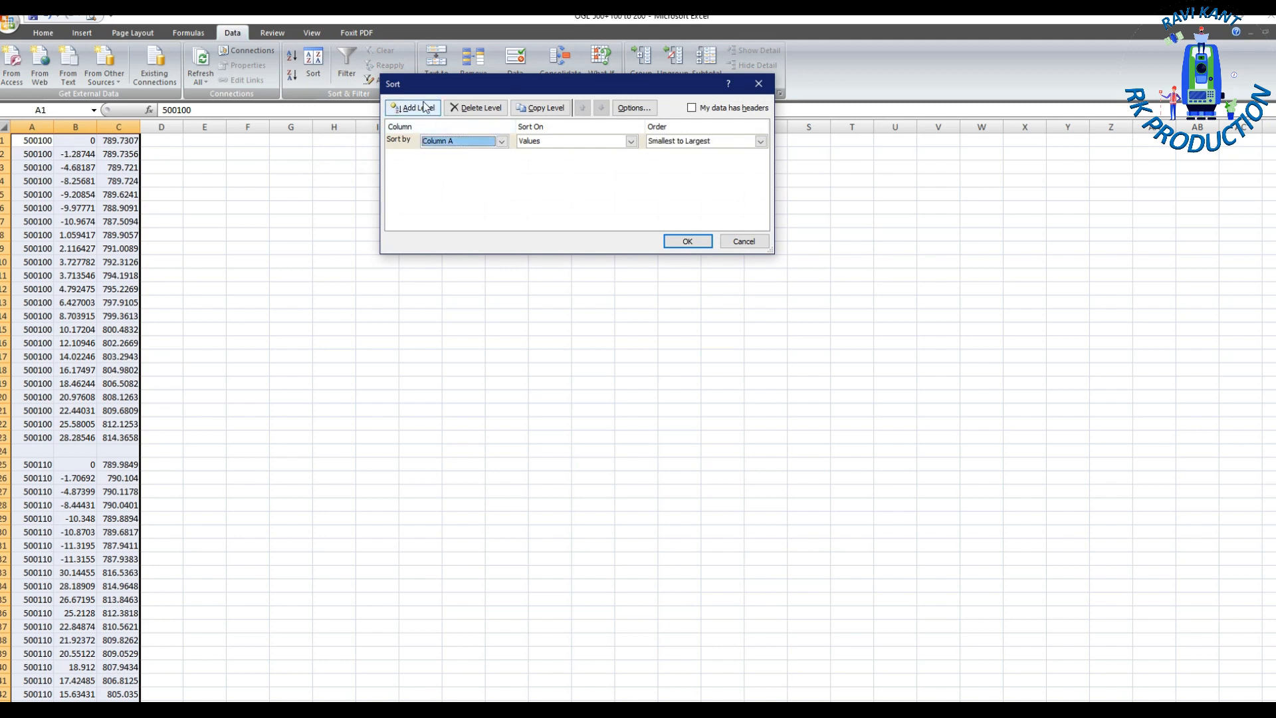
click(416, 108)
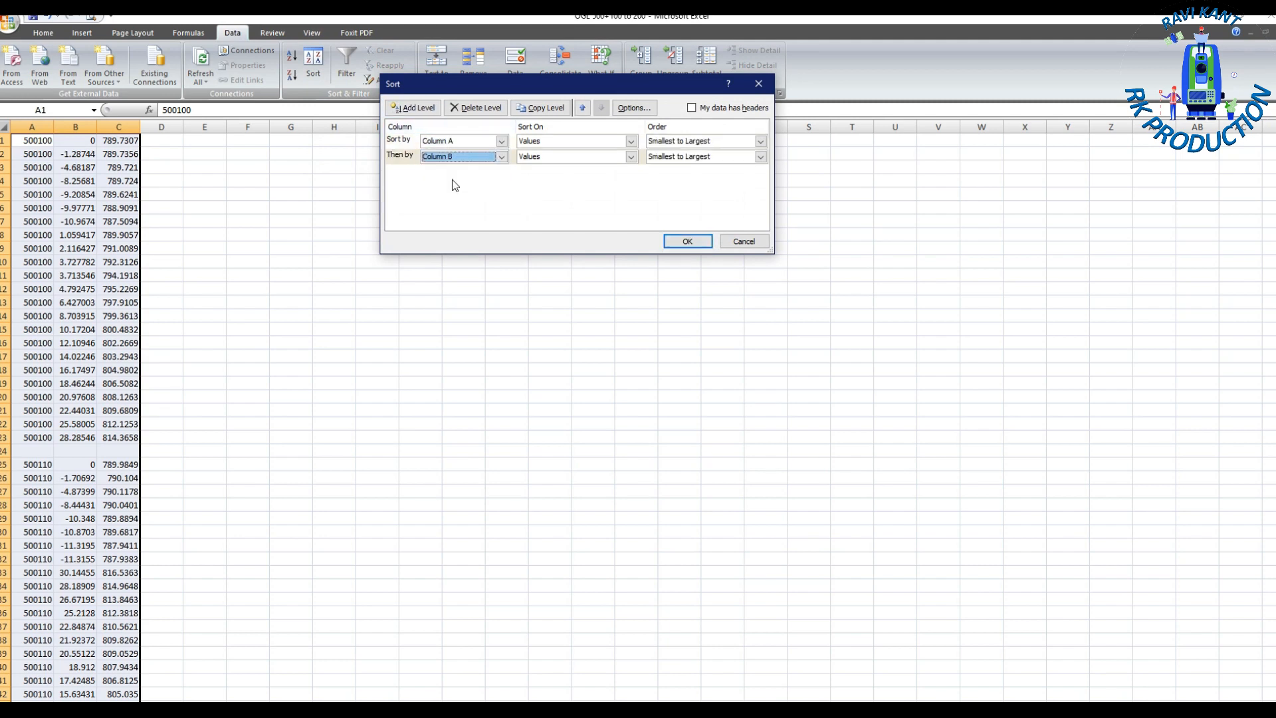
click(686, 240)
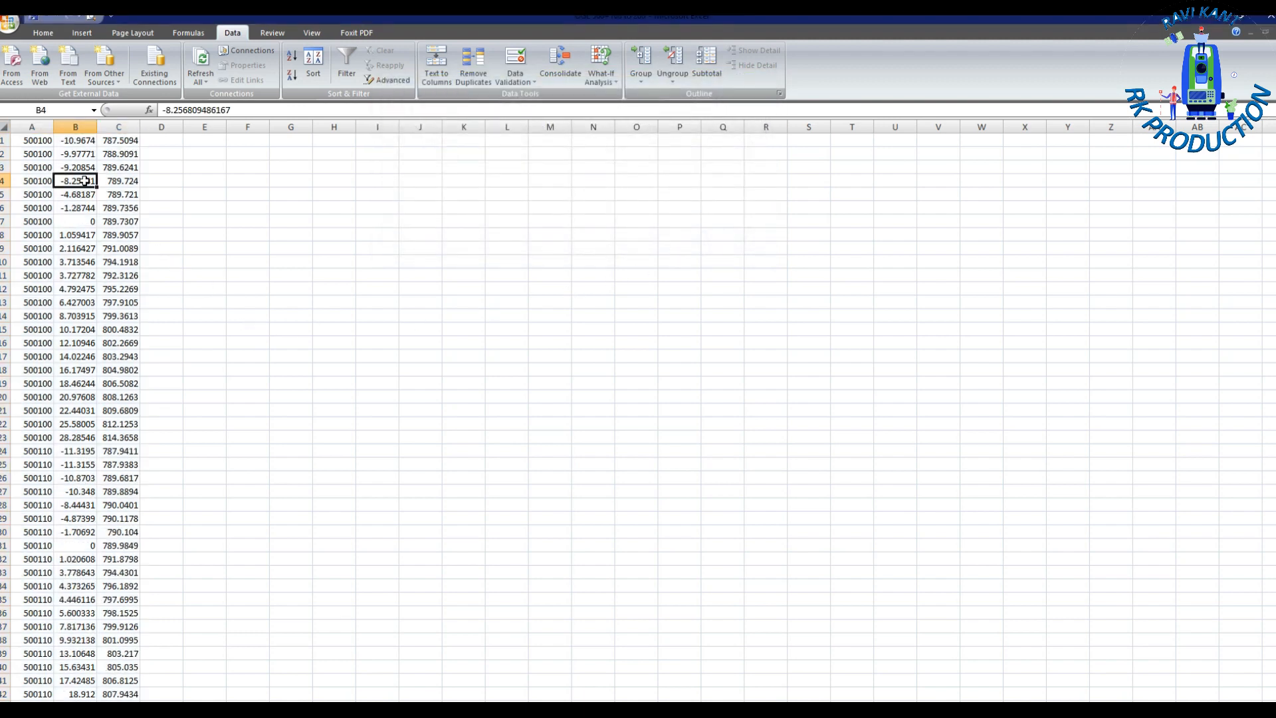
scroll(down, 3)
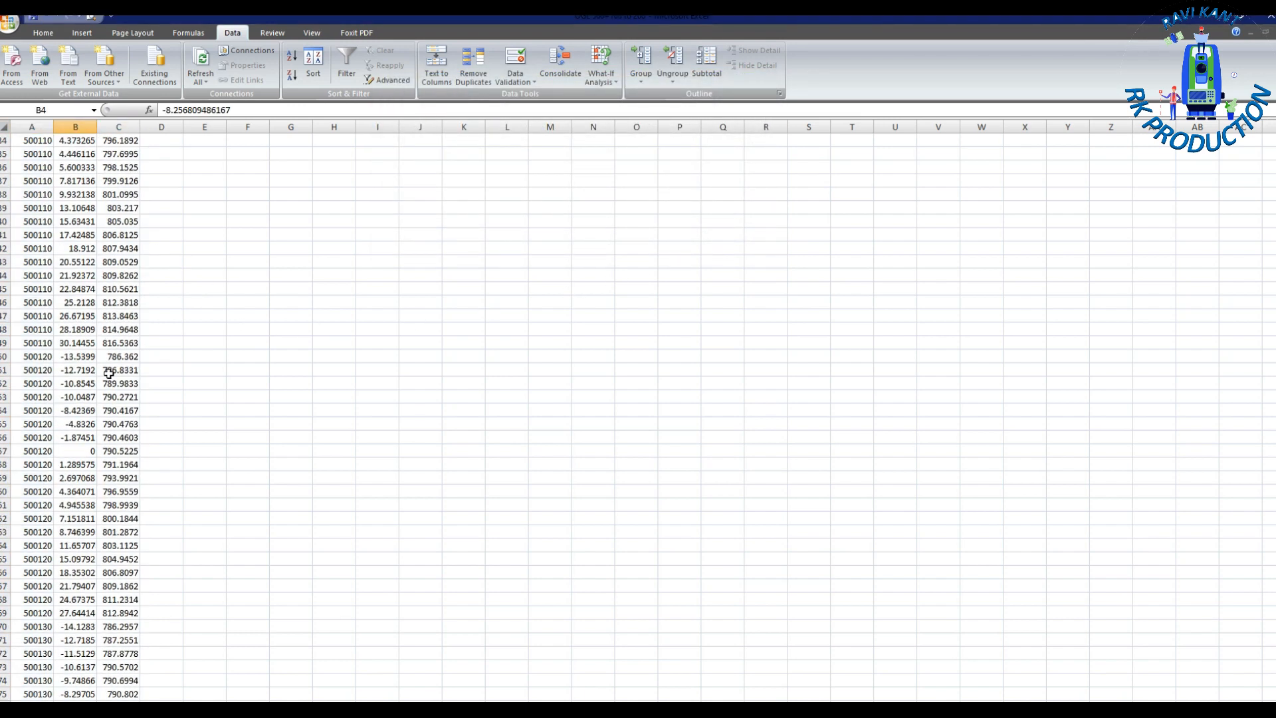
scroll(down, 3)
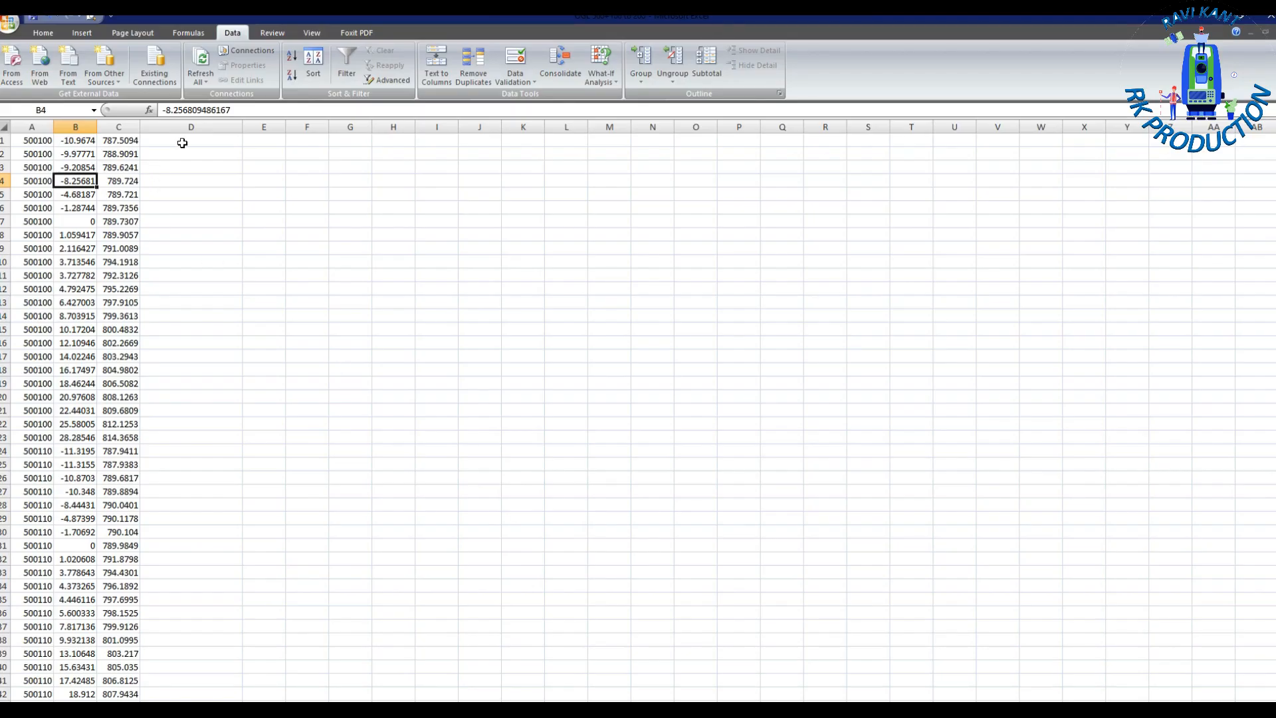
Step: Begin =CONCATENATE(B1,",",C1) in D1 to join offset and level as text
click(190, 139)
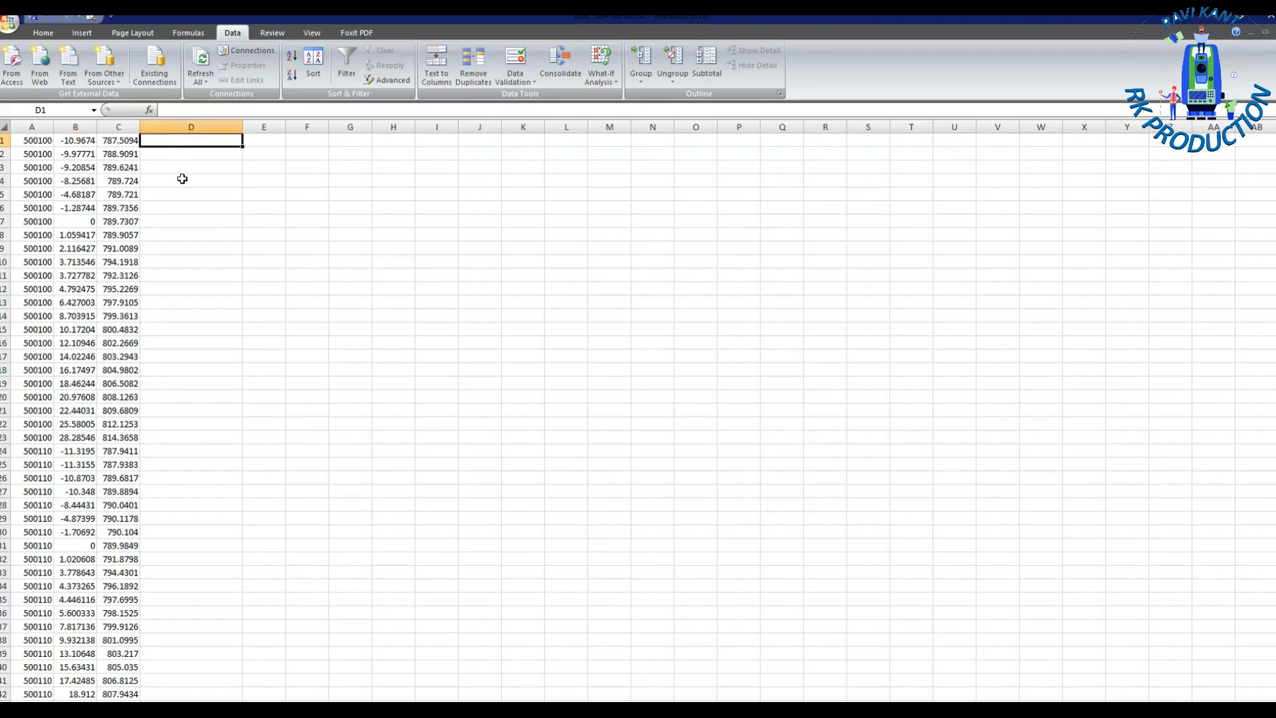
text(=conc)
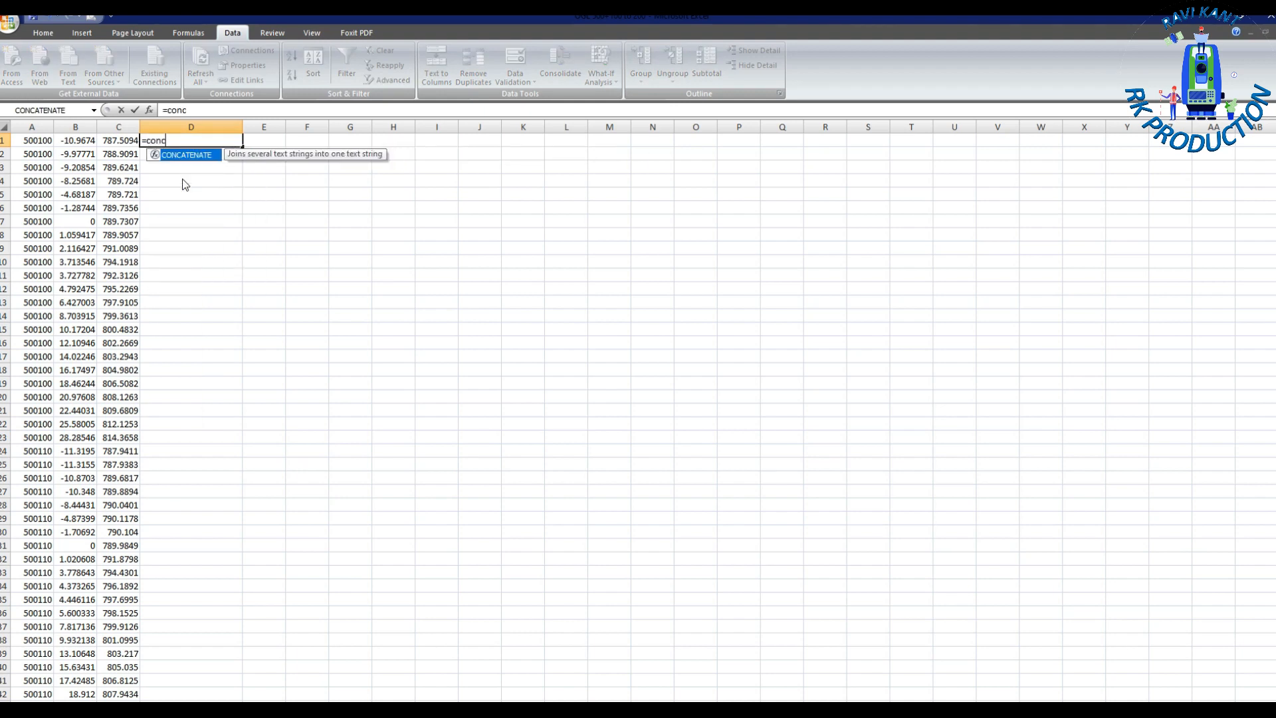
text(atenate)
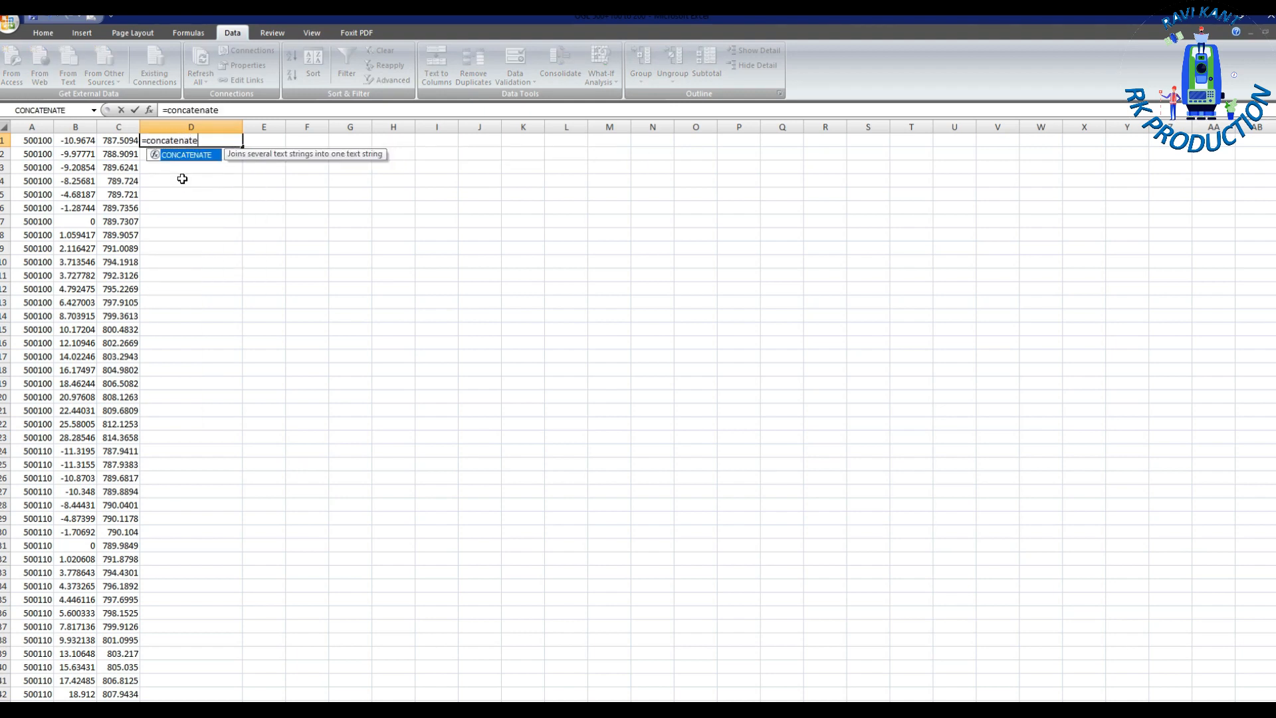
click(75, 139)
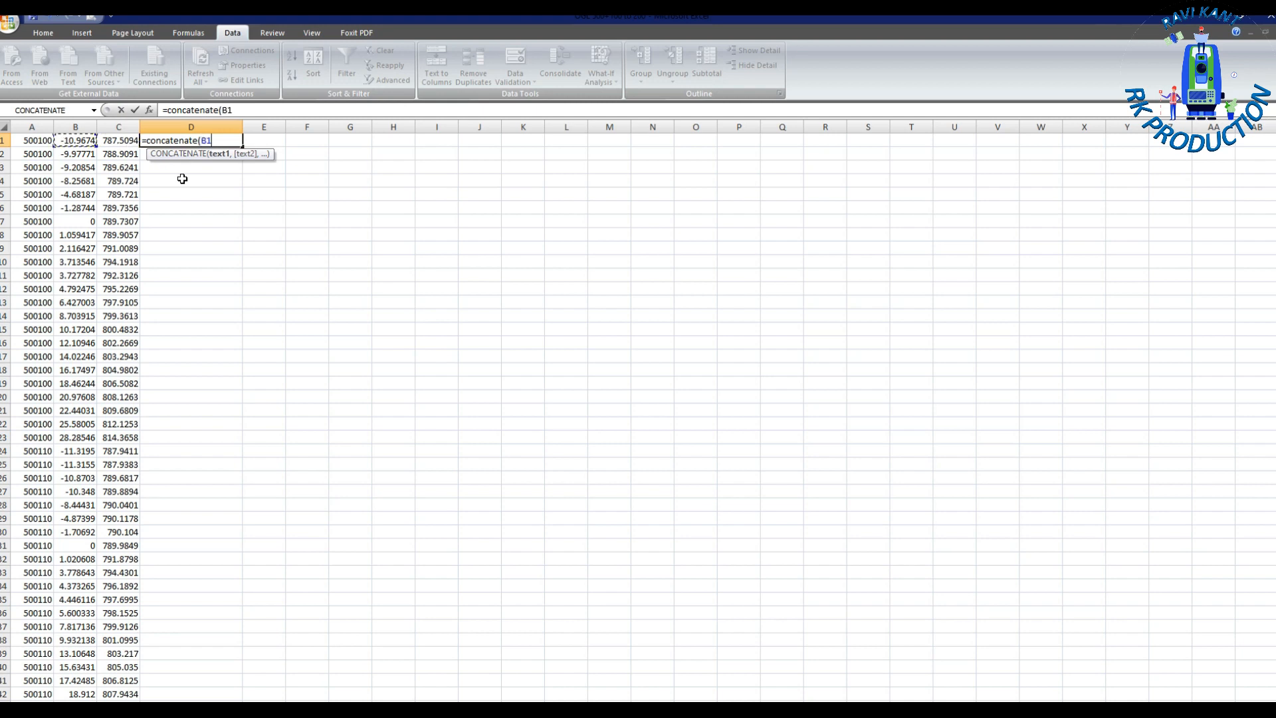
text(,")
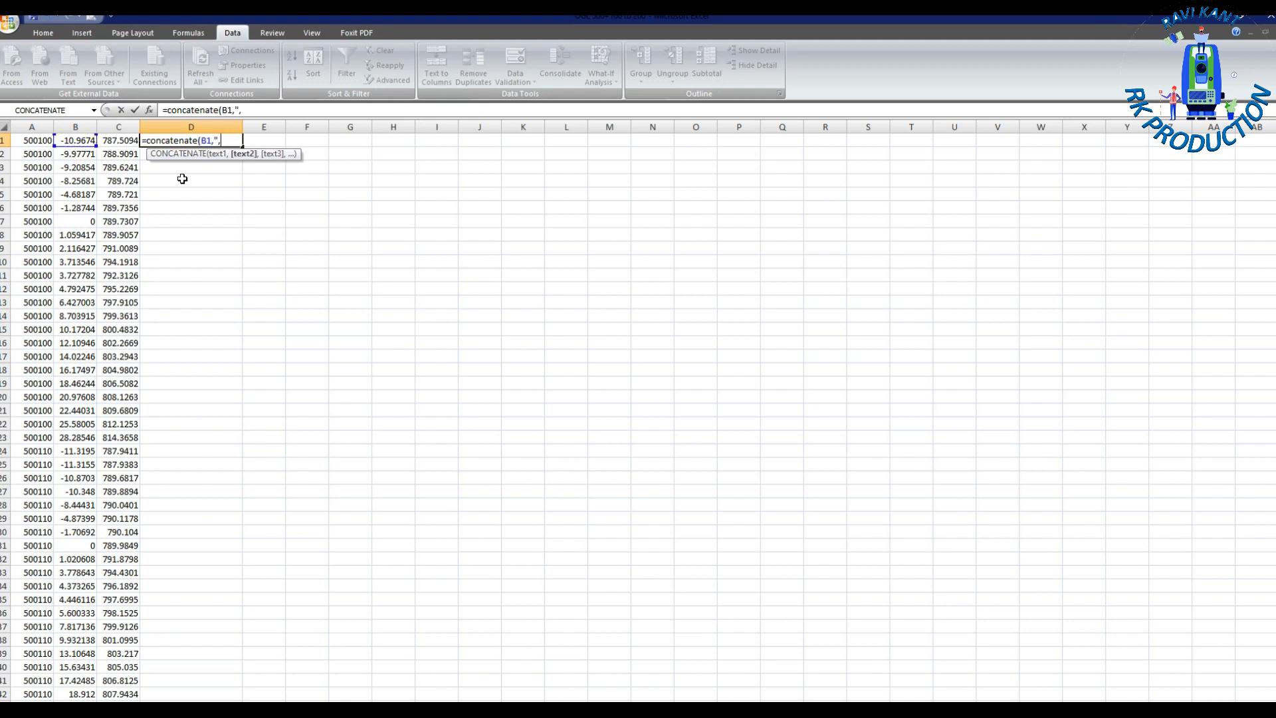
text(,)
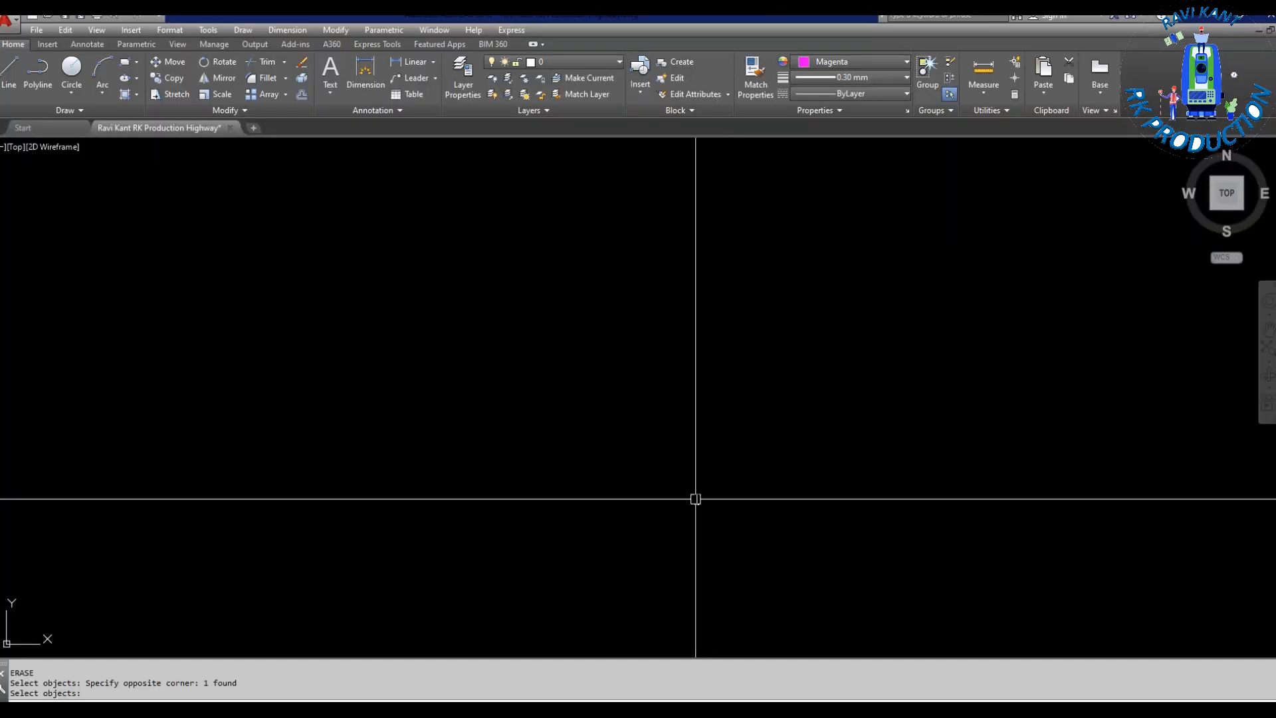
Step: Start the PL command for the magenta OGL polyline at chainage 500100
text(PL)
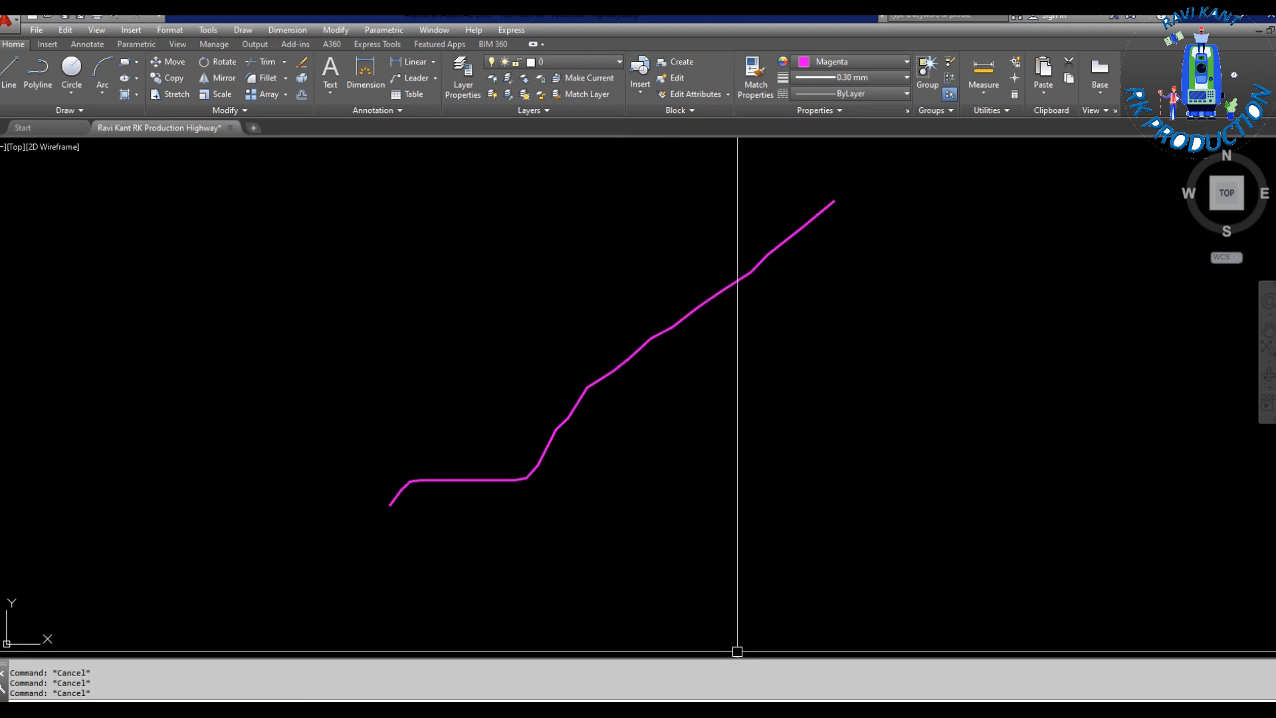
mouse_move(724, 650)
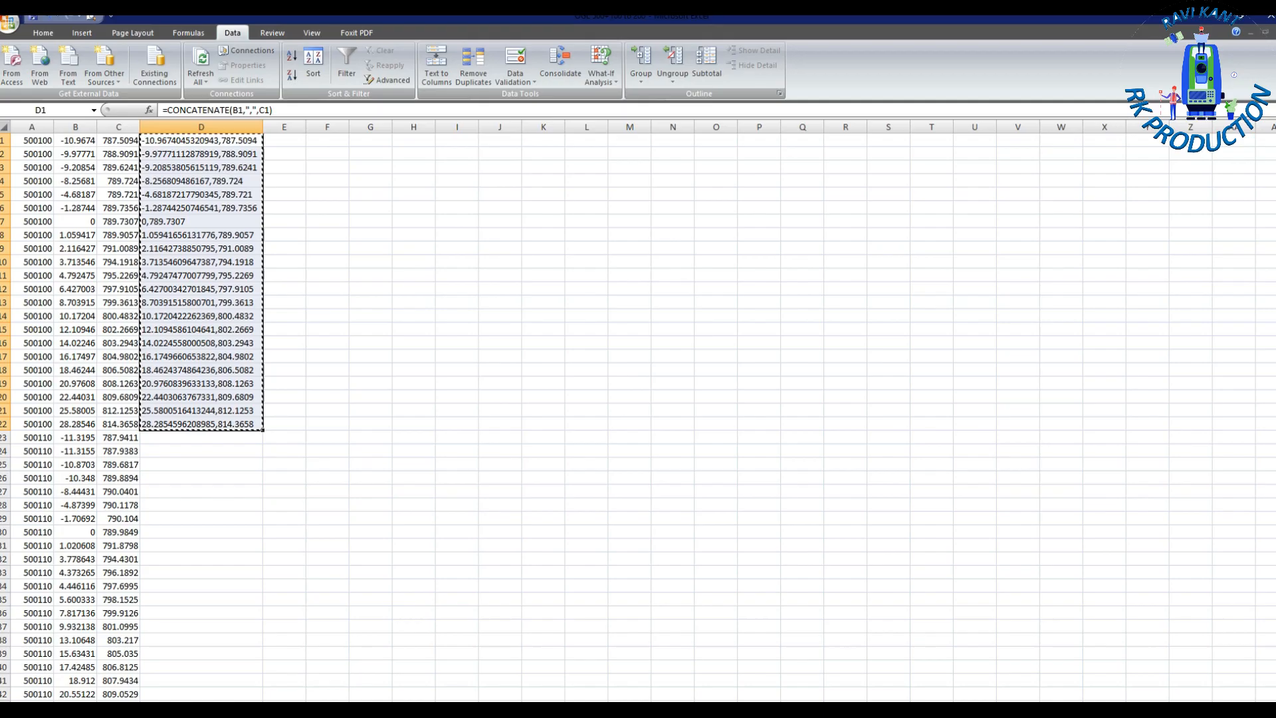
Step: Switch to the RE CS Data for Video folder holding the PGL workbook
click(201, 477)
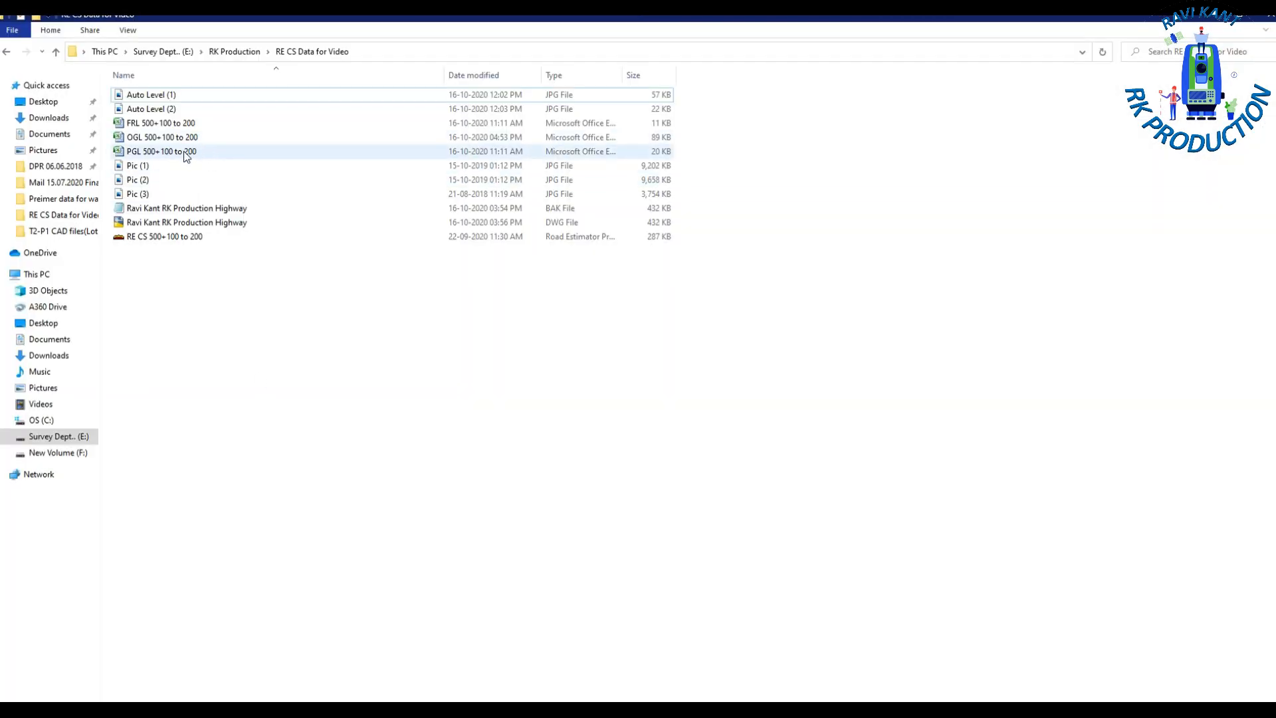
Step: Open the PGL 500+100 to 200 workbook and select its whole table from the title cell for copying
click(161, 152)
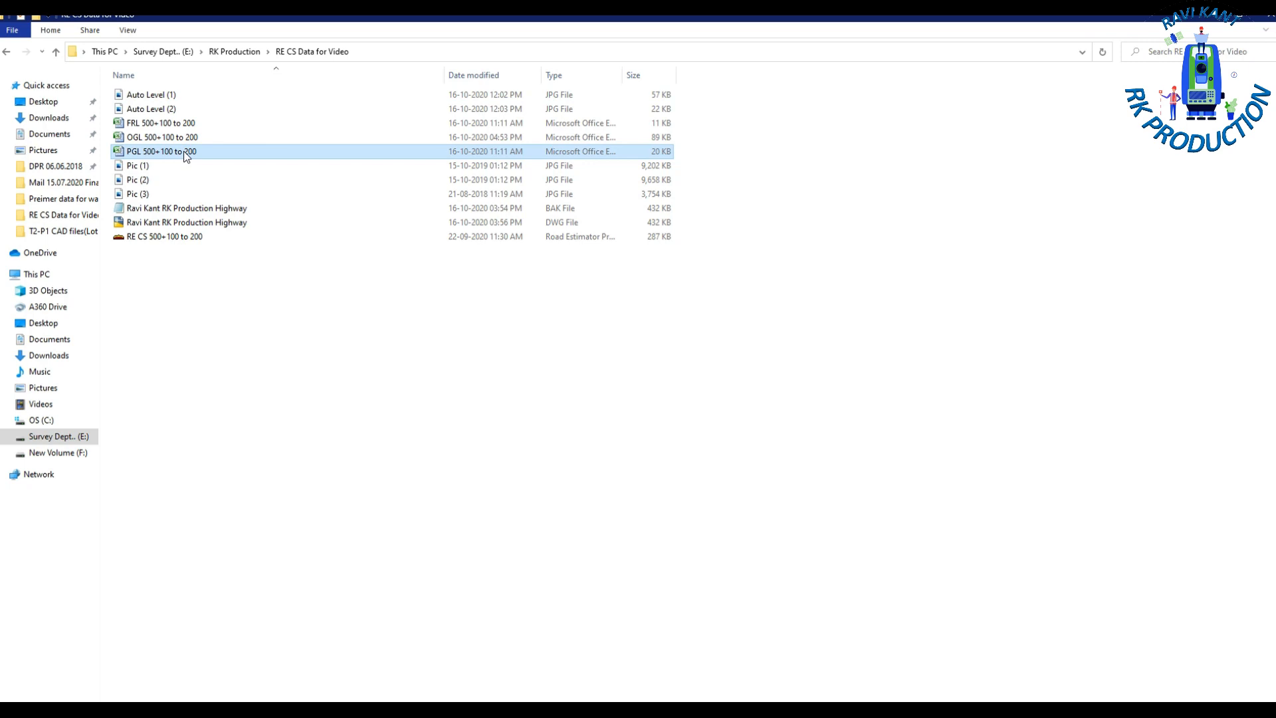
double_click(161, 152)
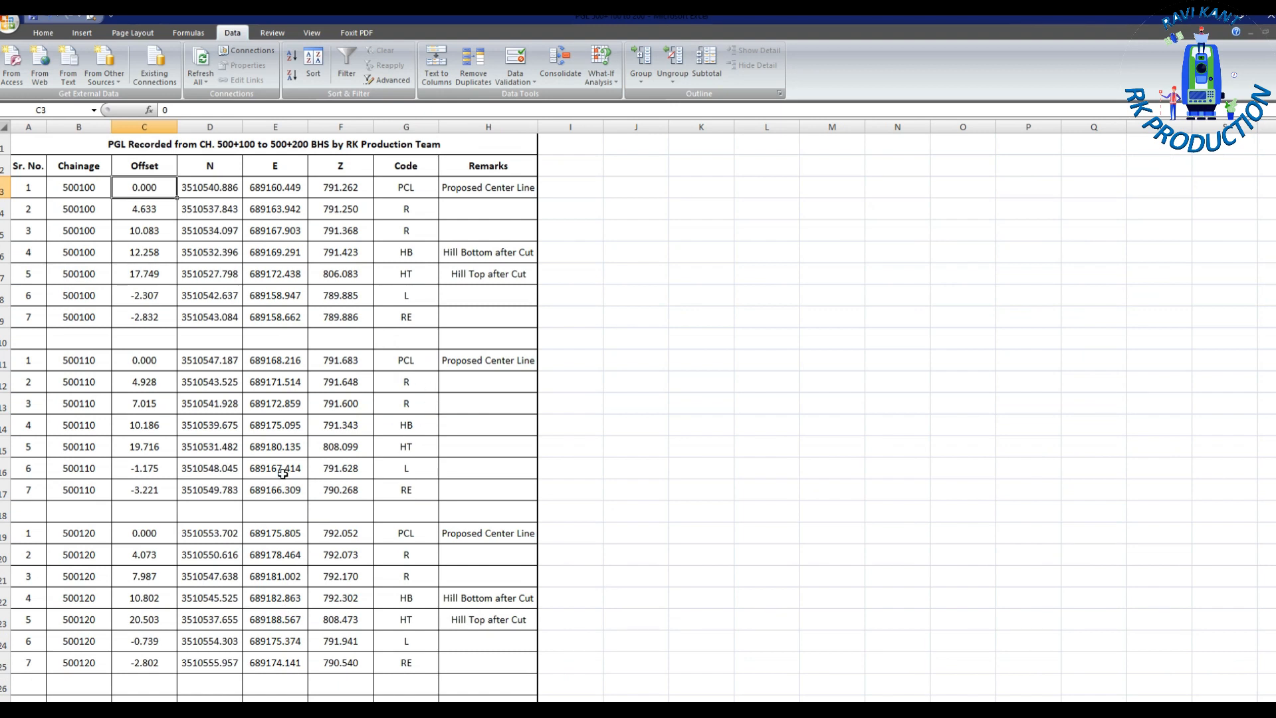
mouse_move(257, 222)
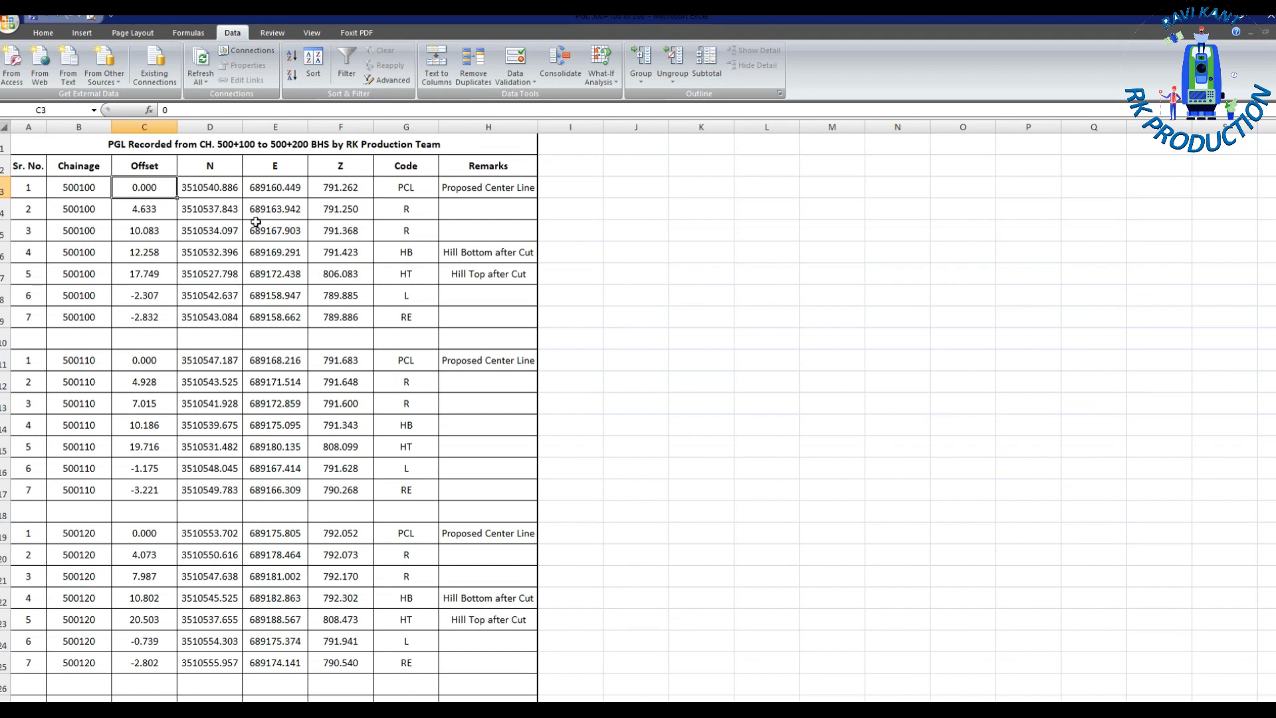
click(143, 209)
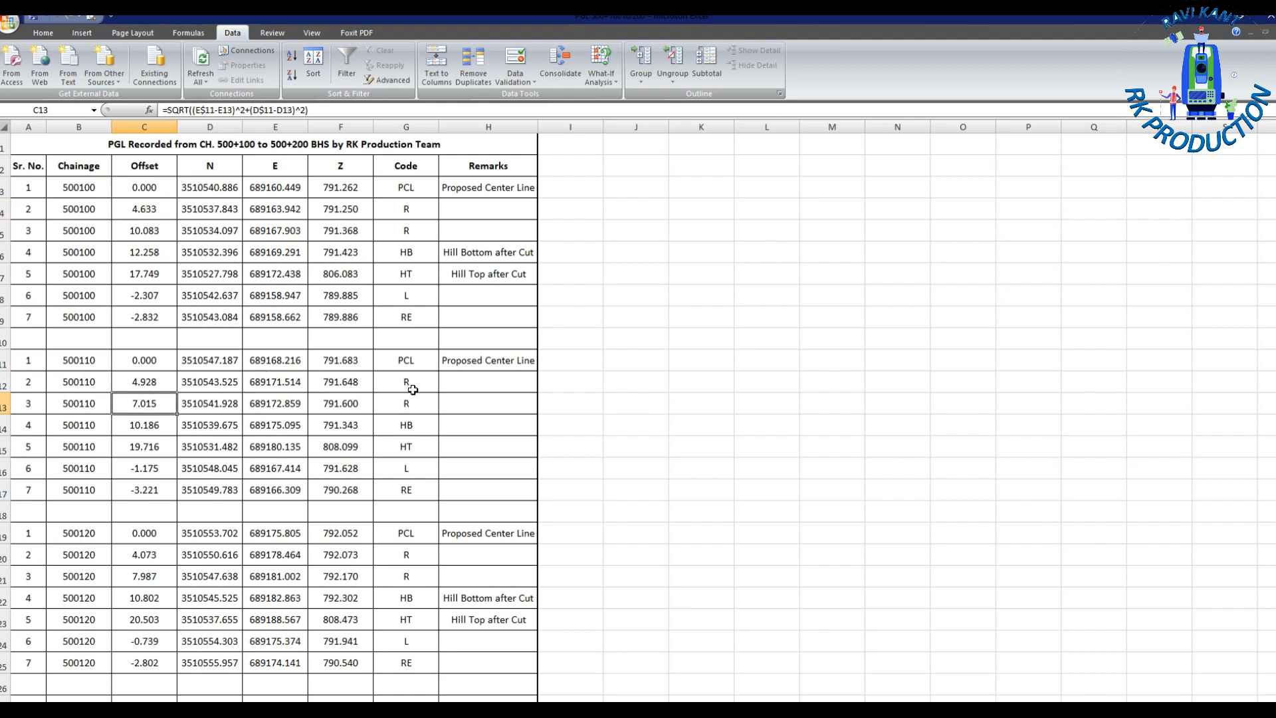
mouse_move(68, 145)
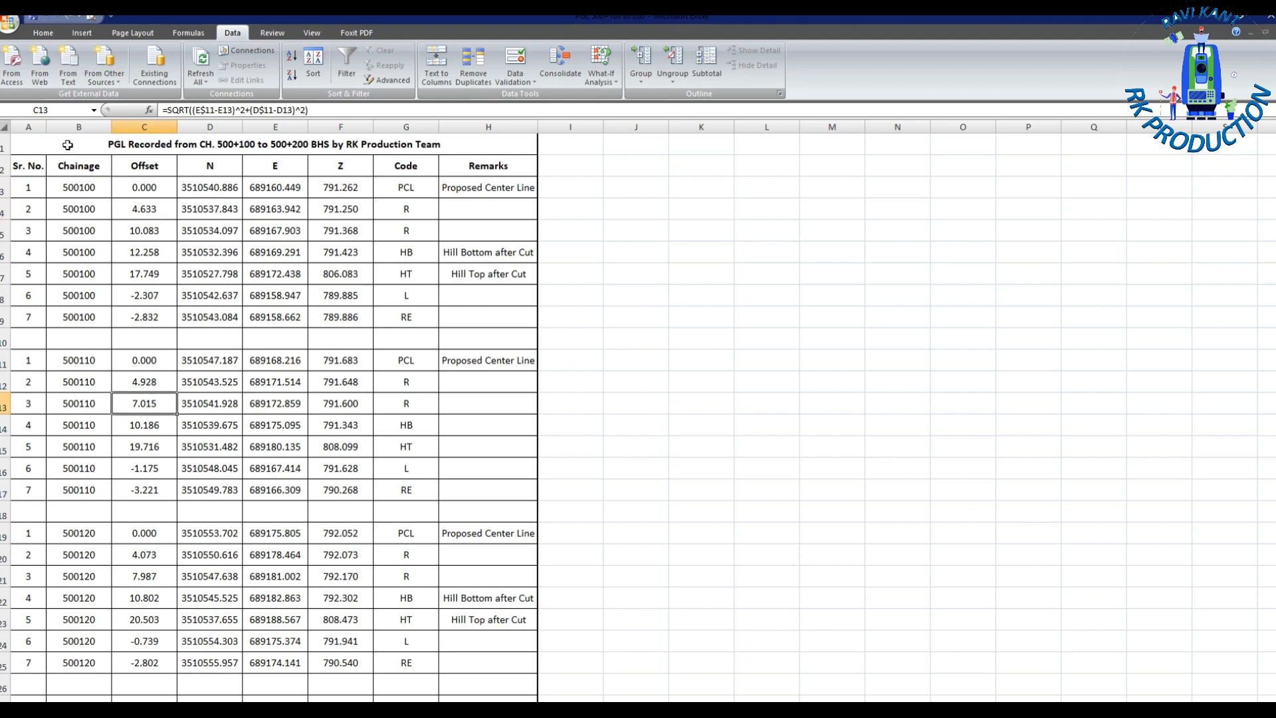
click(28, 143)
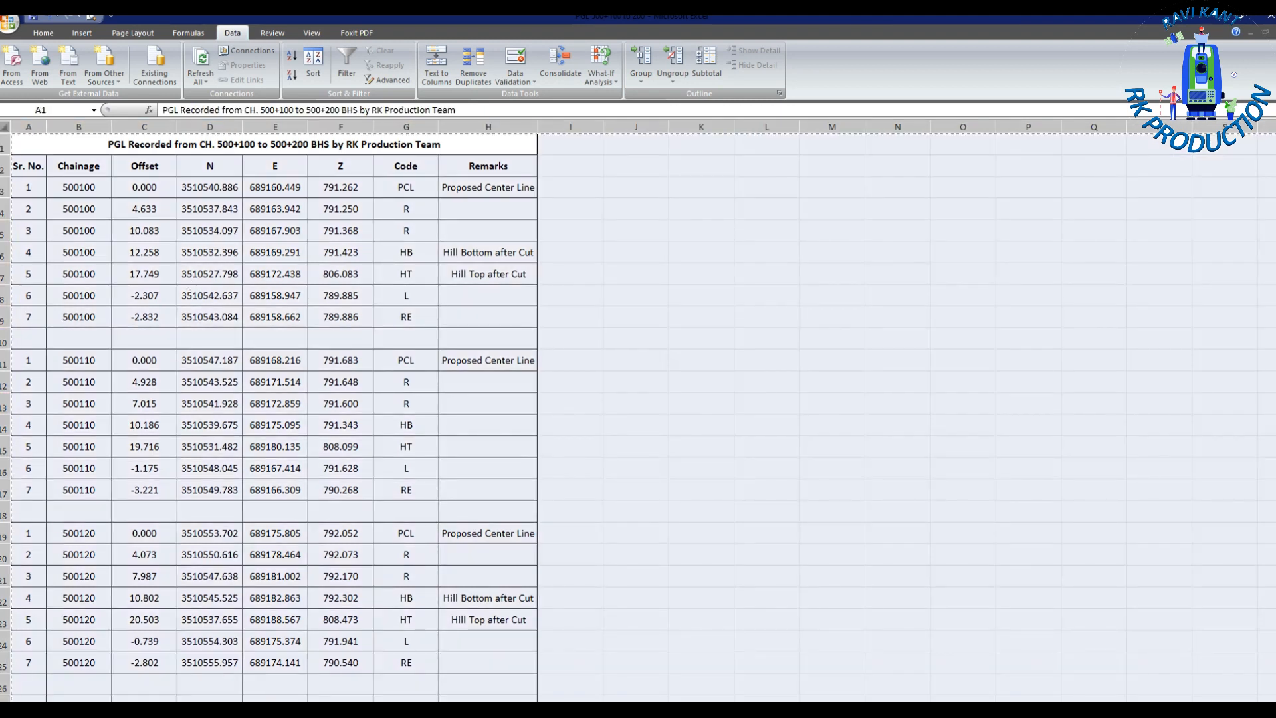
Step: Paste the PGL table as plain values on the blank sheet and delete the N, E and Remarks columns
right_click(32, 138)
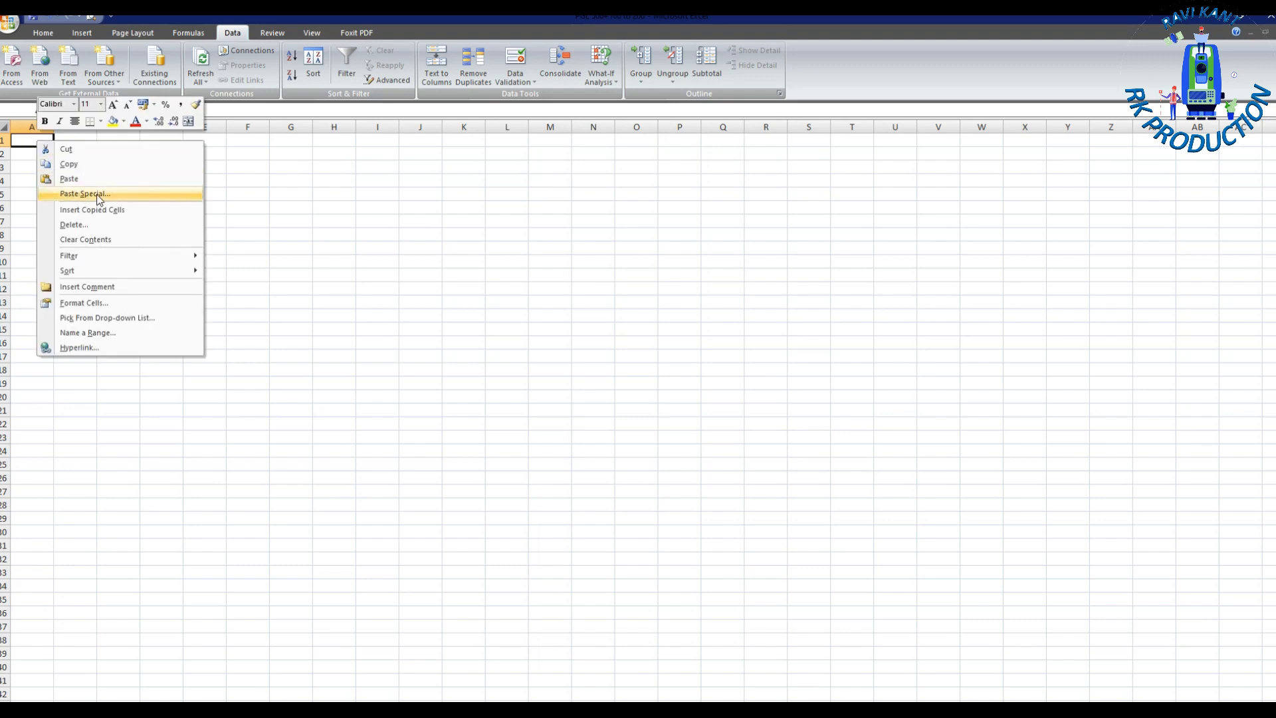
click(84, 194)
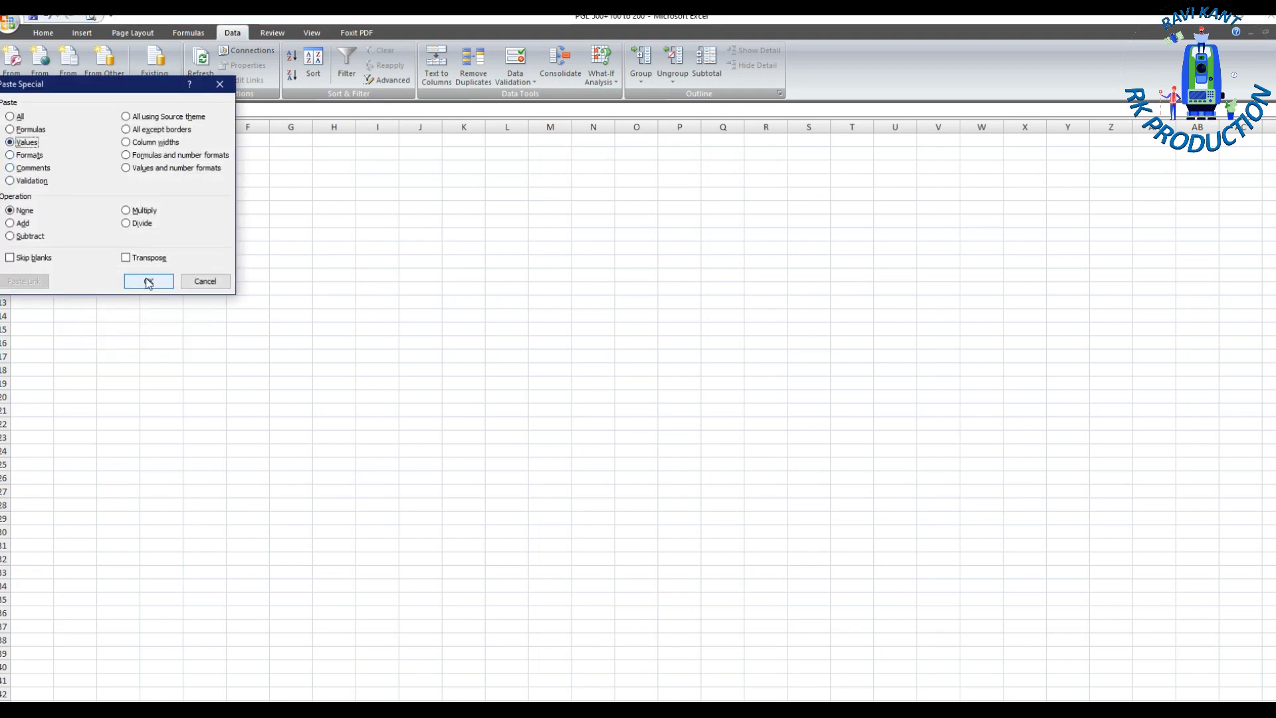
click(148, 281)
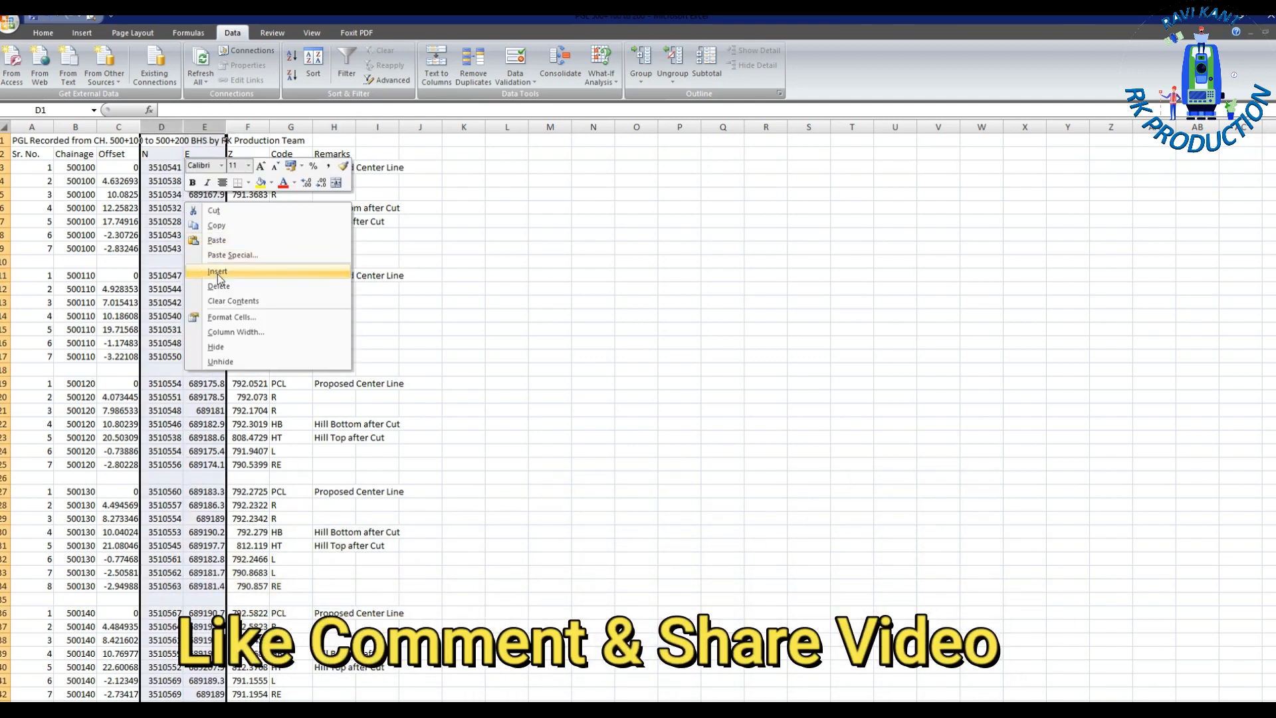
click(218, 286)
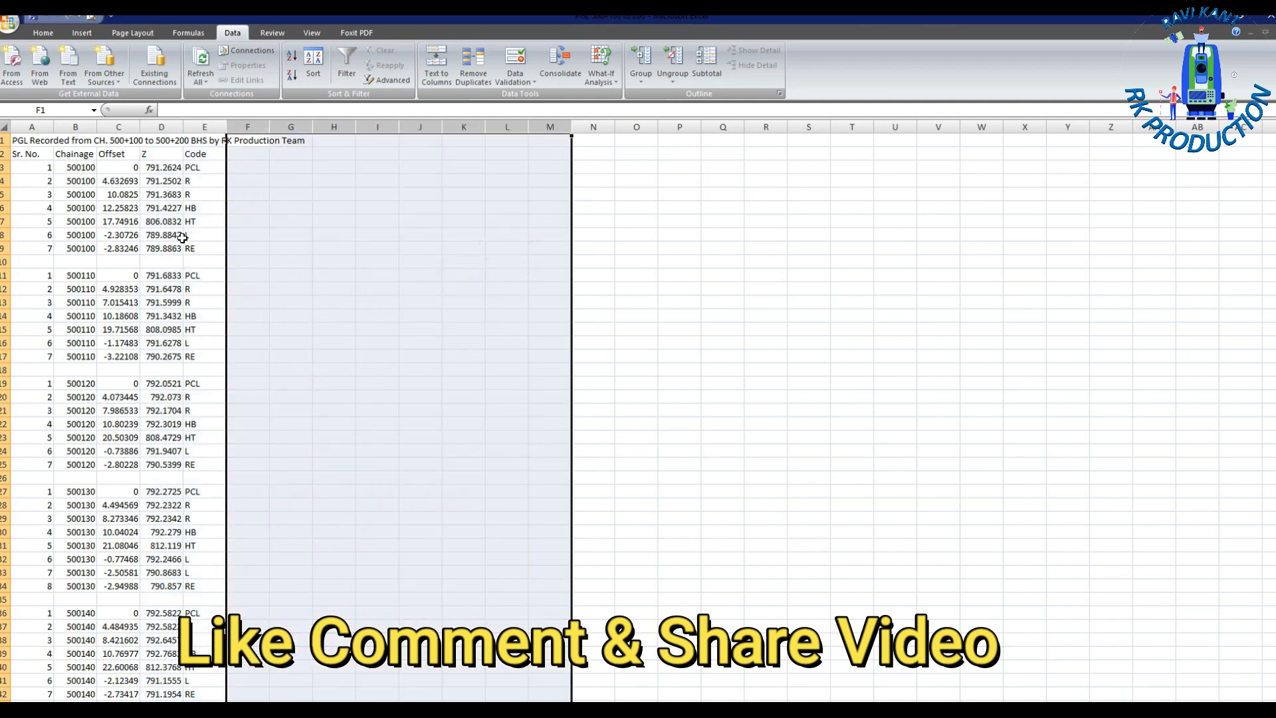
click(247, 168)
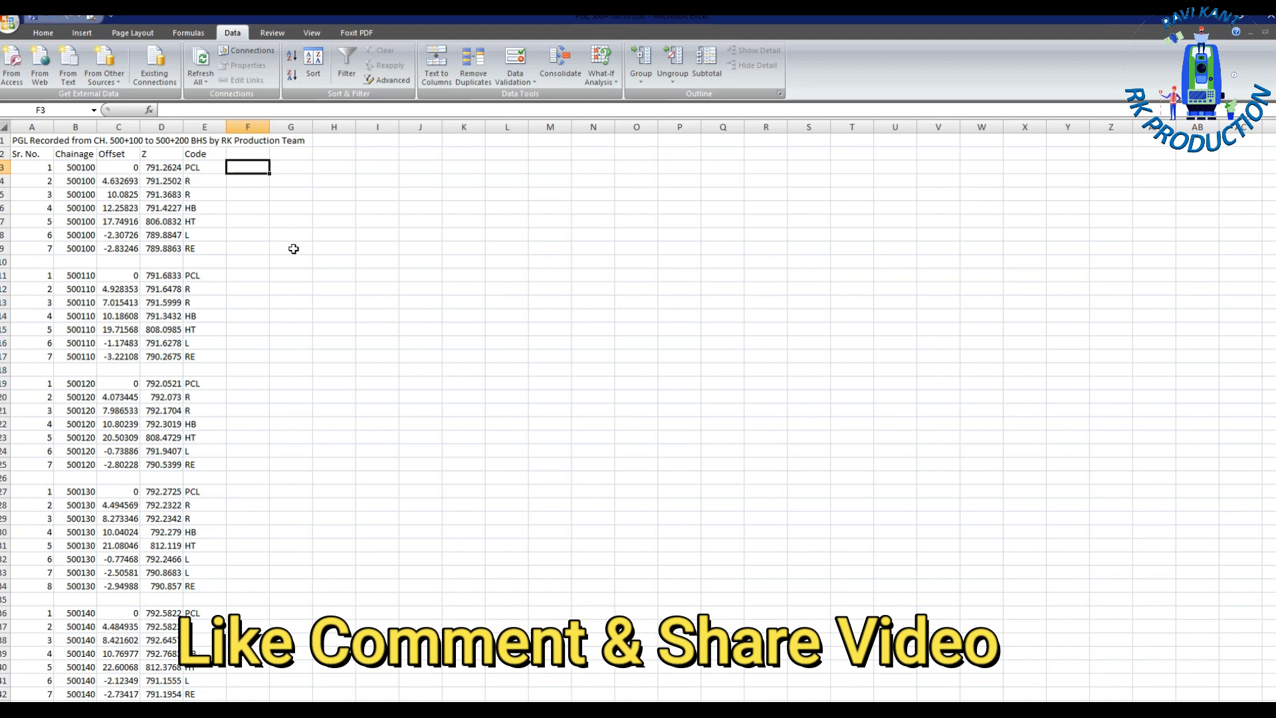
Step: Begin a CONCATENATE formula beside the first PGL point, referencing its offset in column C
text(=concatenate()
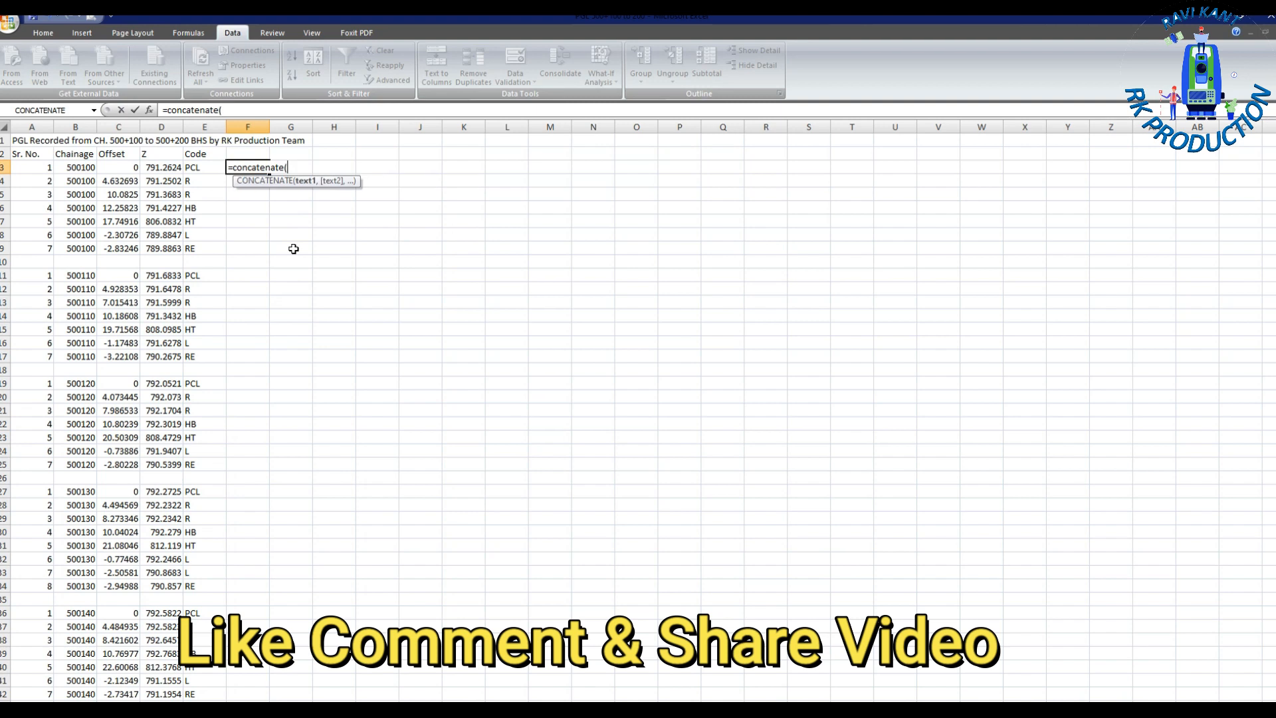
click(118, 167)
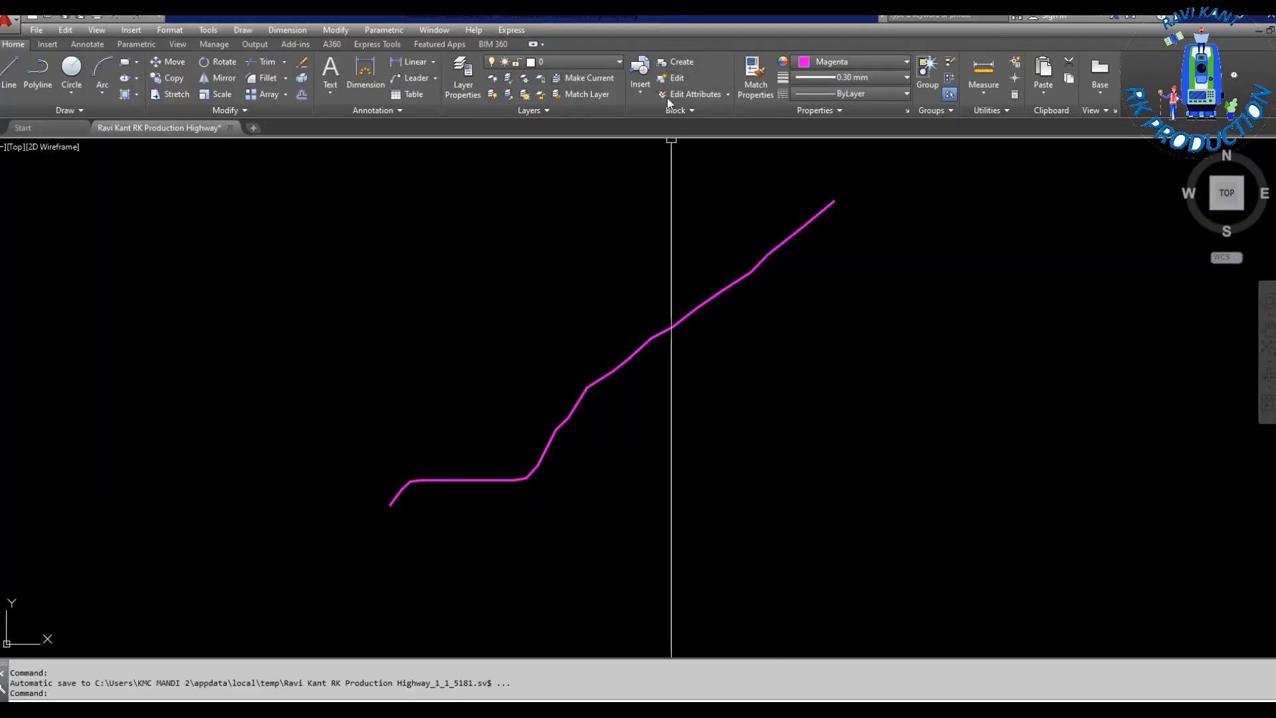
Step: Draw the green PGL polyline from the pasted offset,level list and join its segments into one polyline
click(905, 63)
text(J)
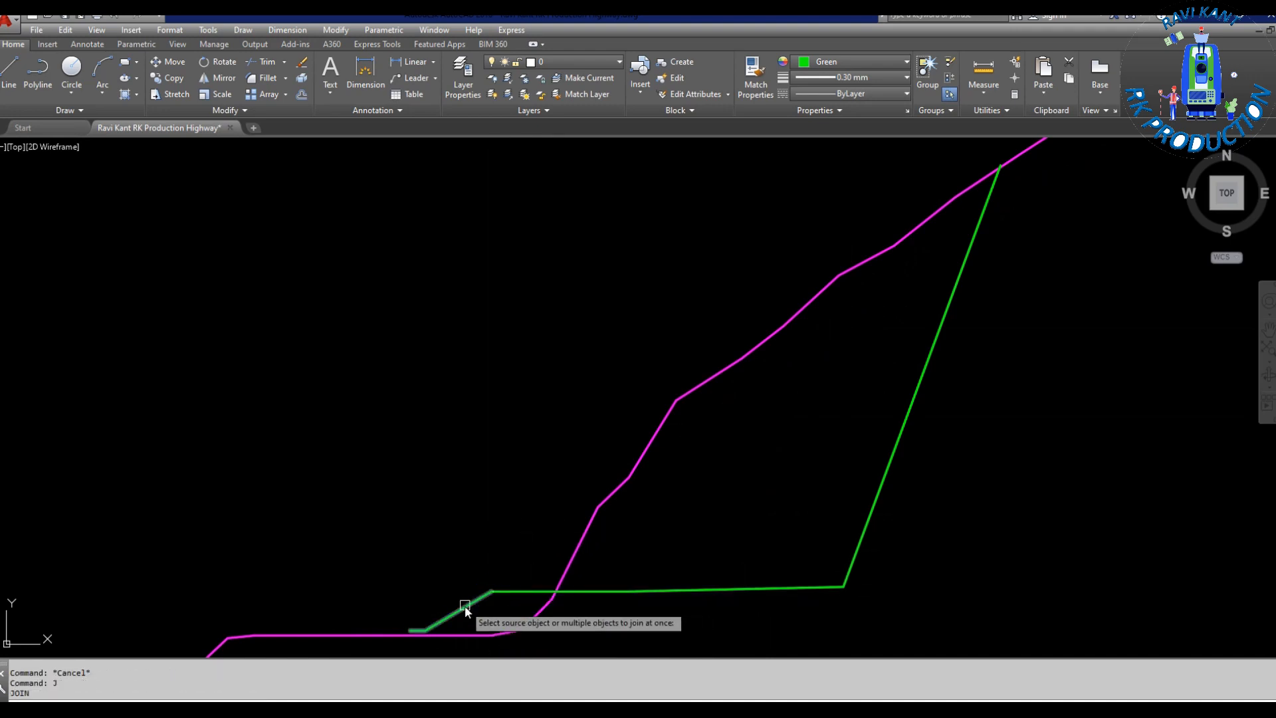
click(467, 607)
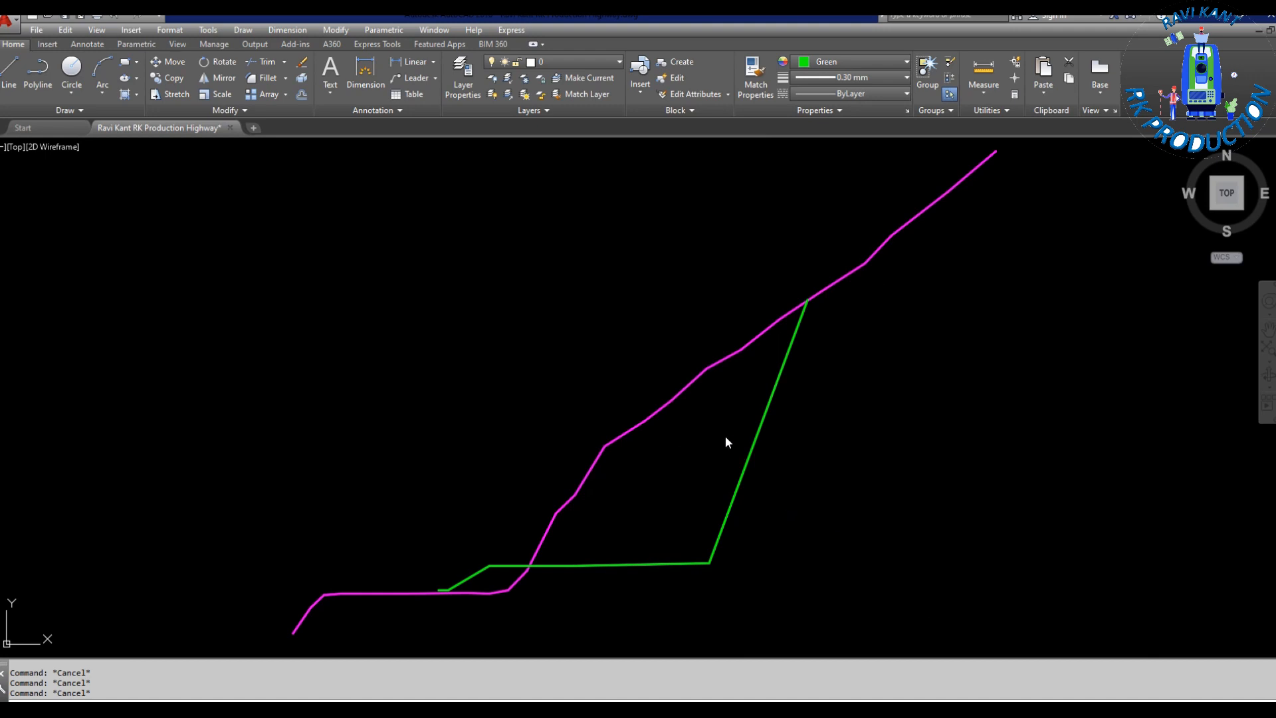
Step: Create a boundary (BO) in the enclosed cut area and hatch it with ANSI31 at angle 70, scale 0.4
text(BO)
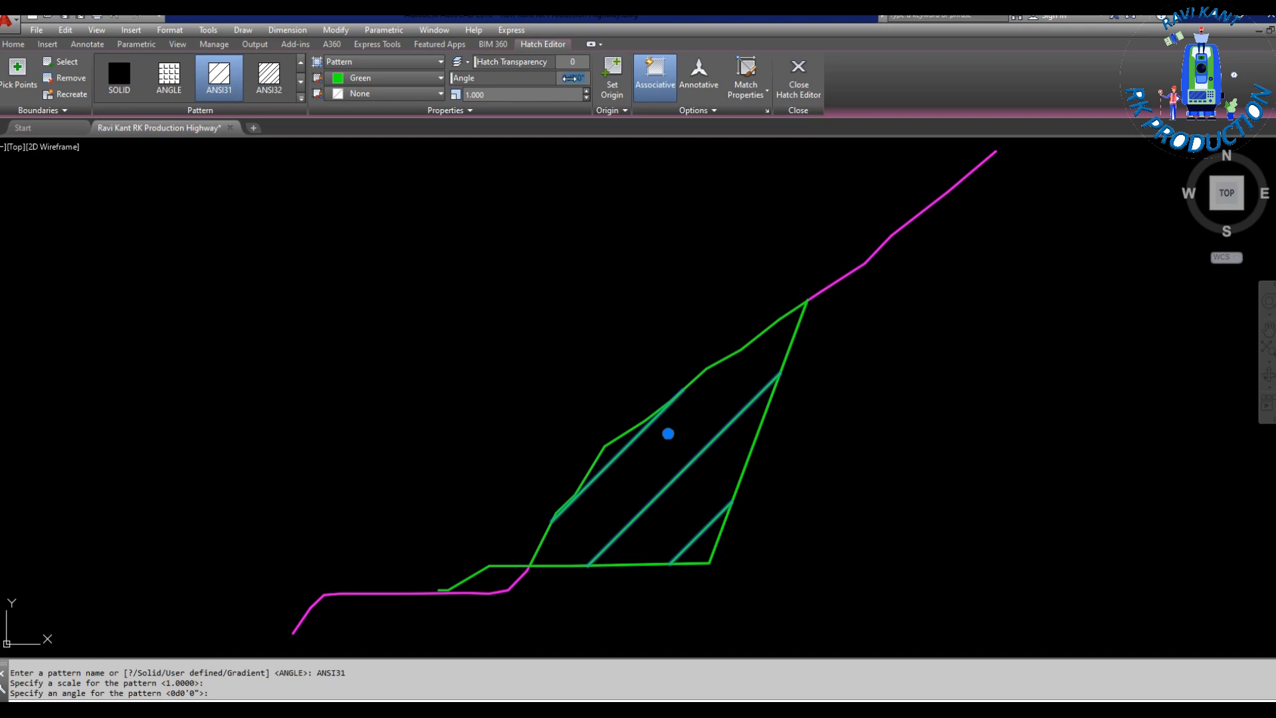
text(45)
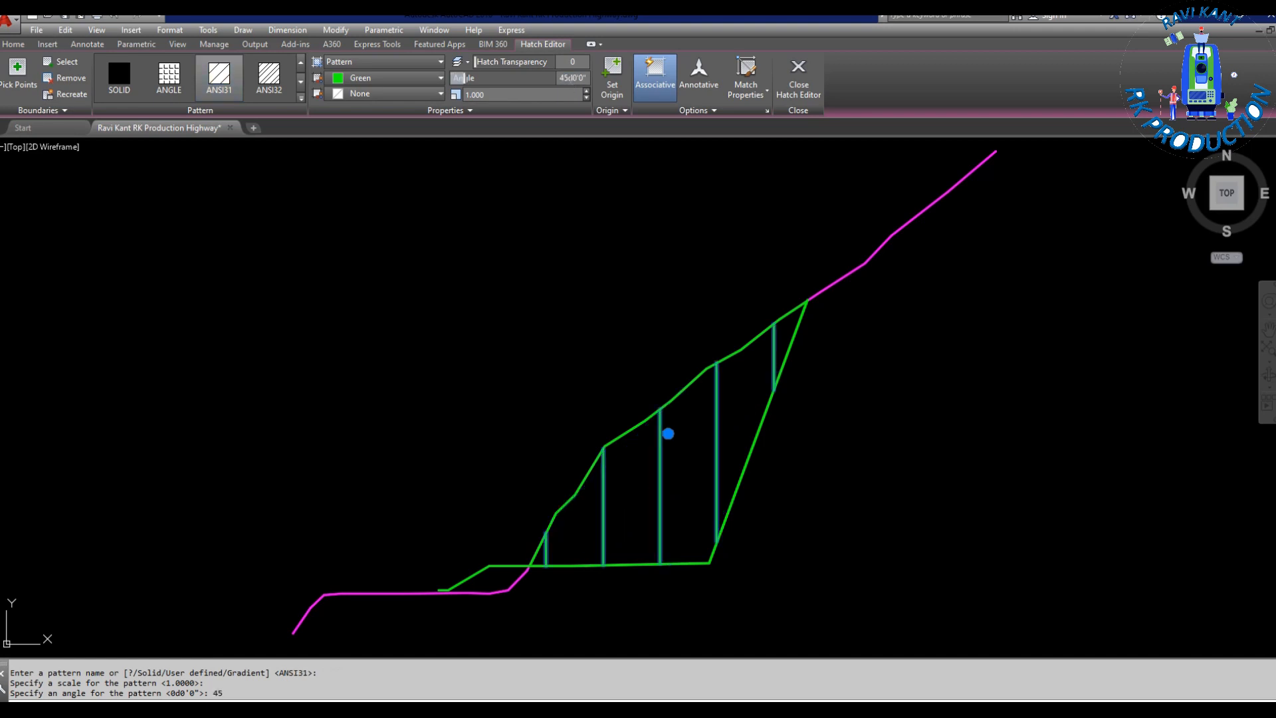
text(20)
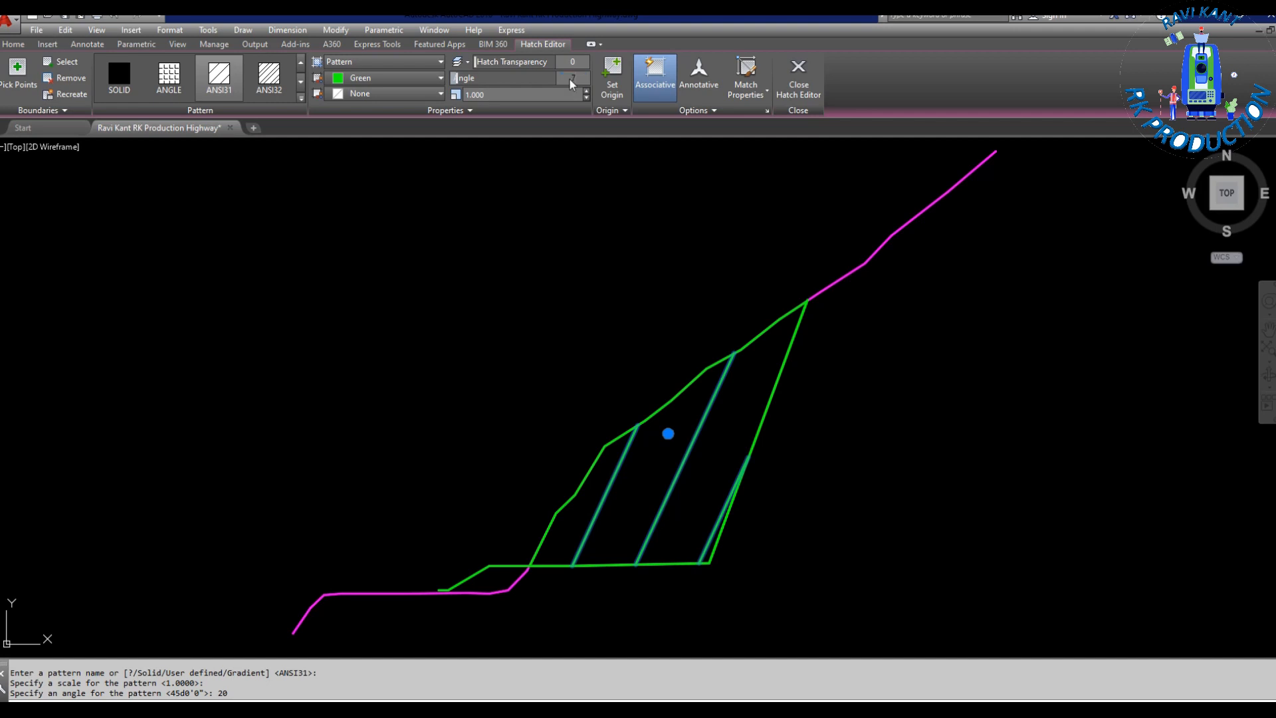
text(70)
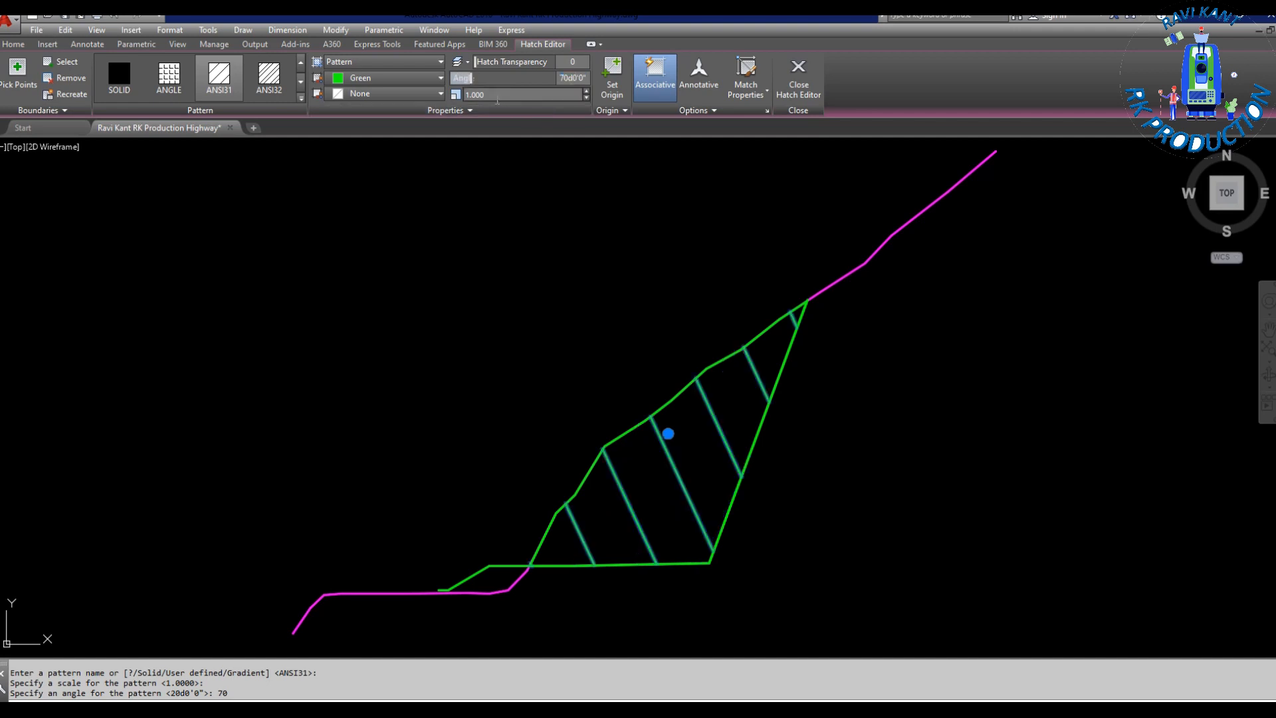
text(.4)
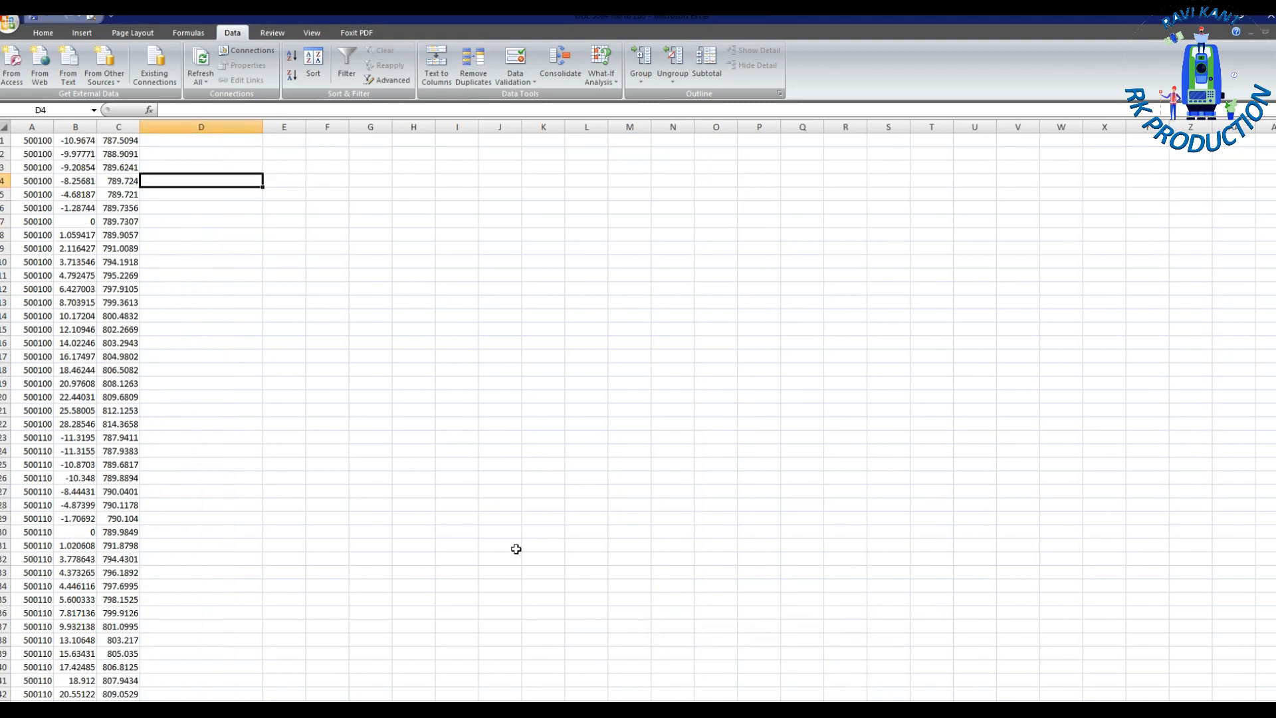
mouse_move(491, 529)
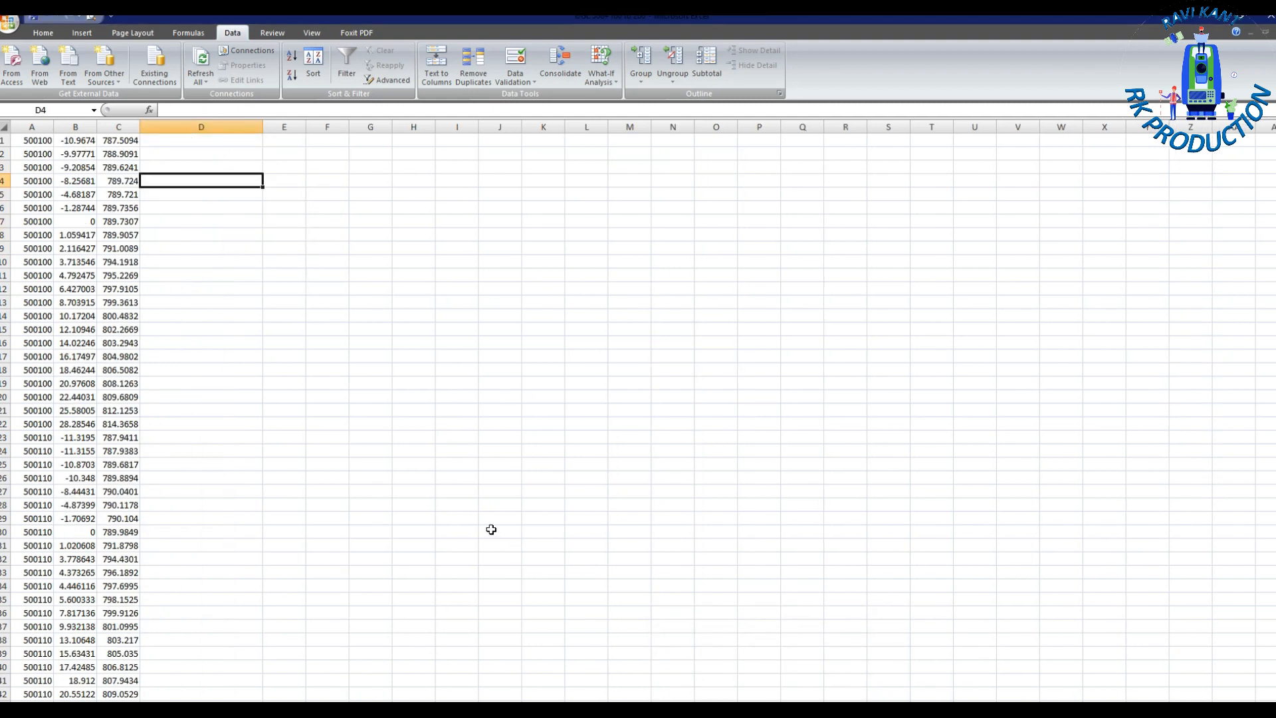
mouse_move(545, 561)
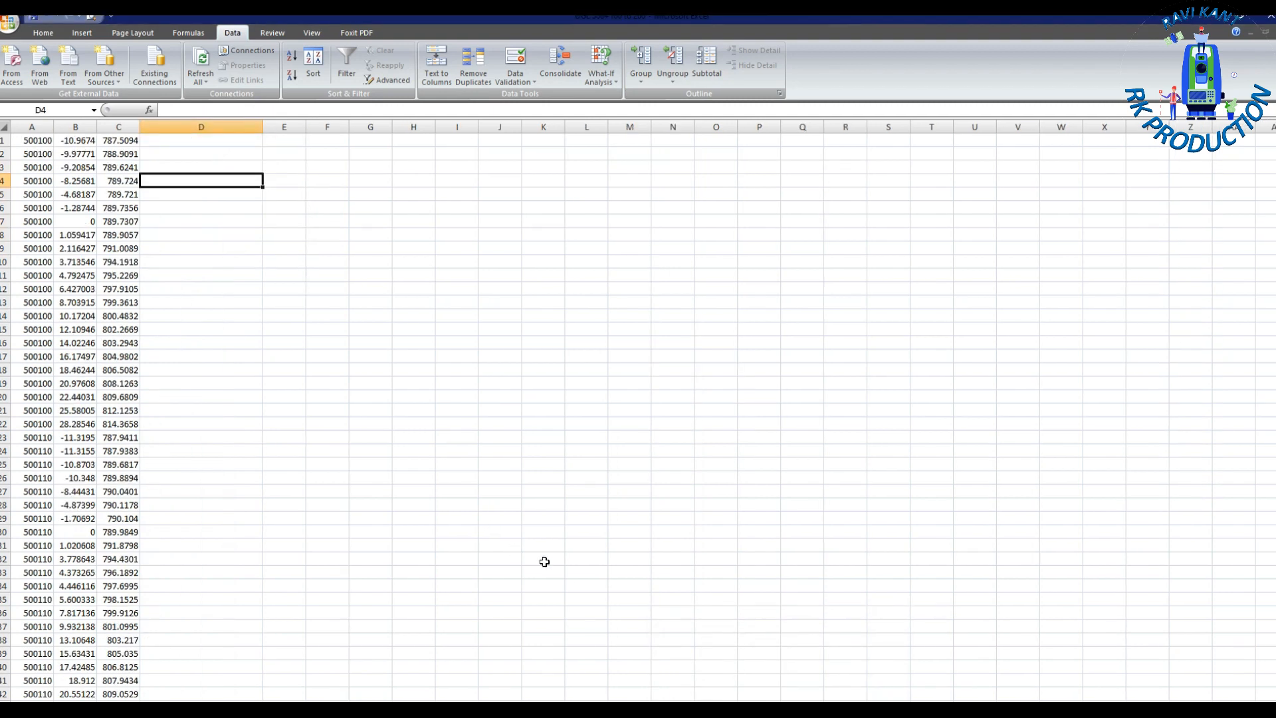